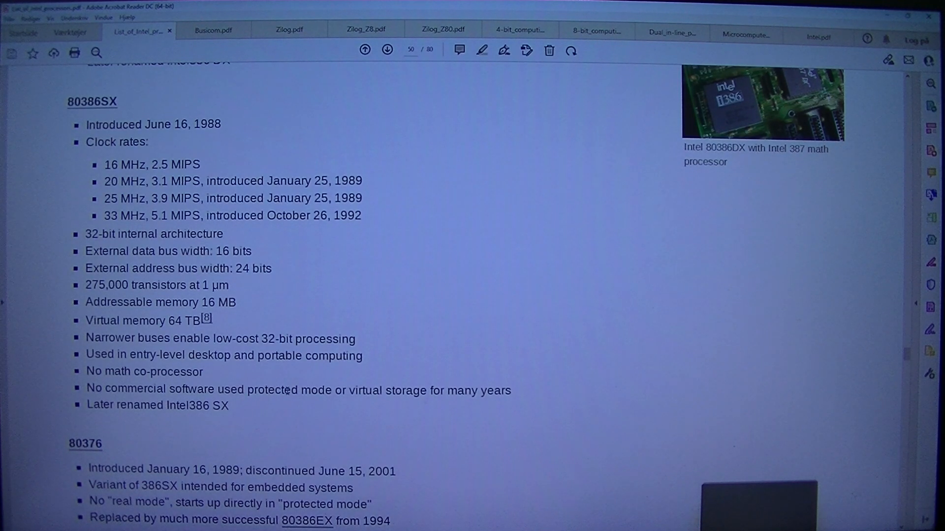
mouse_move(358, 419)
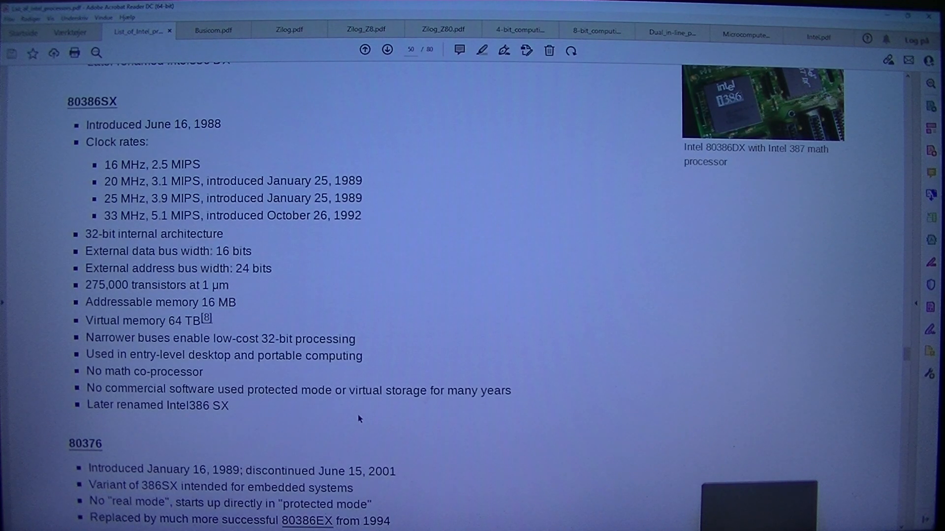
Step: Scroll down past the 80386SX entry to the 80376 and 80386SL sections
scroll("down", 3)
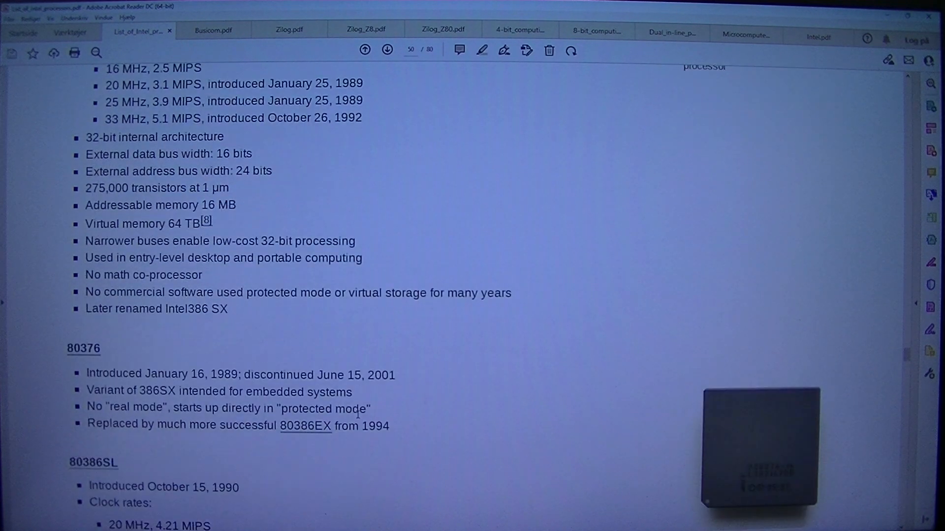
scroll("down", 3)
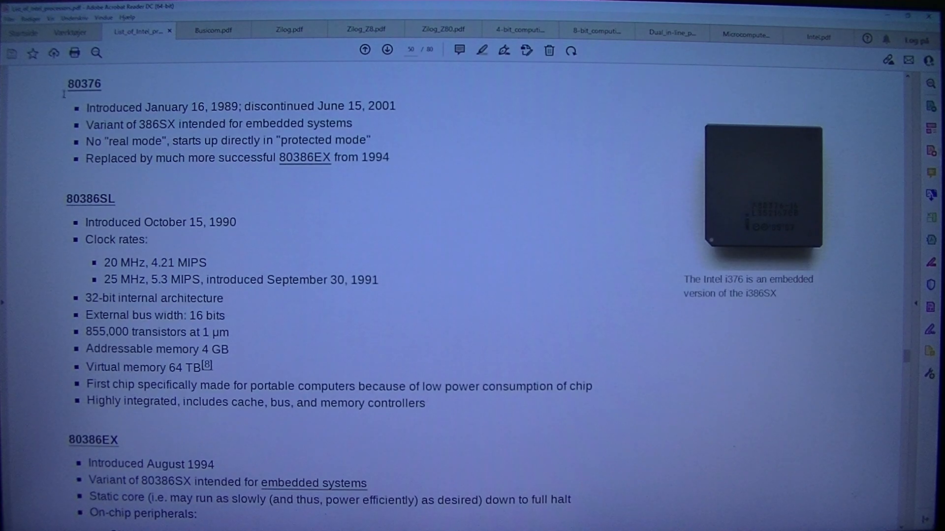
mouse_move(54, 113)
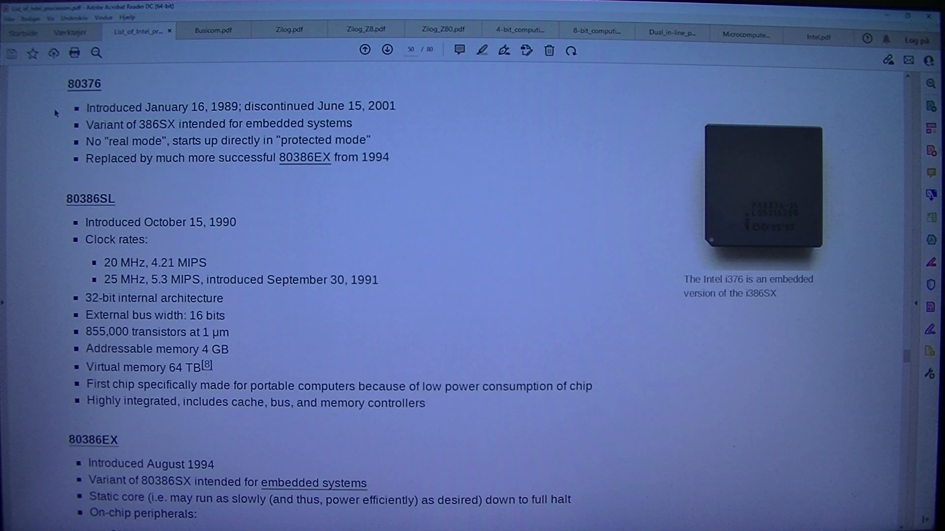
mouse_move(69, 141)
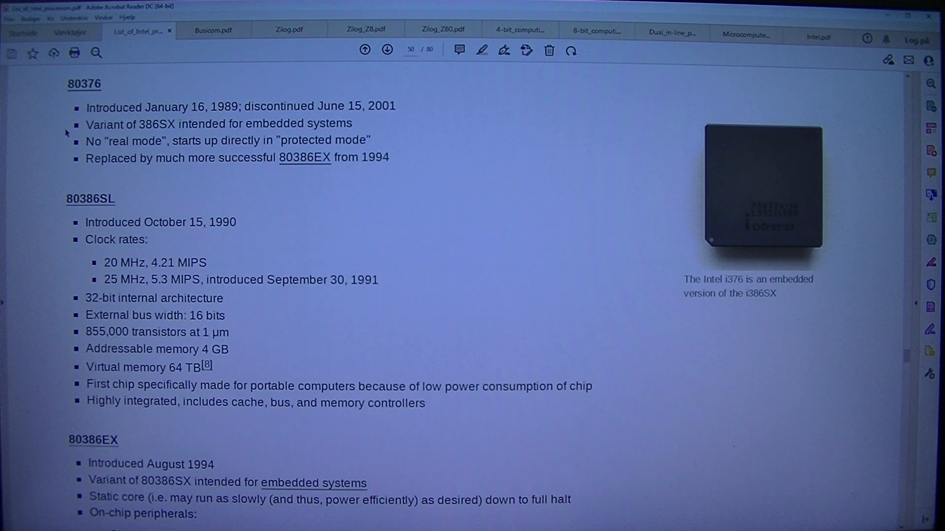
mouse_move(210, 149)
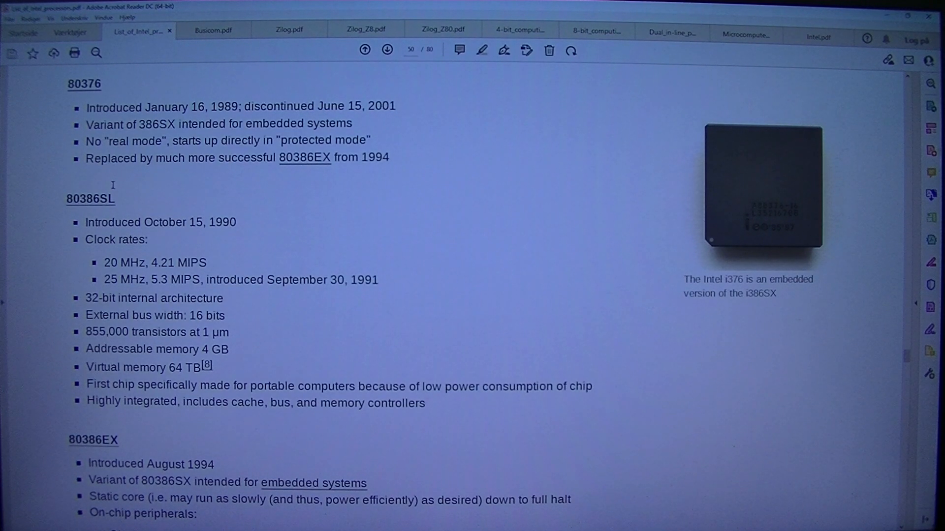
Step: Scroll slightly to show the 80386SL heading and the 80386EX on-chip peripherals
scroll("down", 3)
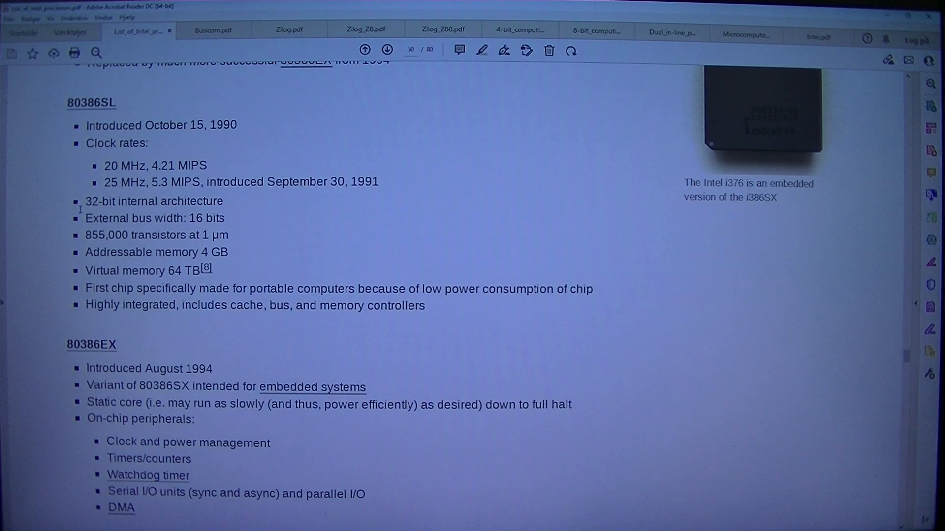
mouse_move(56, 213)
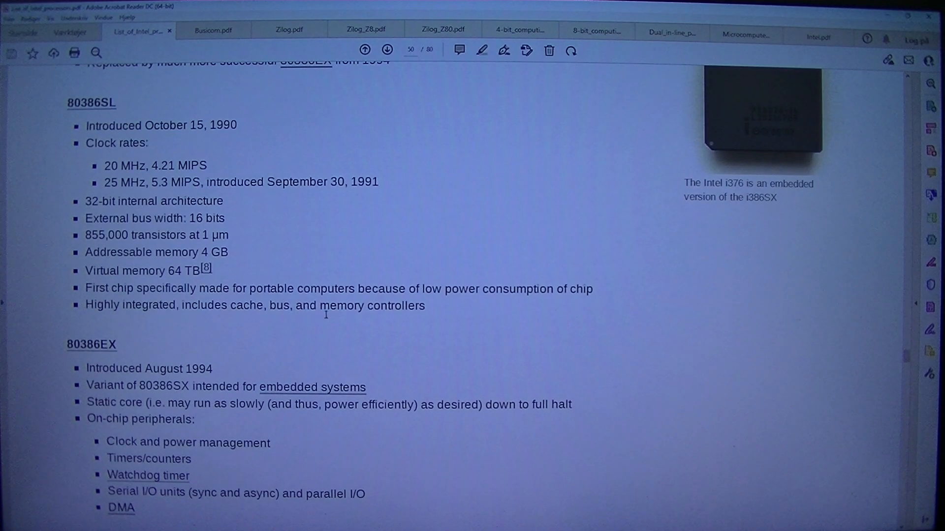
Step: Scroll through the 80386EX entry until the 32-bit 80486 range heading appears
scroll("down", 3)
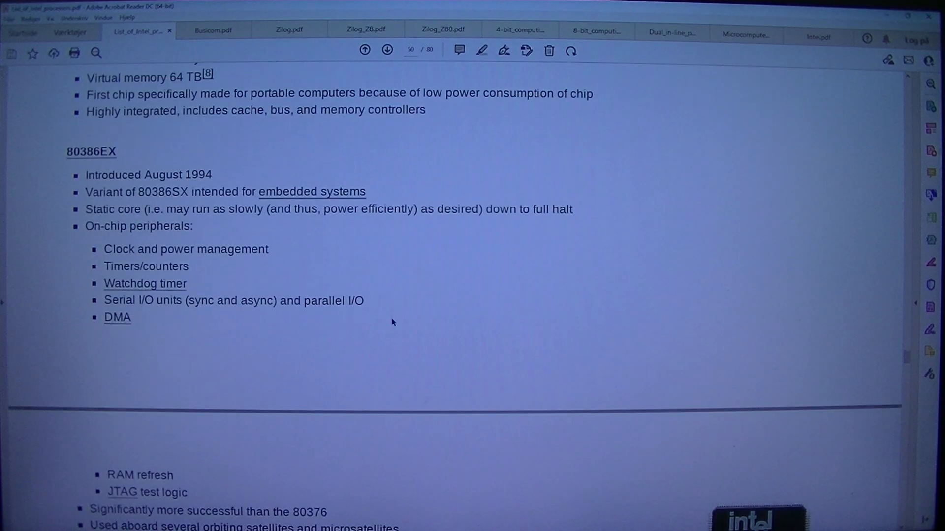
scroll("down", 3)
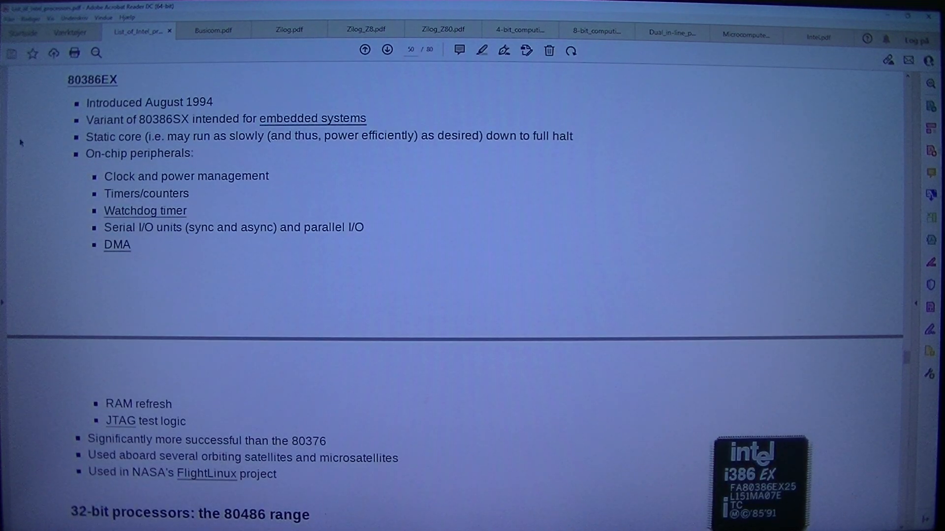
mouse_move(51, 135)
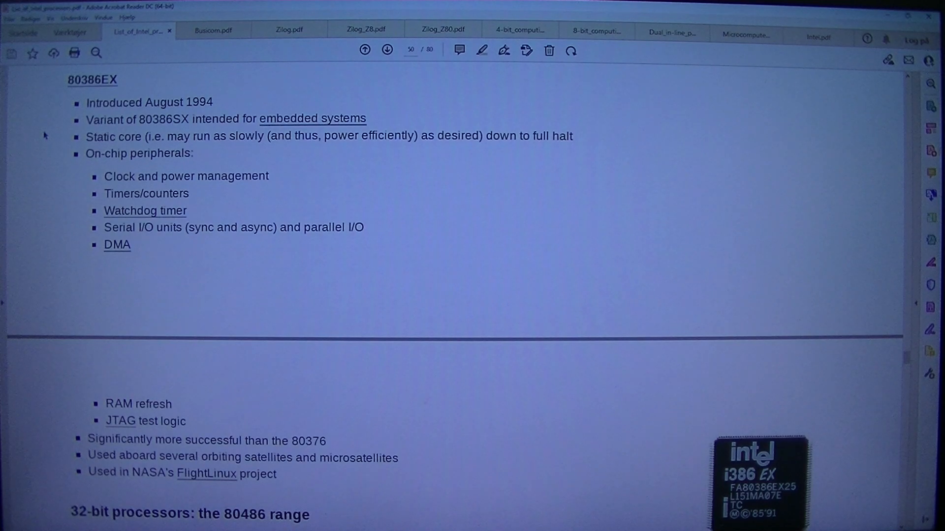
mouse_move(60, 156)
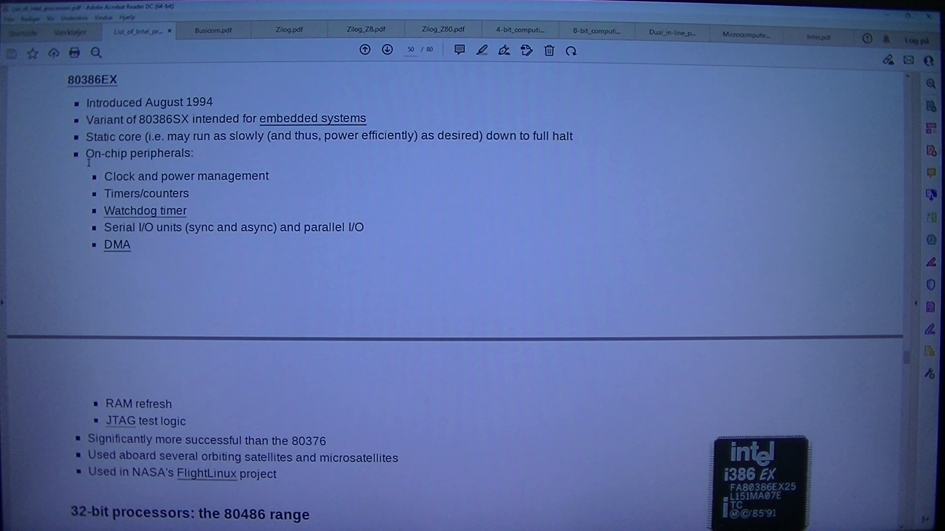
mouse_move(304, 244)
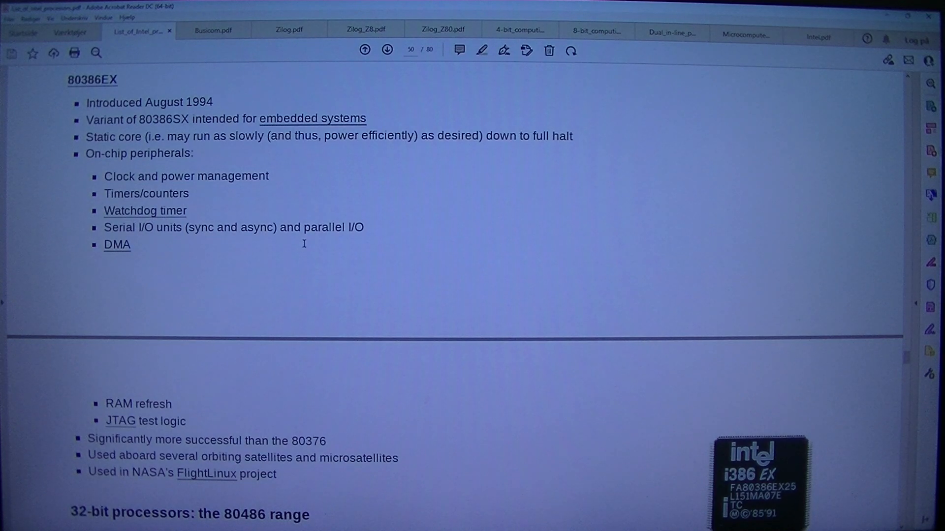
mouse_move(370, 240)
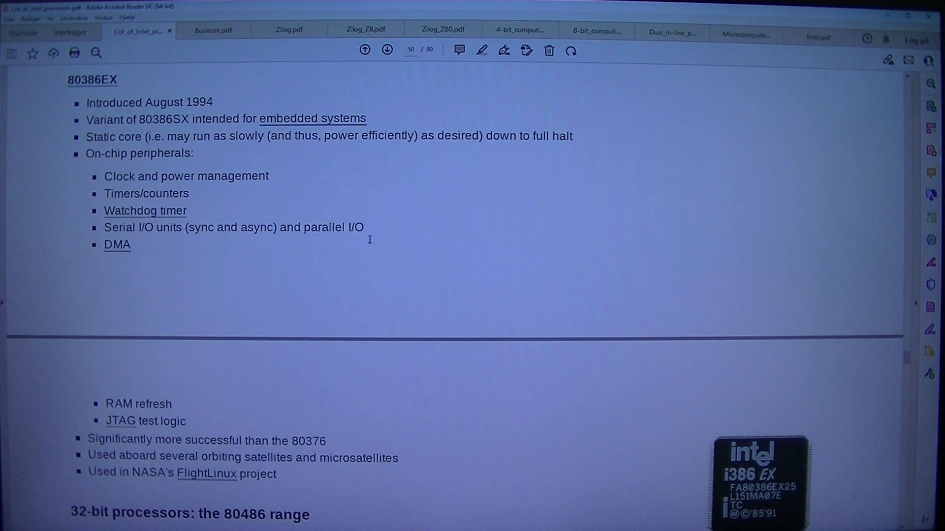
mouse_move(217, 266)
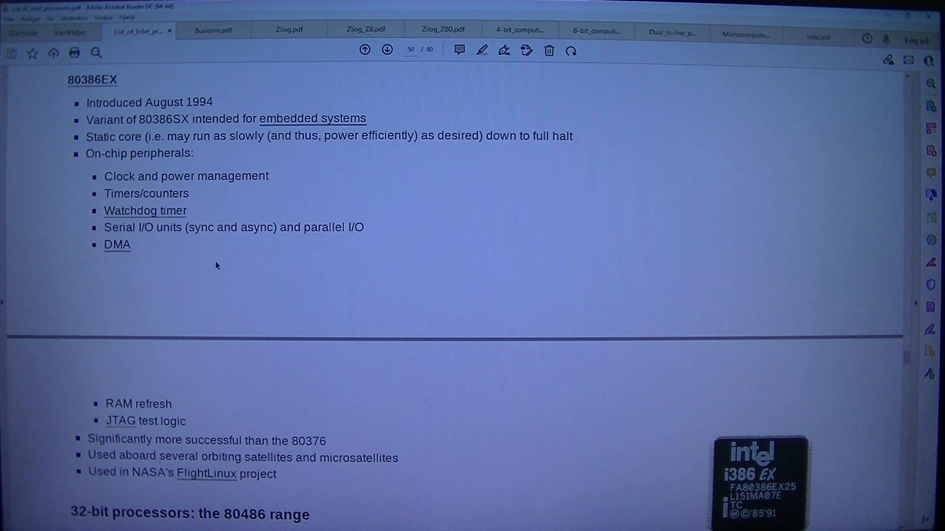
Step: Scroll to the 80486DX entry on page 51, glancing at the View menu without changes
scroll("down", 3)
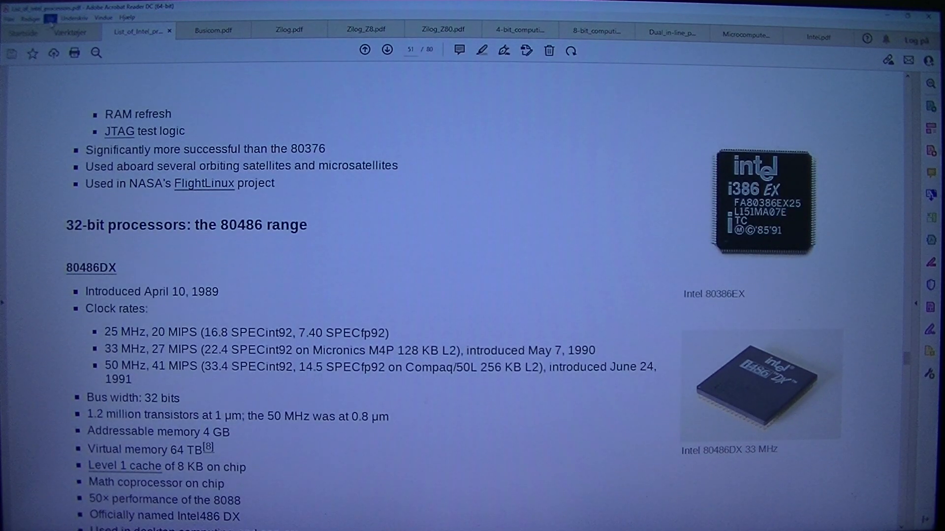
left_click(76, 18)
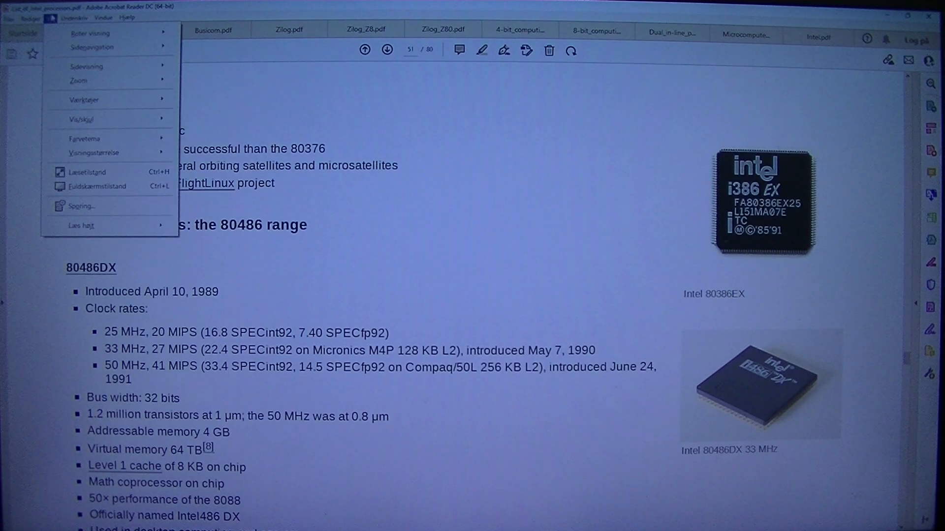
left_click(82, 225)
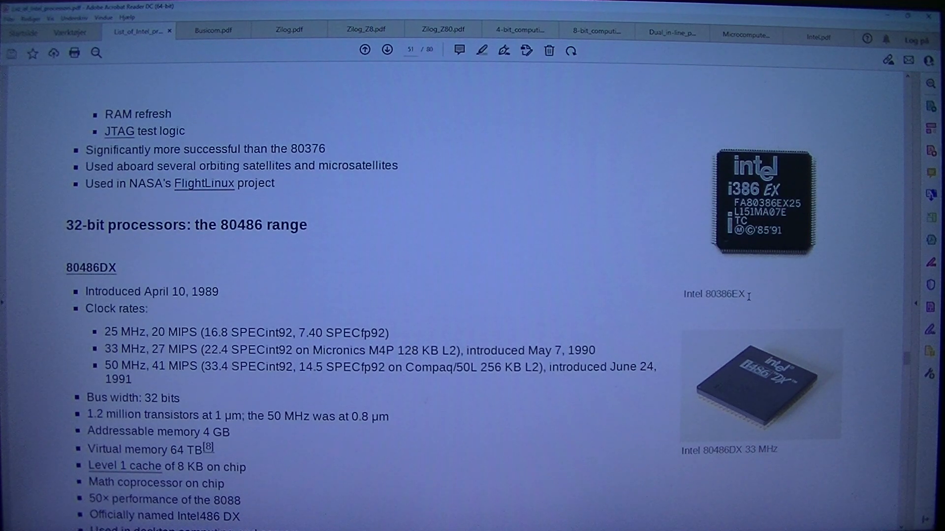
mouse_move(765, 393)
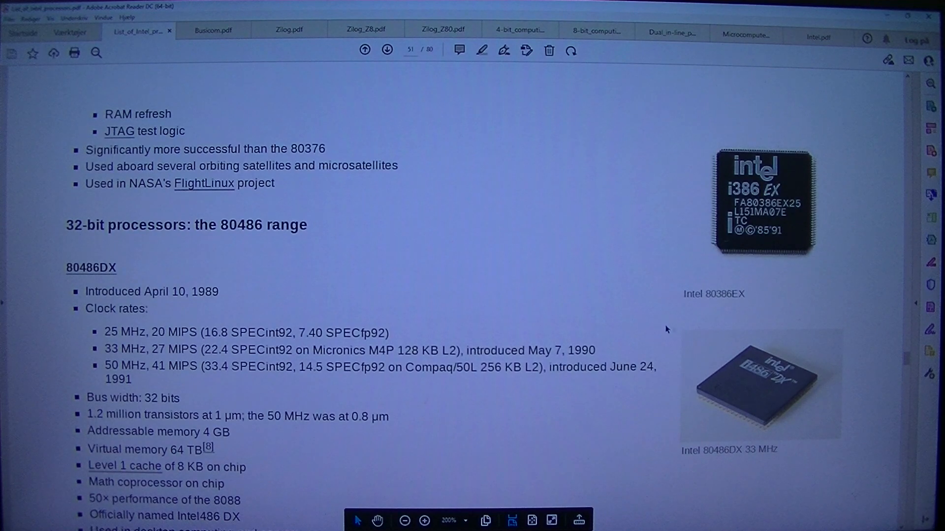
mouse_move(741, 456)
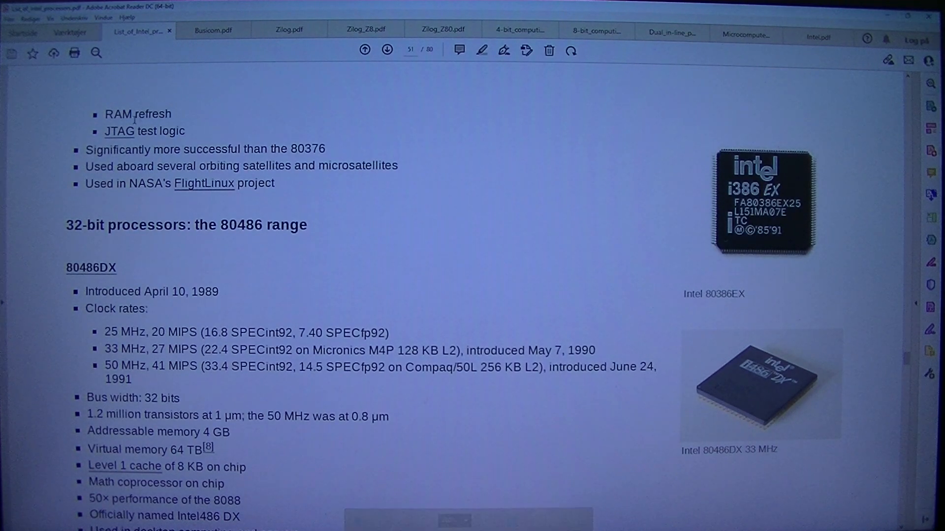
mouse_move(68, 137)
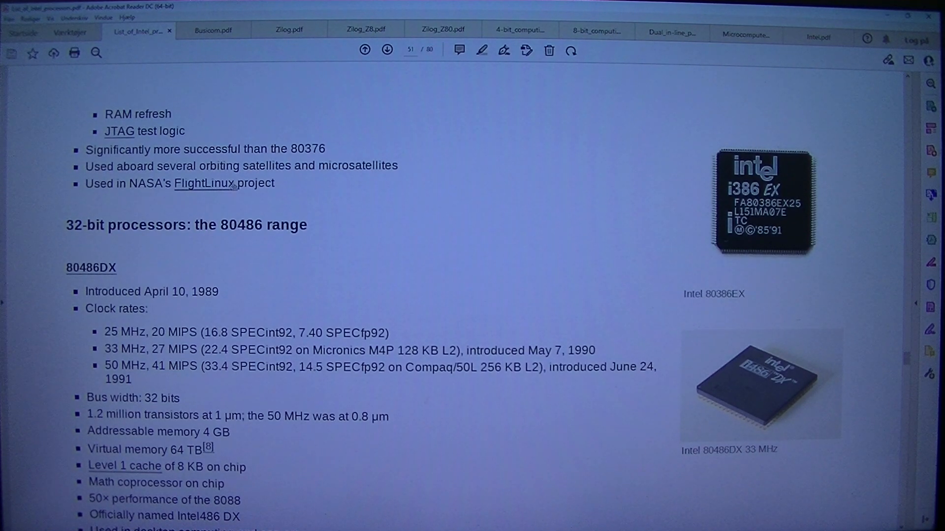
mouse_move(386, 190)
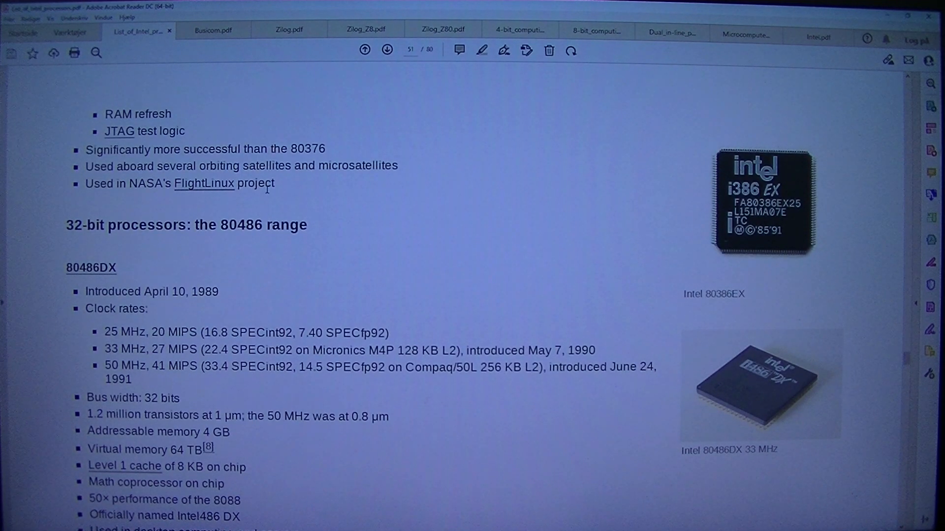
scroll("down", 3)
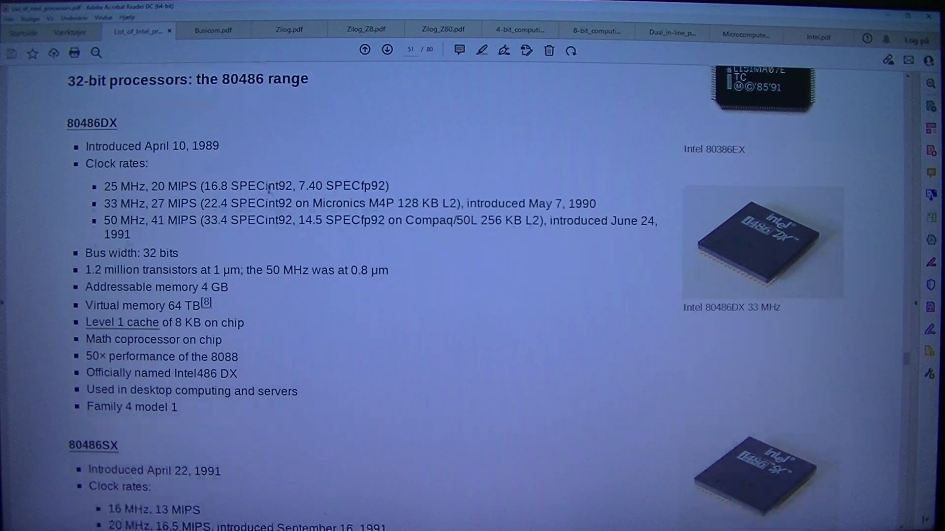
mouse_move(243, 105)
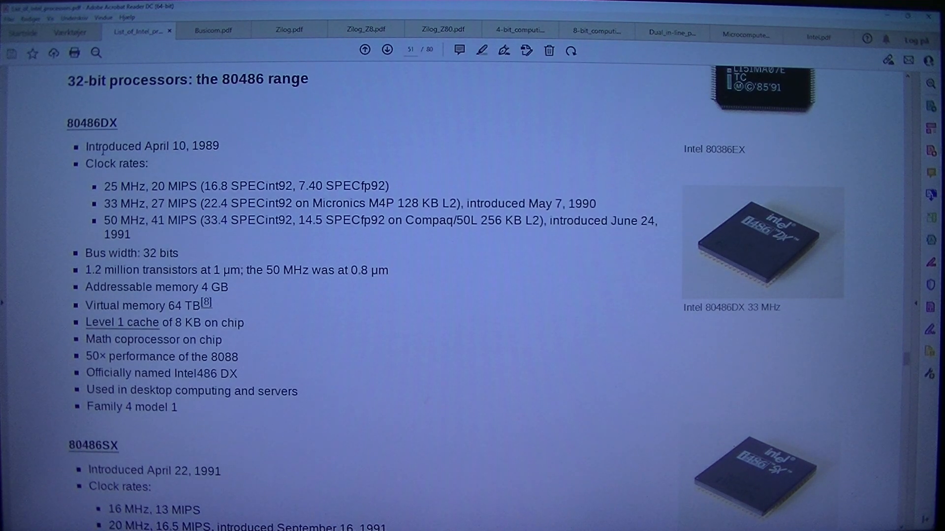
mouse_move(59, 180)
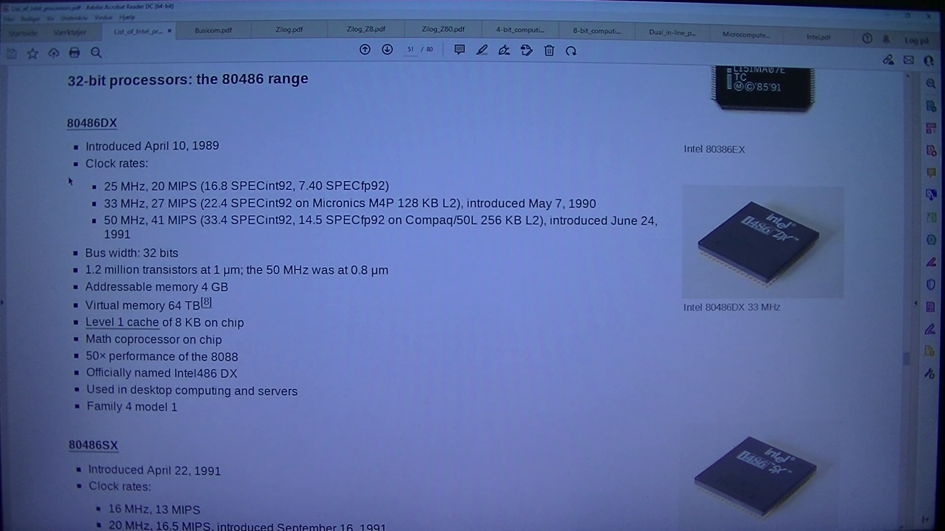
mouse_move(299, 216)
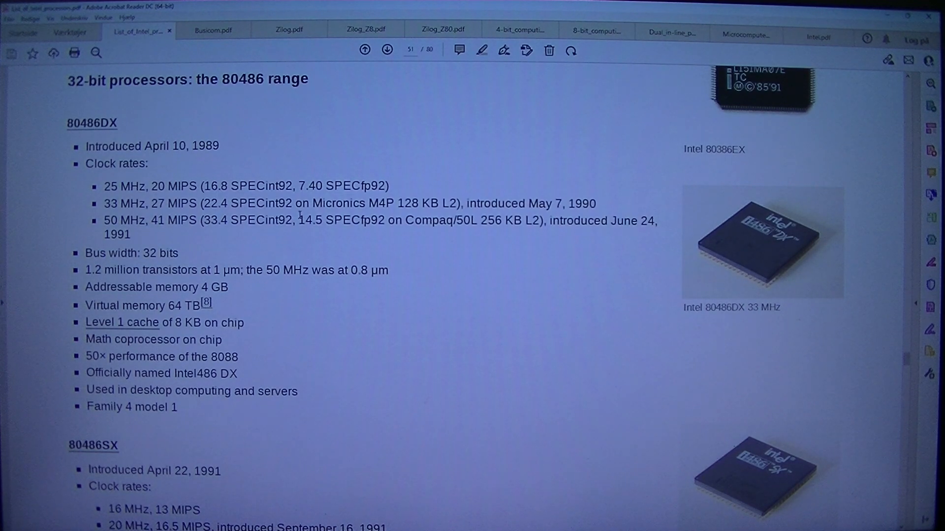
mouse_move(437, 231)
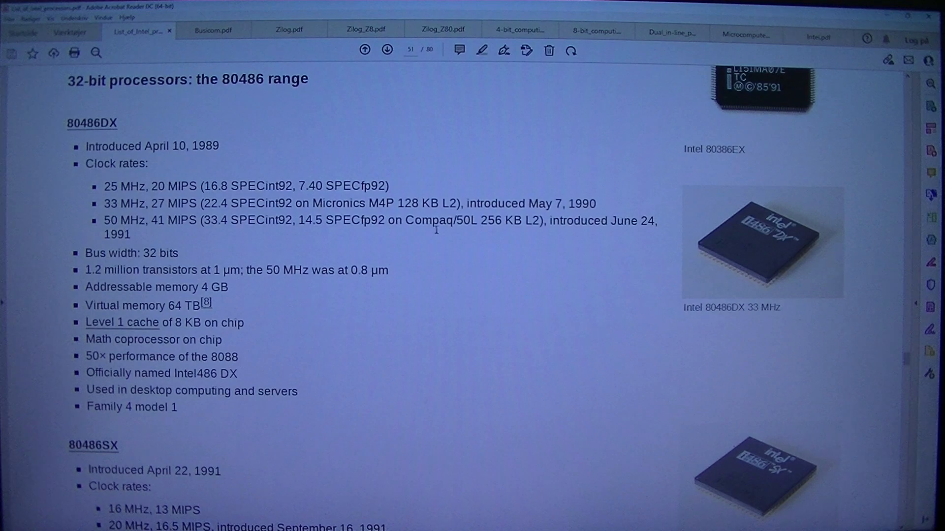
mouse_move(638, 235)
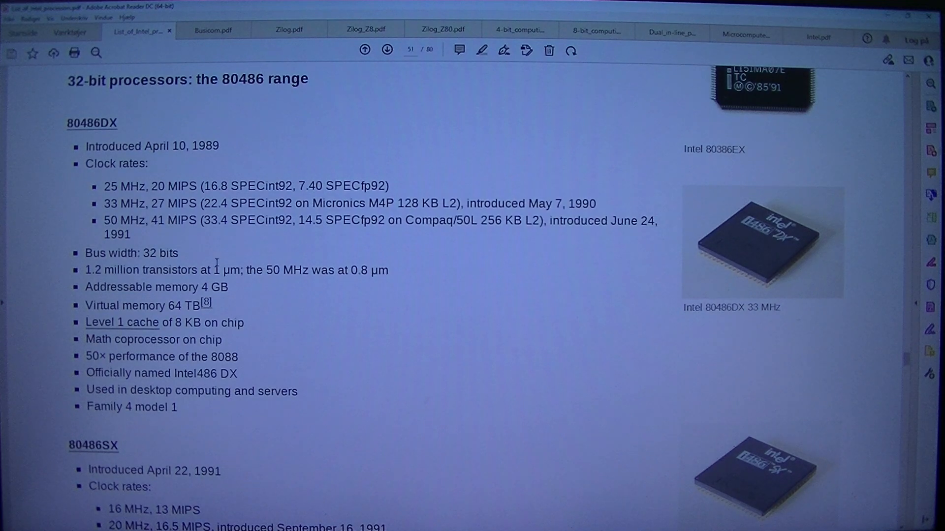
mouse_move(523, 230)
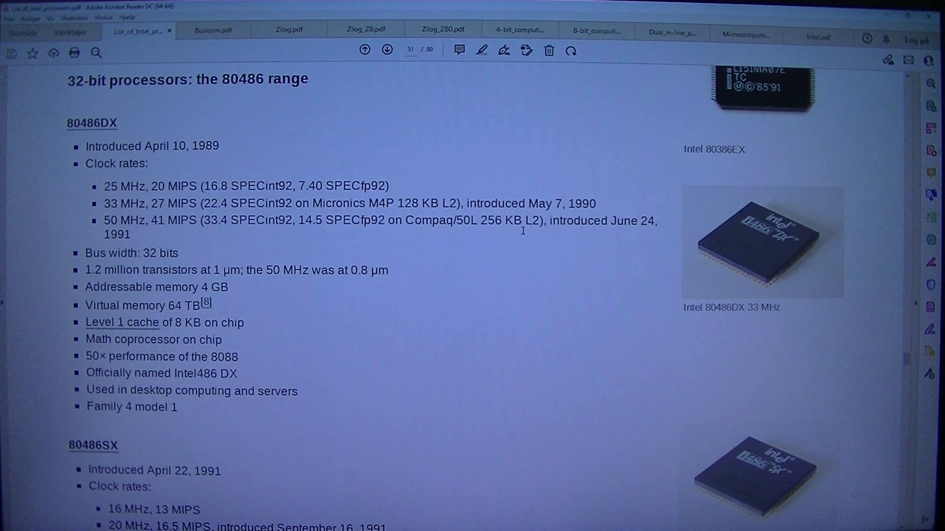
mouse_move(562, 231)
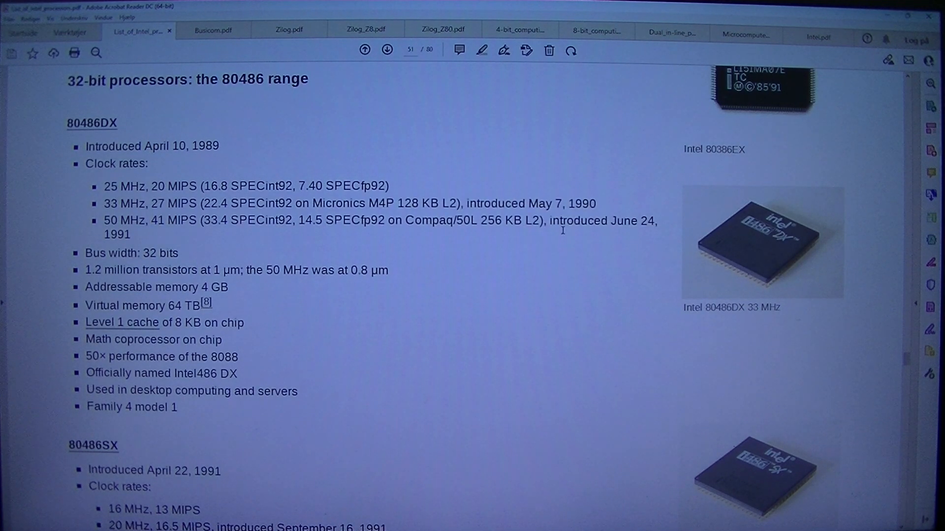
mouse_move(650, 238)
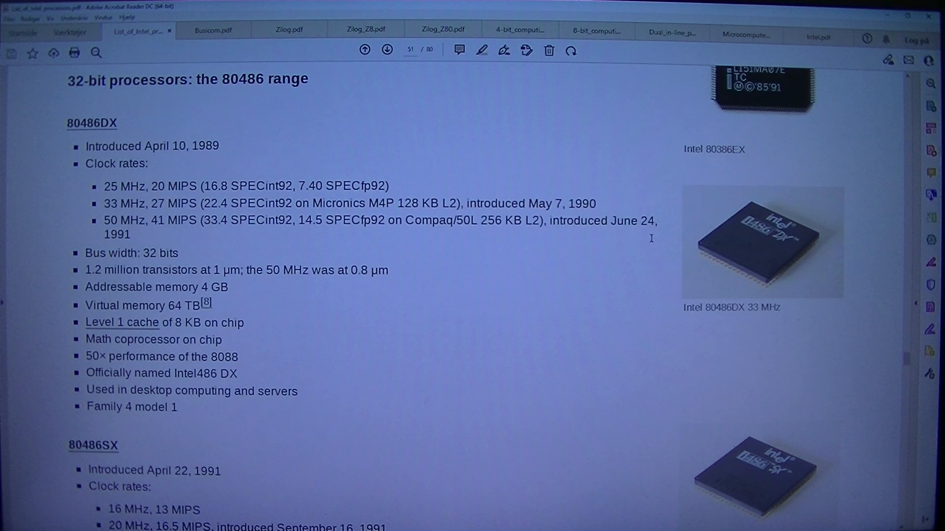
mouse_move(59, 240)
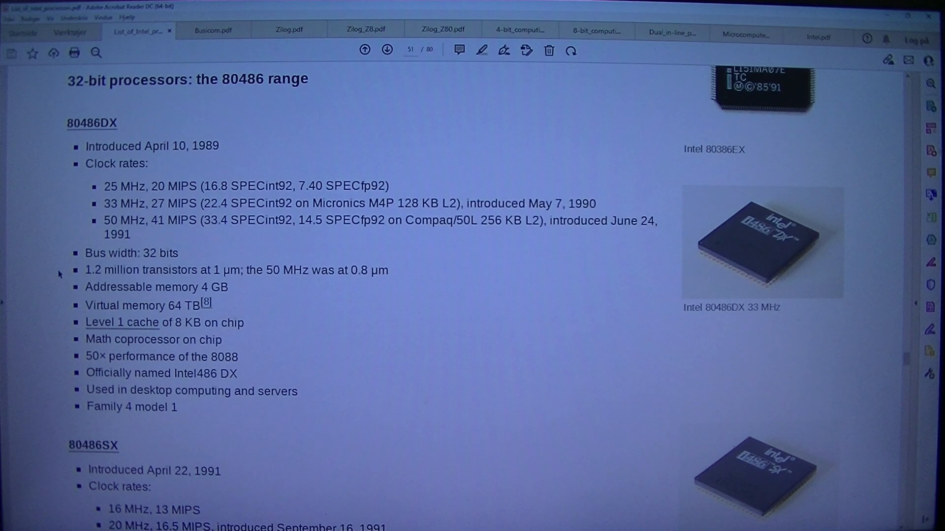
mouse_move(42, 287)
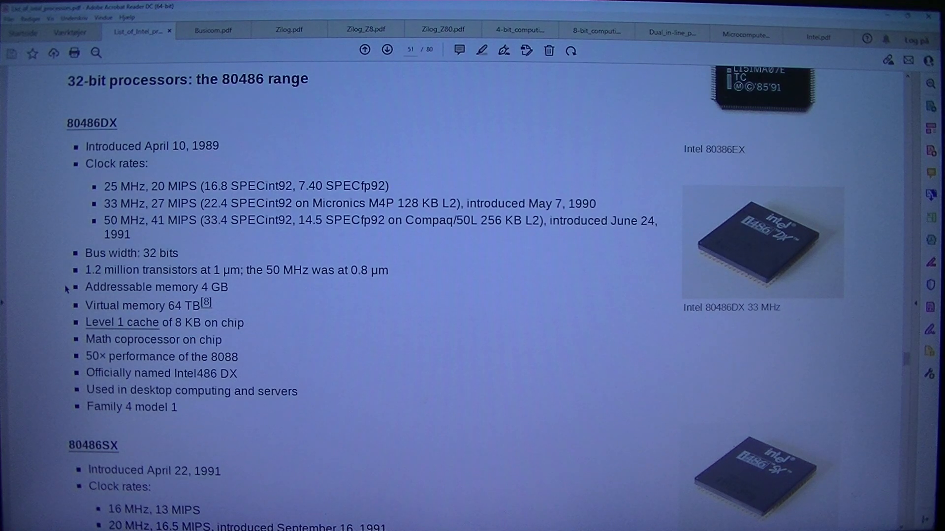
Step: Scroll down to read the full 80486SX entry with its clock rates
scroll("down", 3)
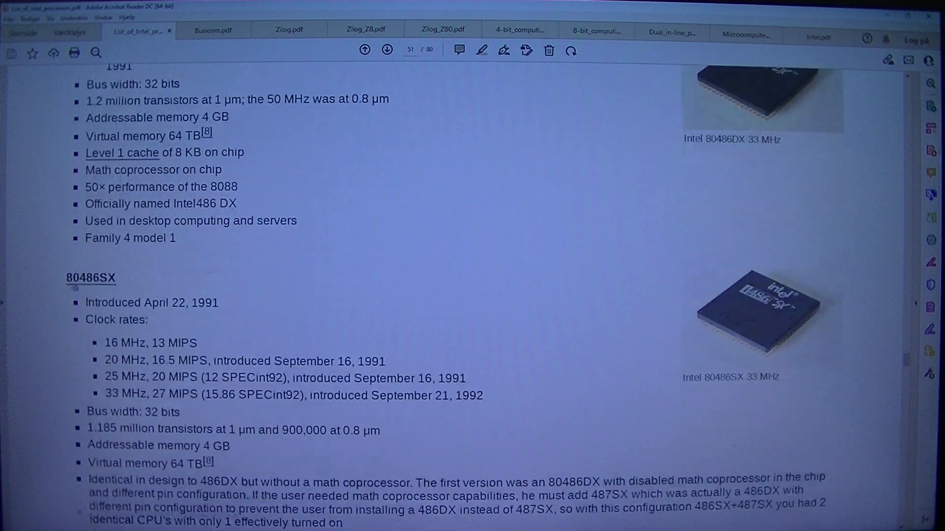
scroll("down", 3)
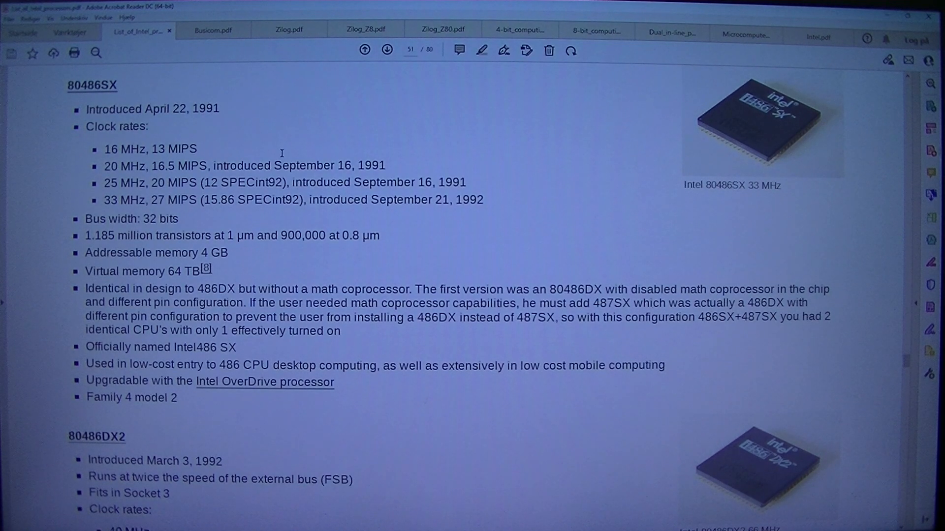
mouse_move(739, 116)
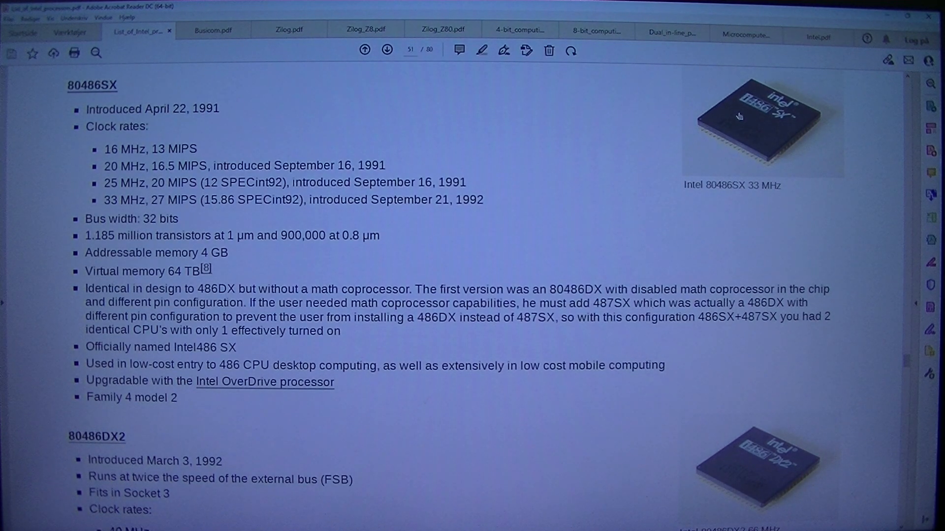
mouse_move(24, 139)
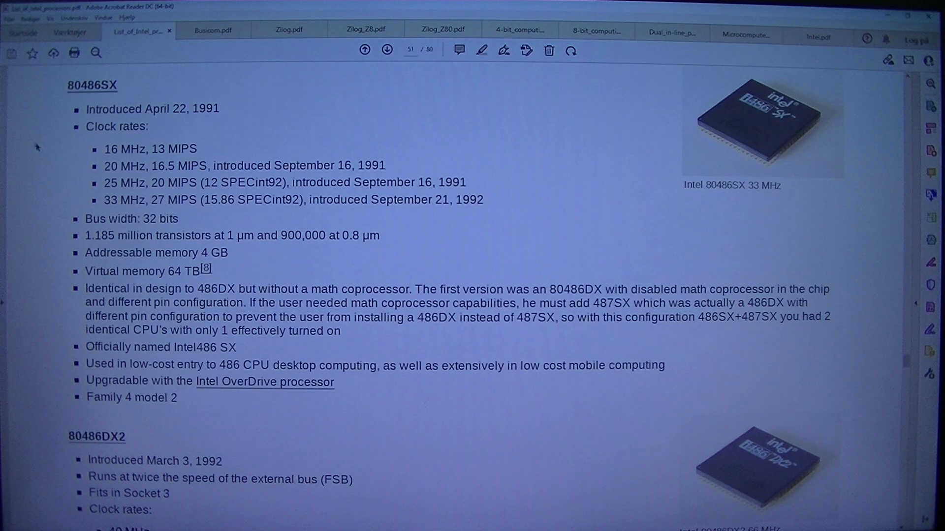
mouse_move(68, 167)
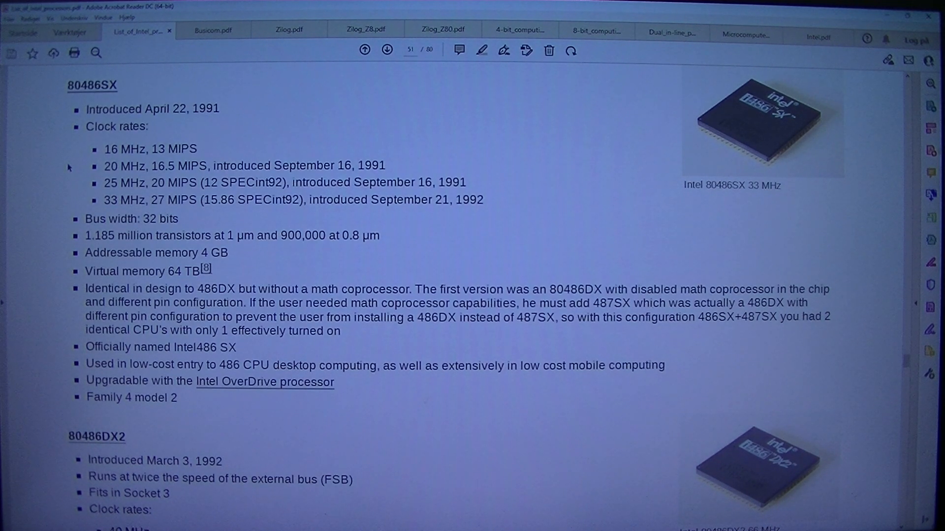
mouse_move(353, 188)
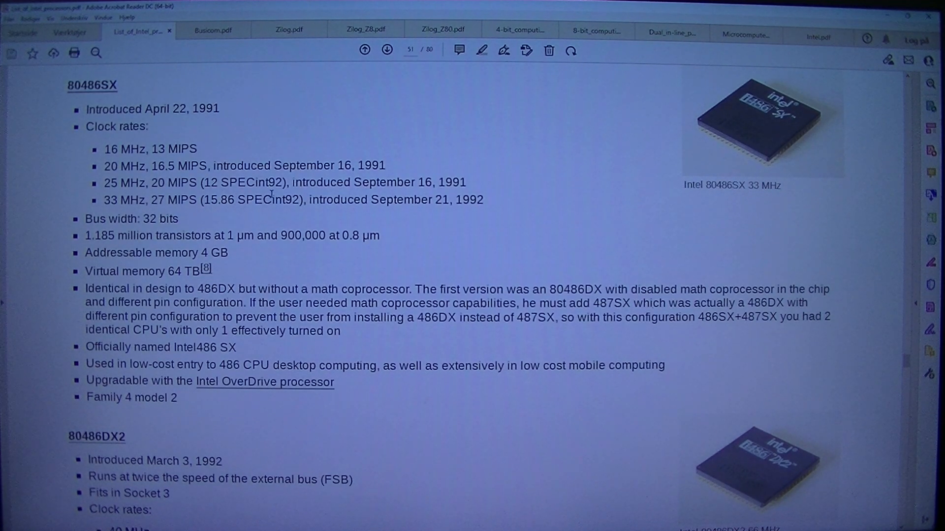
mouse_move(421, 193)
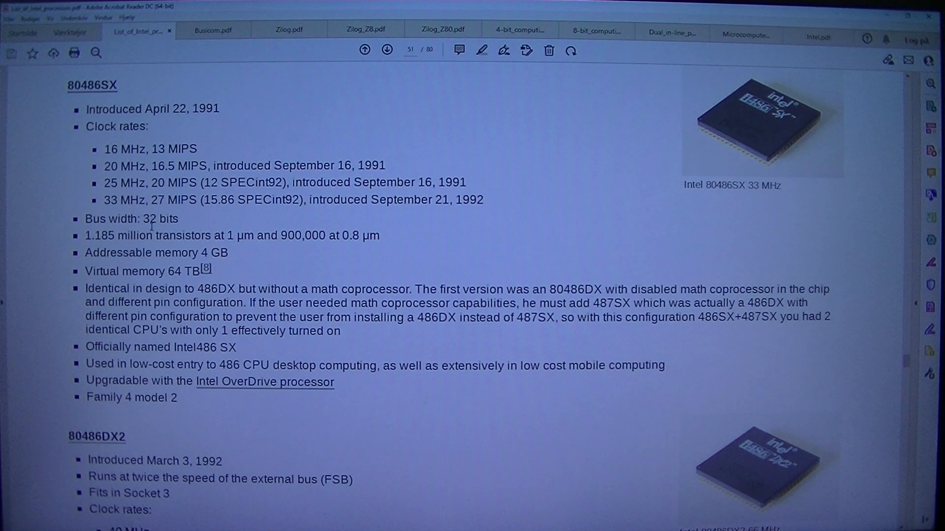
mouse_move(148, 228)
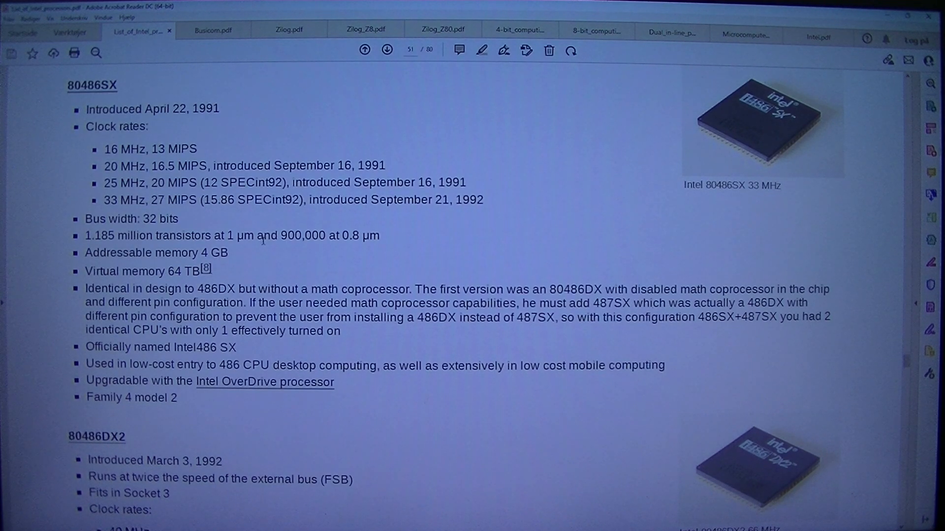
mouse_move(319, 252)
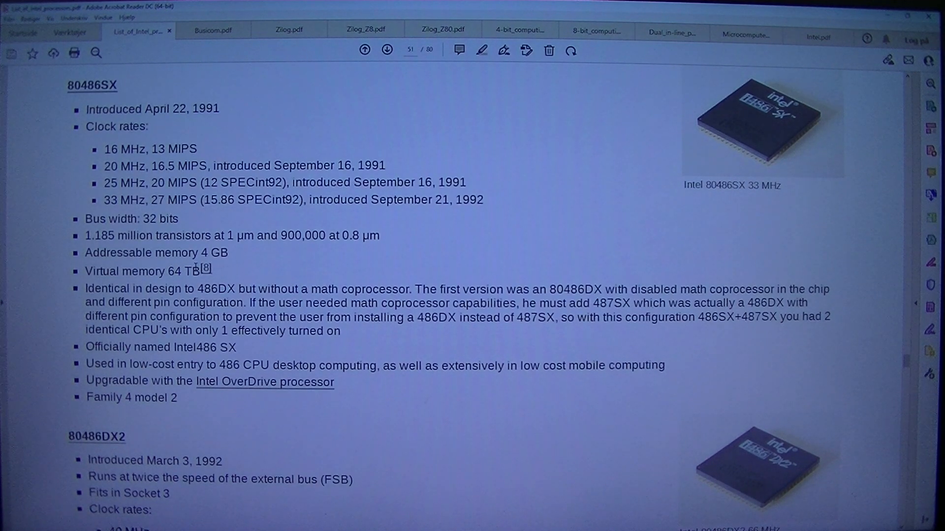
mouse_move(42, 306)
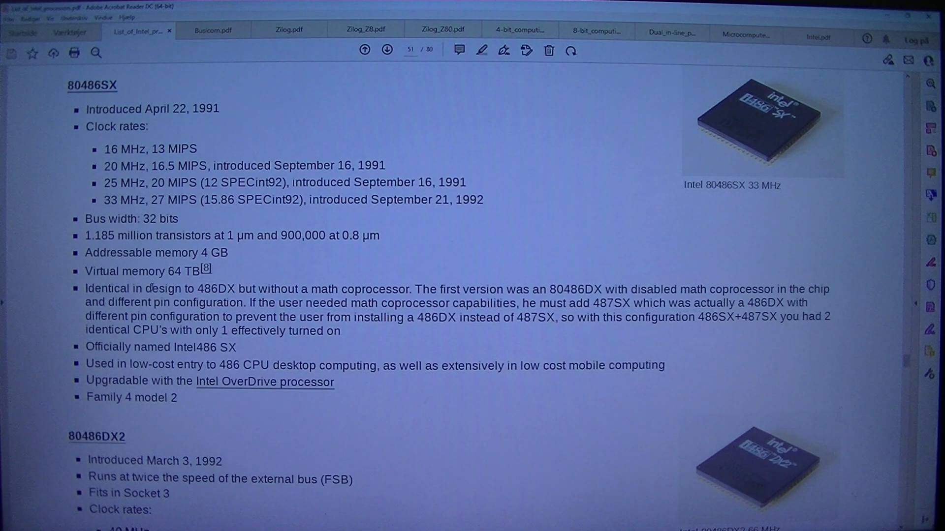
mouse_move(56, 304)
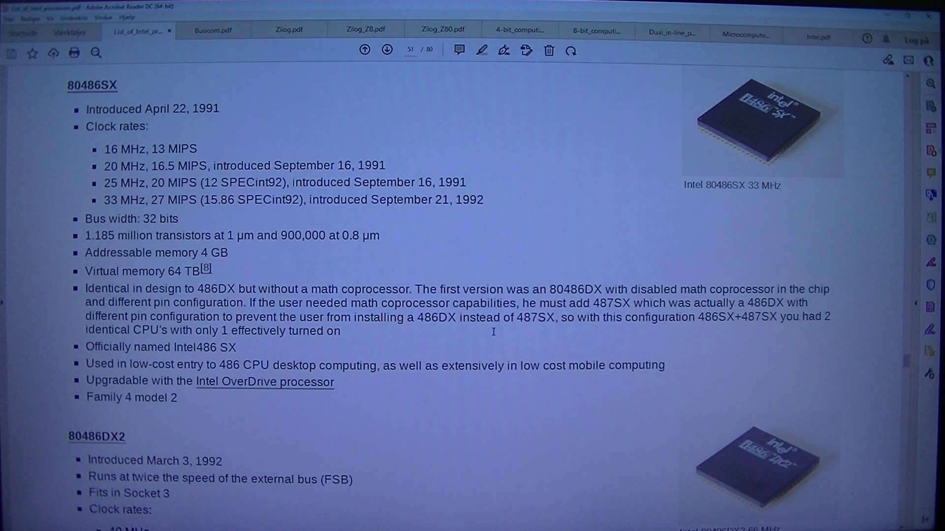
mouse_move(372, 332)
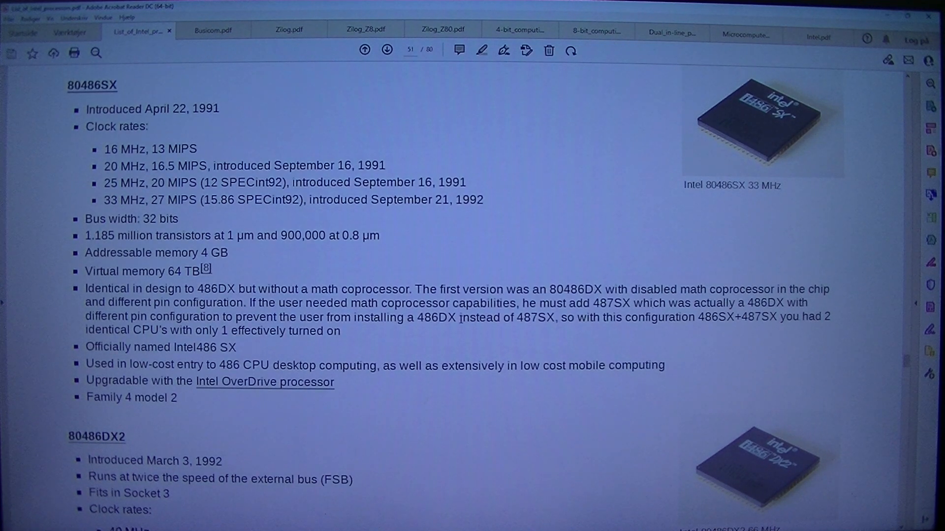
mouse_move(309, 338)
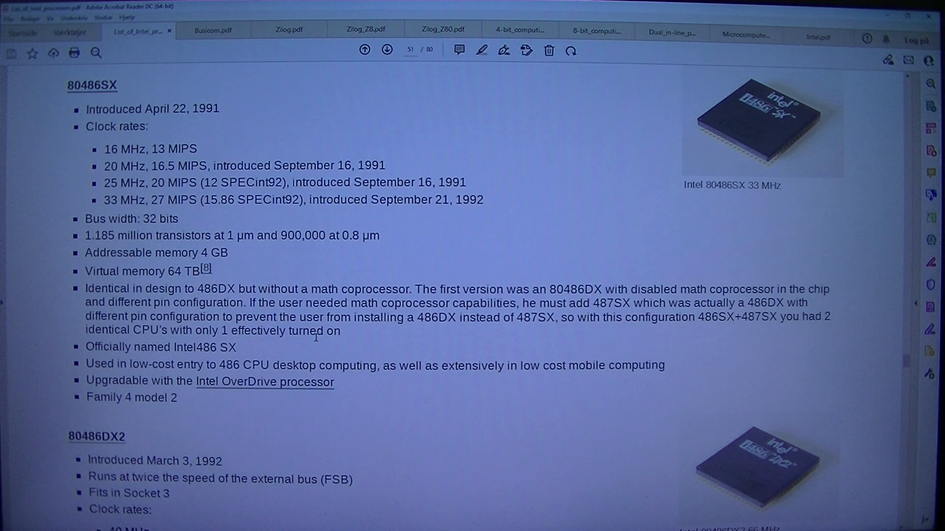
mouse_move(510, 340)
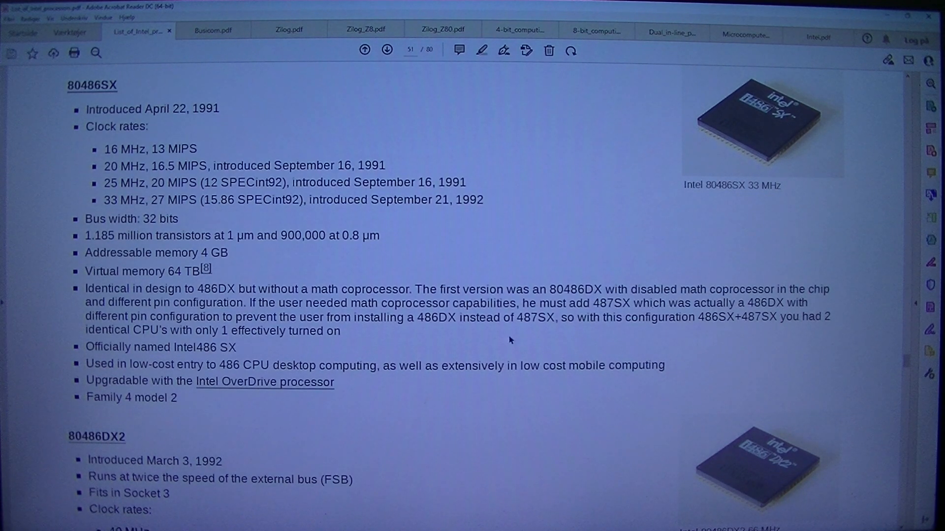
mouse_move(572, 345)
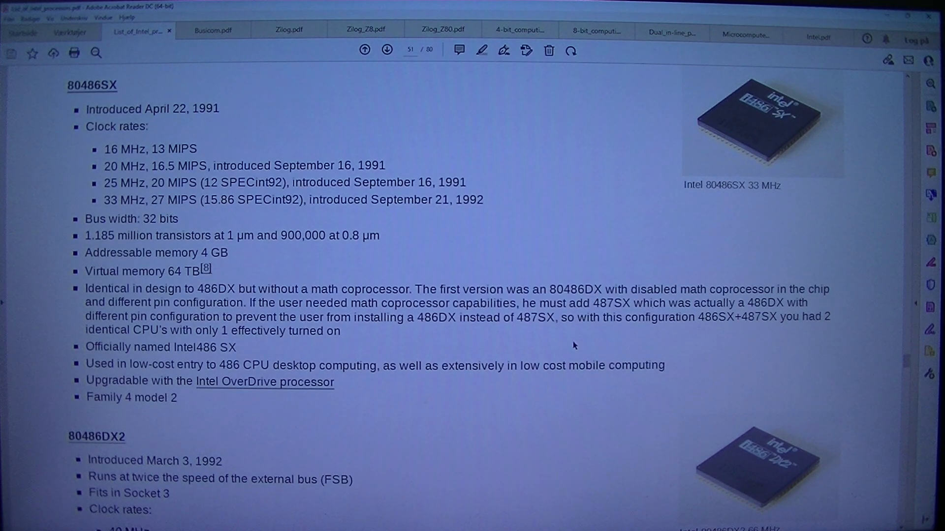
mouse_move(641, 340)
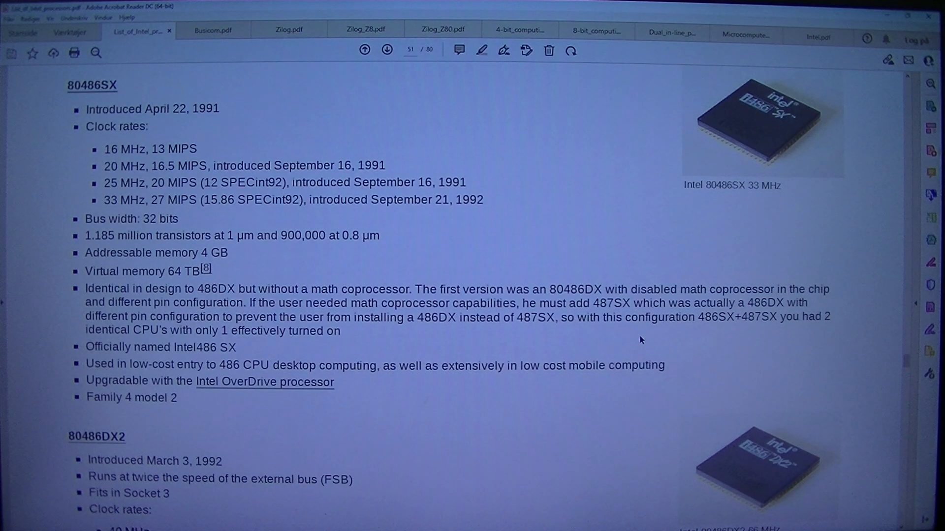
mouse_move(290, 356)
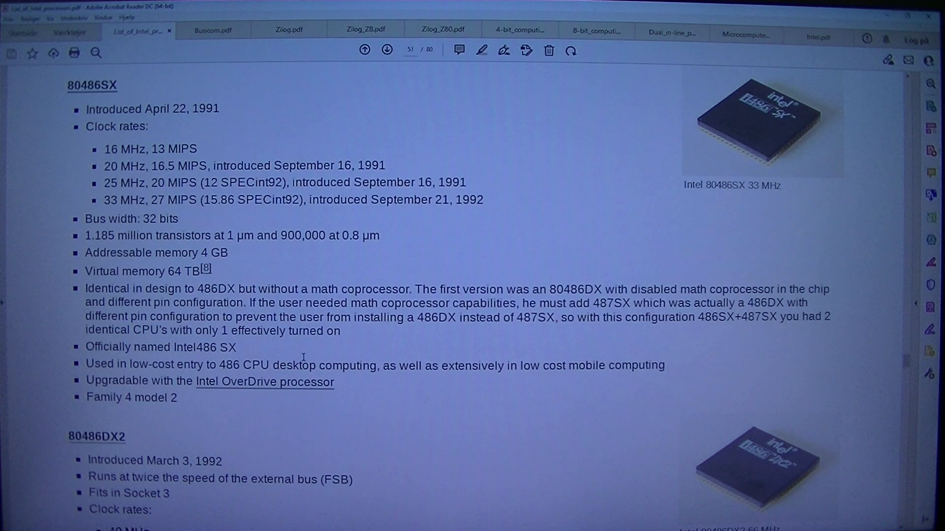
Step: Scroll past 80486SX to the complete 80486DX2 entry and the start of 80486SL
scroll("down", 3)
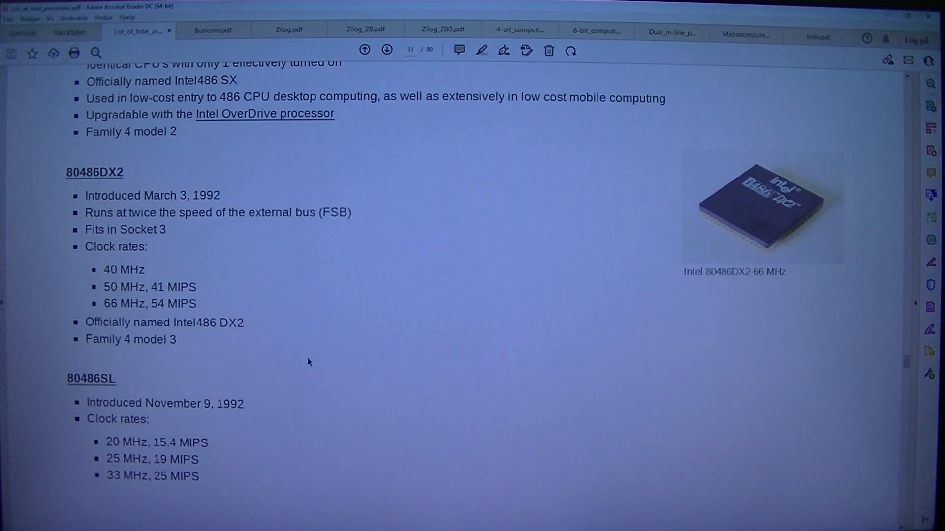
scroll("down", 3)
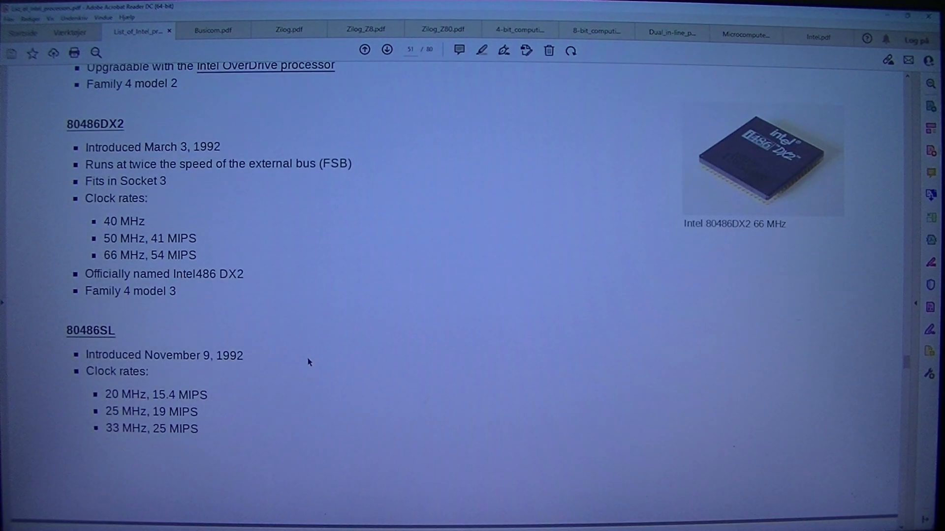
mouse_move(252, 134)
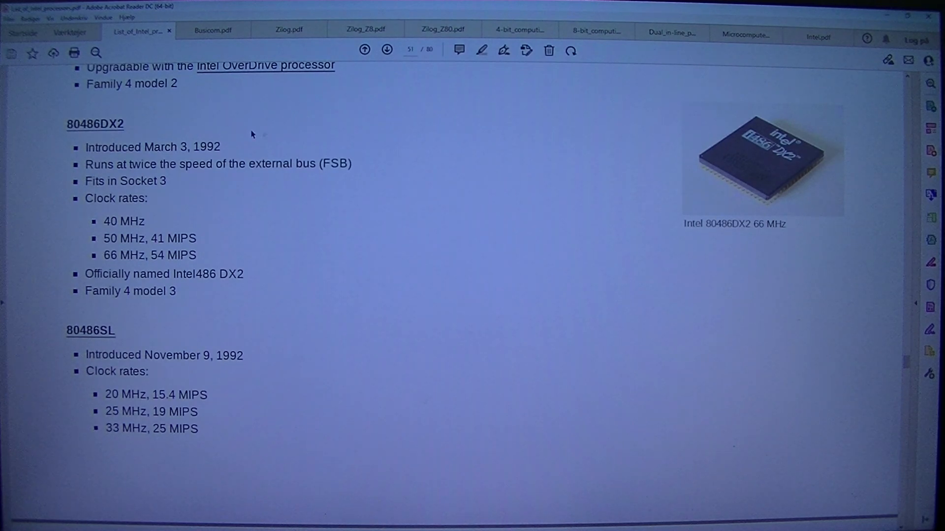
mouse_move(148, 176)
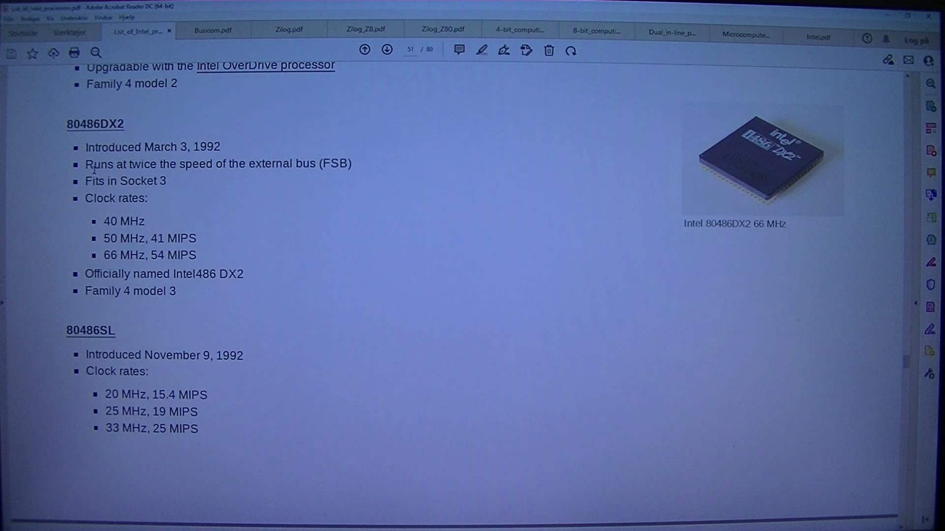
mouse_move(70, 225)
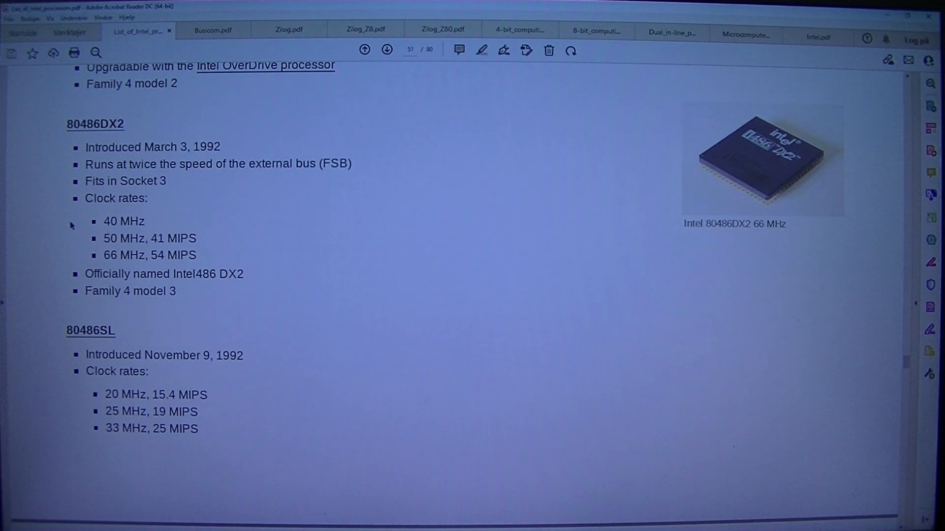
mouse_move(65, 242)
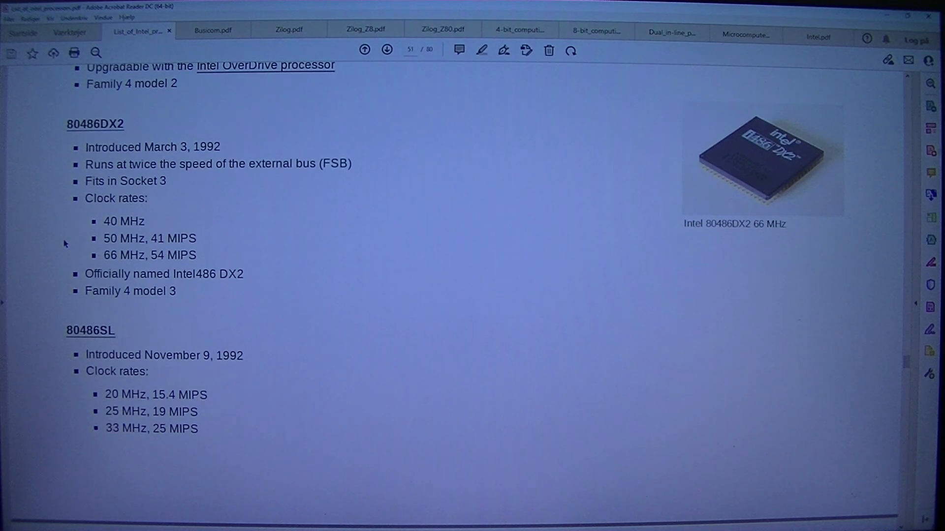
Step: Scroll page 52 past the 80486SL clock rates to the 80486DX4 beginning
scroll("down", 3)
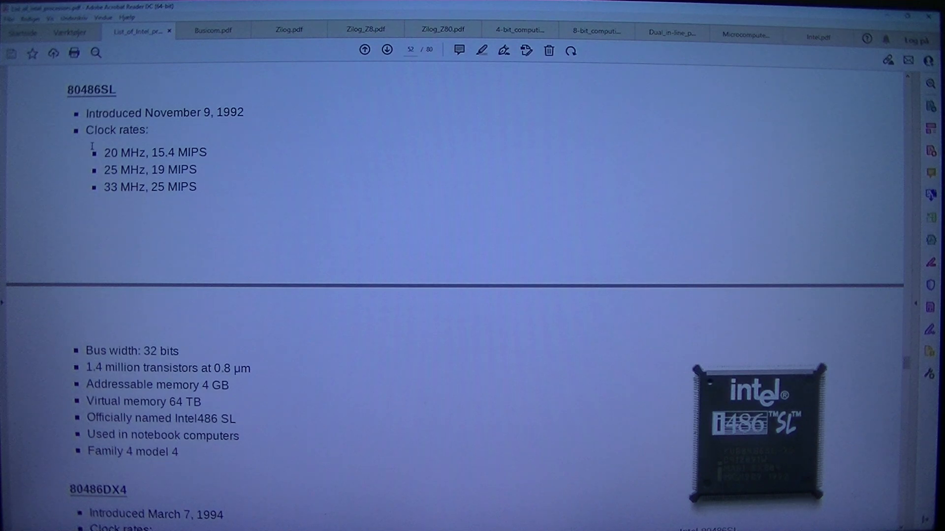
mouse_move(228, 135)
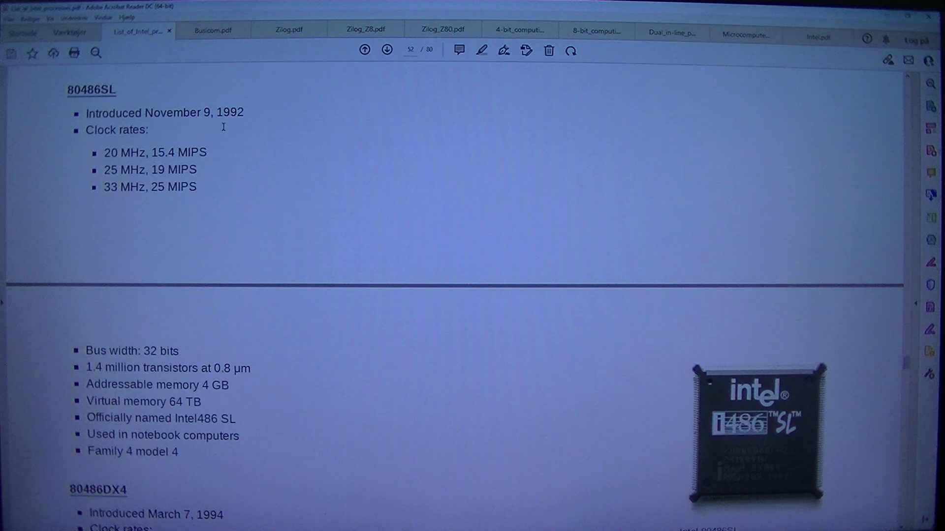
mouse_move(290, 148)
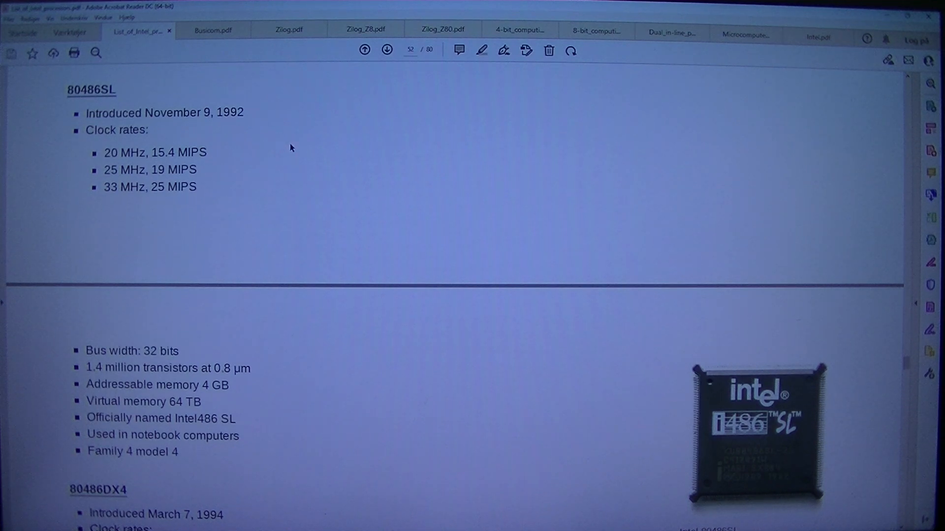
mouse_move(207, 177)
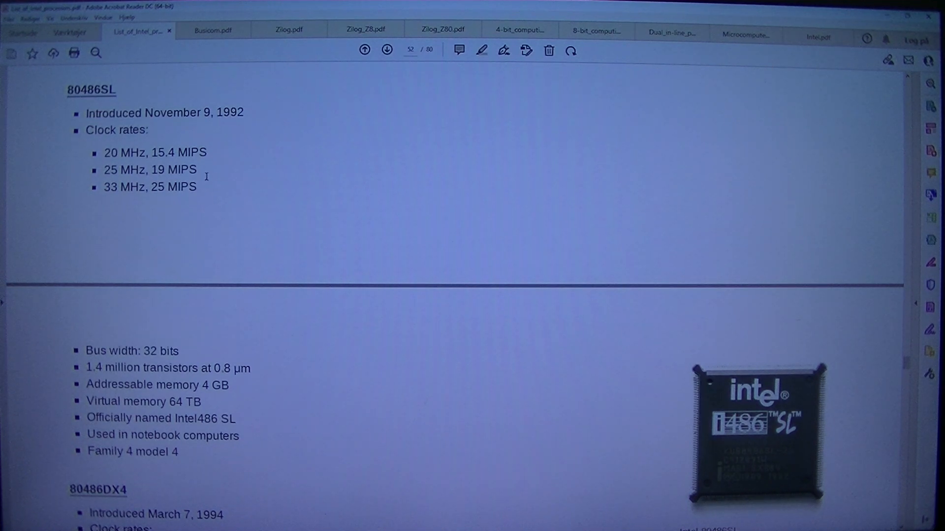
scroll("down", 3)
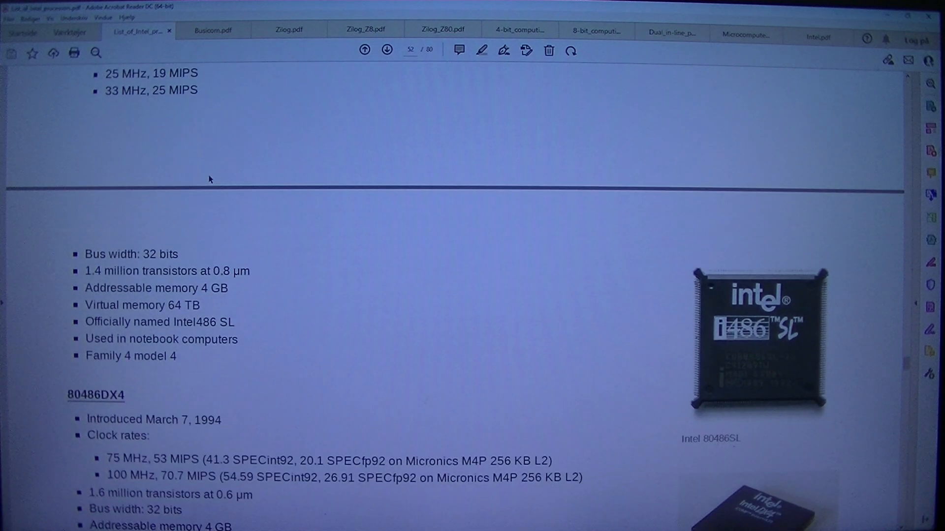
Step: Scroll to the full 80486DX4 entry and P5 microarchitecture heading, briefly checking the Underskriv menu
scroll("down", 3)
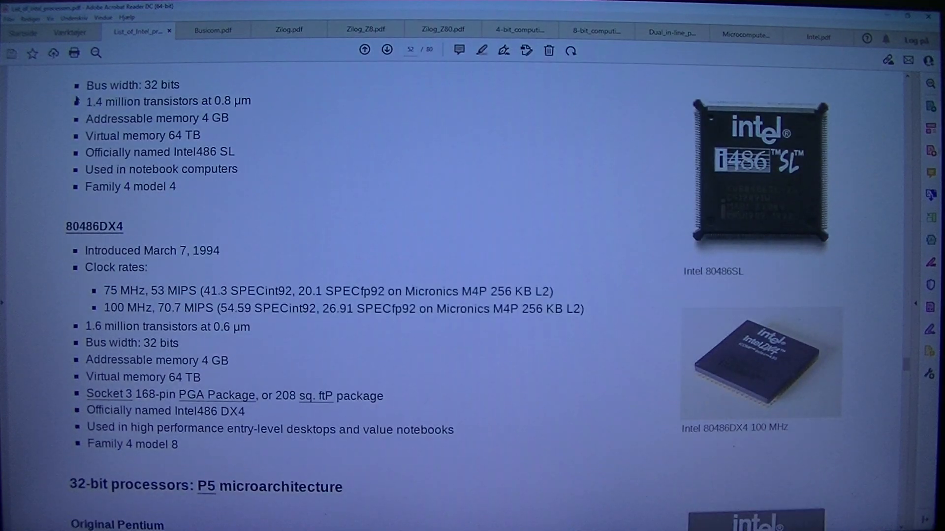
left_click(74, 18)
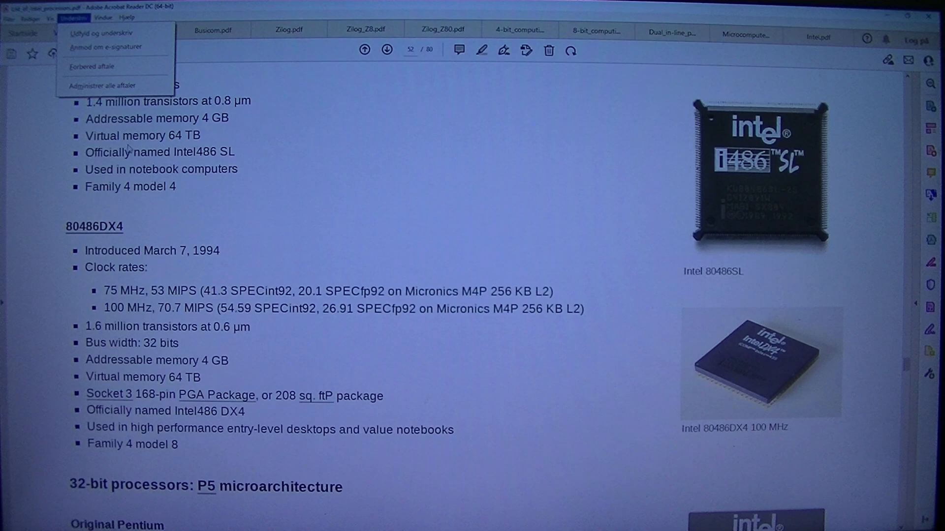
left_click(51, 18)
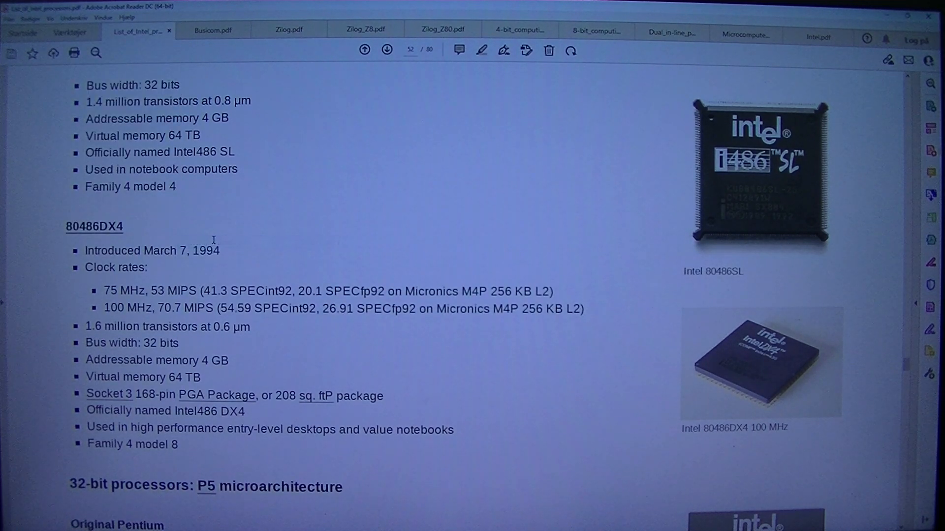
mouse_move(746, 279)
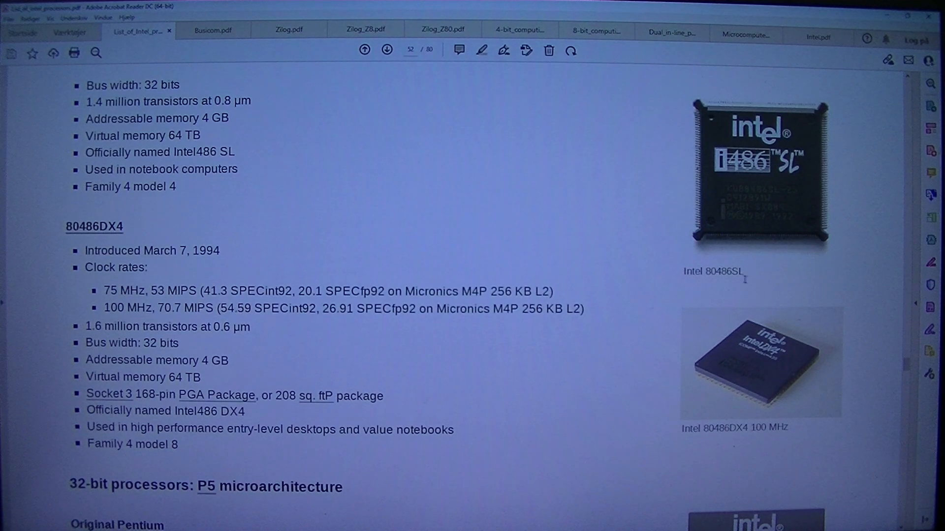
mouse_move(755, 393)
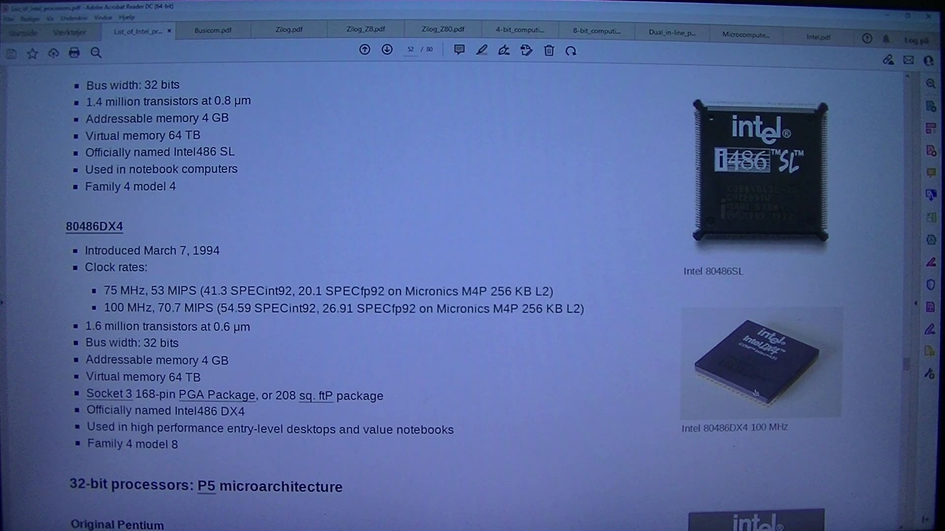
mouse_move(747, 419)
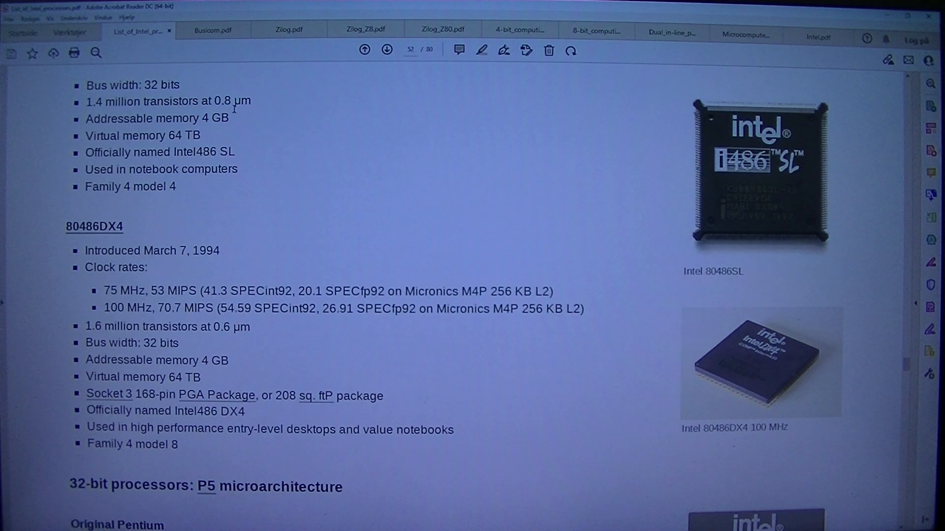
mouse_move(68, 139)
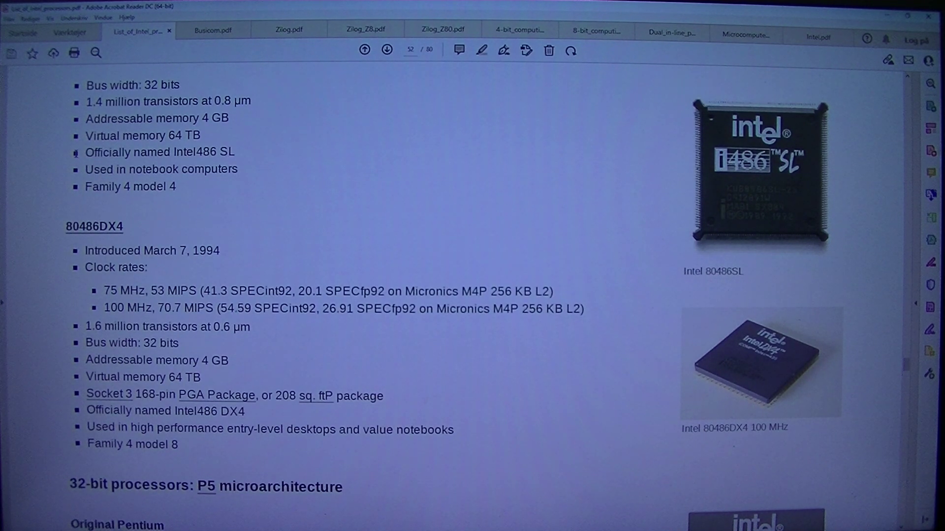
scroll("down", 3)
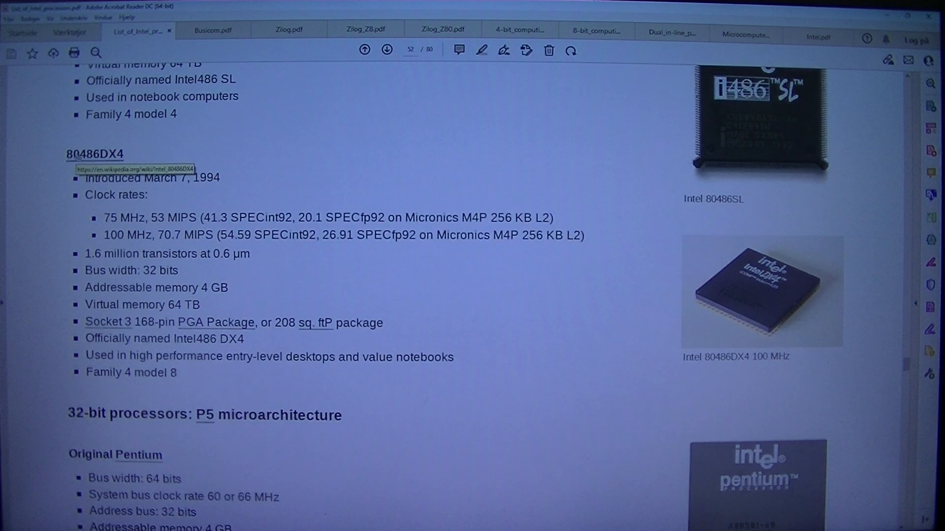
mouse_move(202, 143)
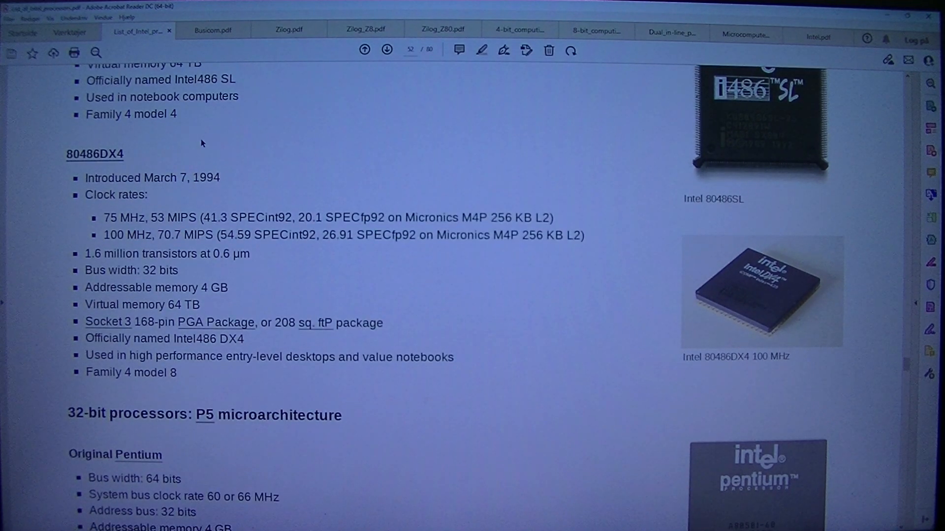
Step: Scroll to the Original Pentium entry with its P5 0.8 µm variants
scroll("down", 3)
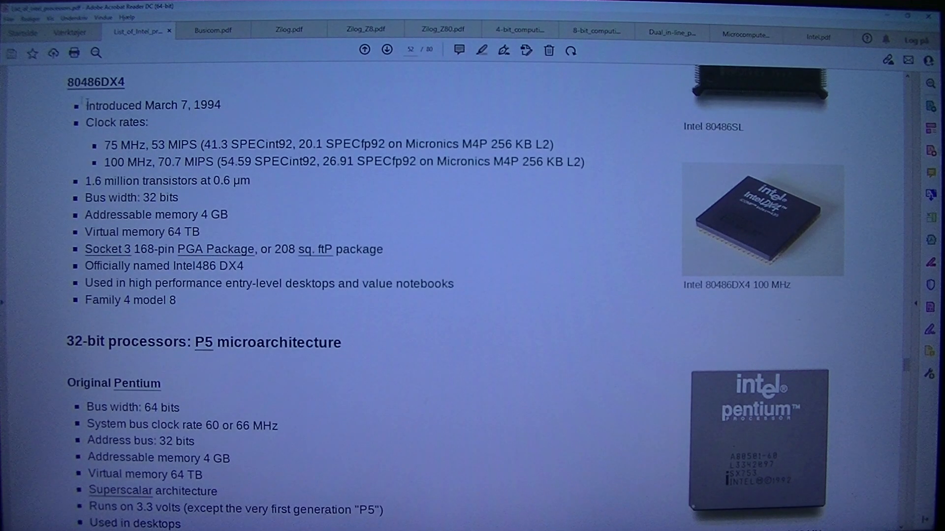
mouse_move(31, 146)
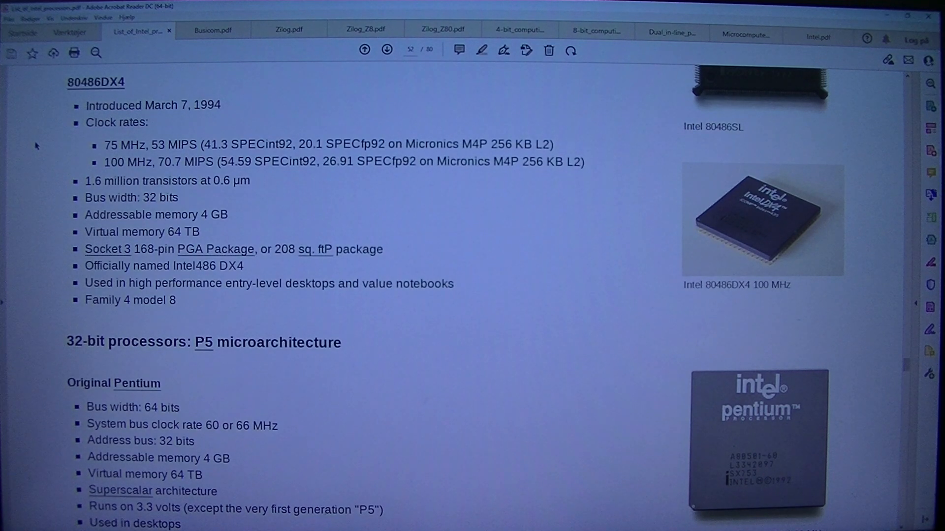
mouse_move(201, 134)
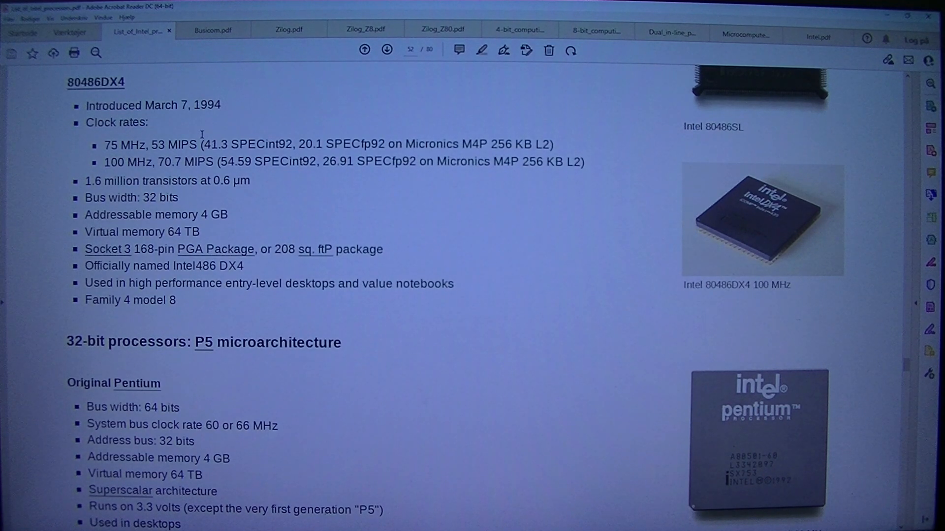
mouse_move(294, 146)
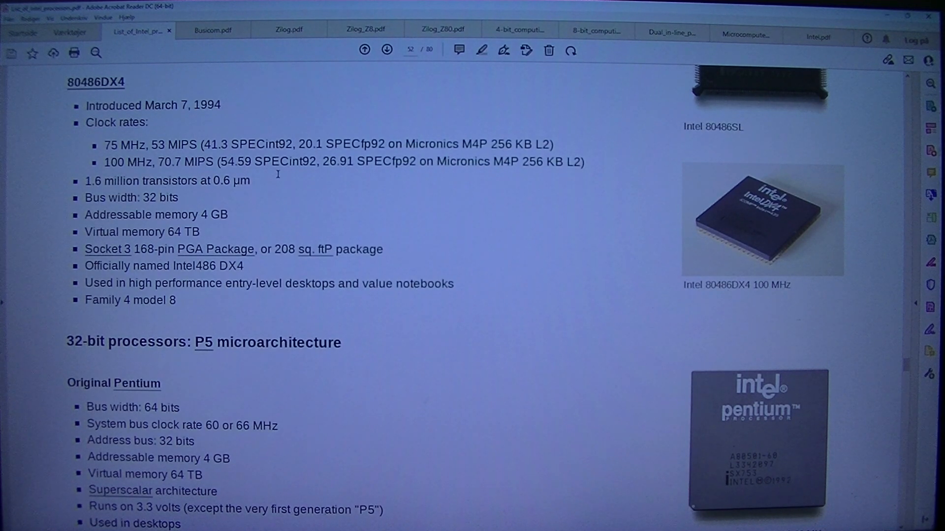
mouse_move(340, 176)
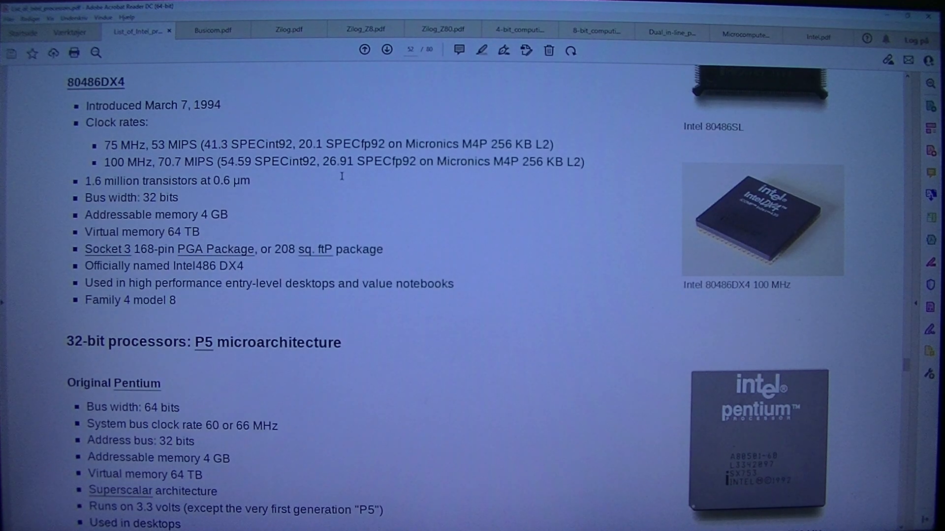
mouse_move(410, 167)
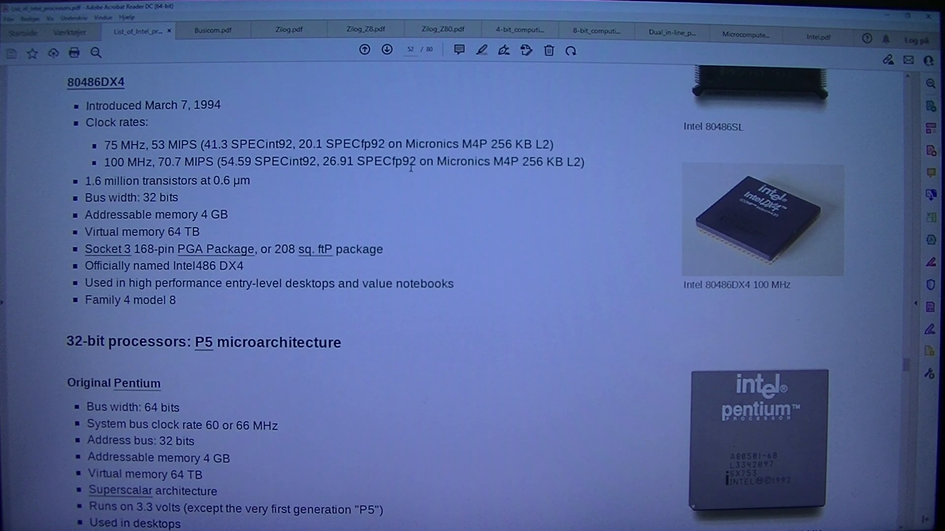
mouse_move(496, 184)
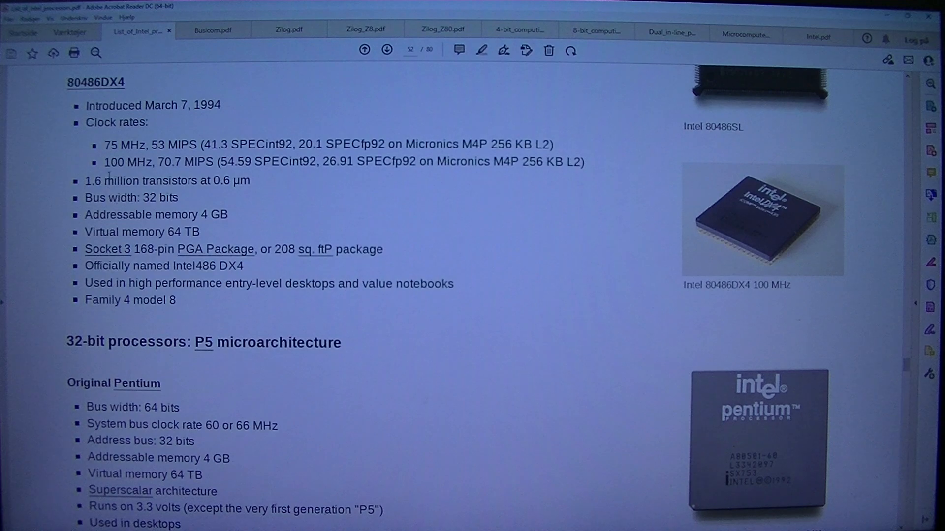
mouse_move(64, 220)
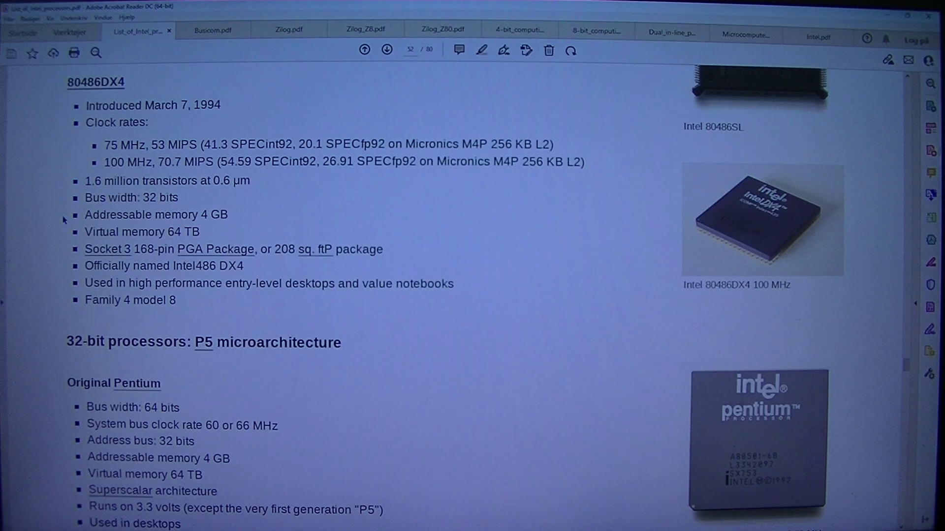
mouse_move(73, 257)
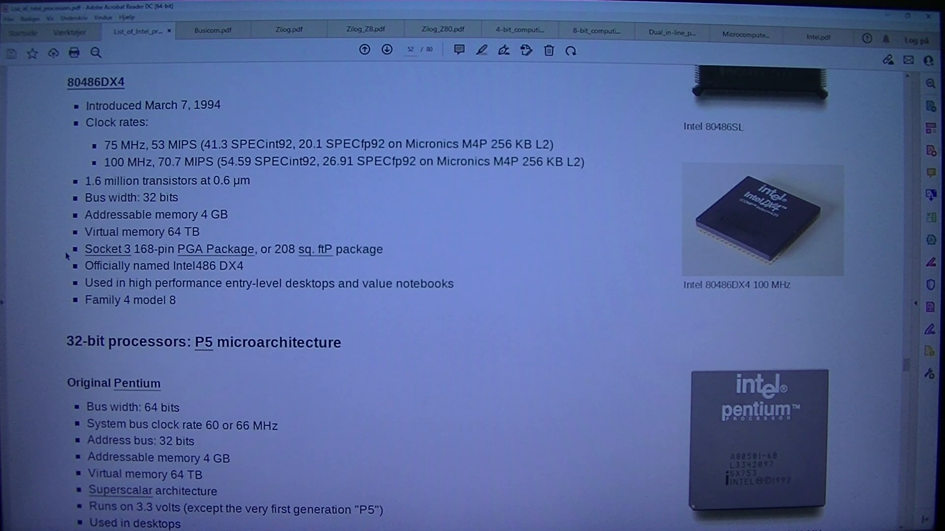
mouse_move(72, 281)
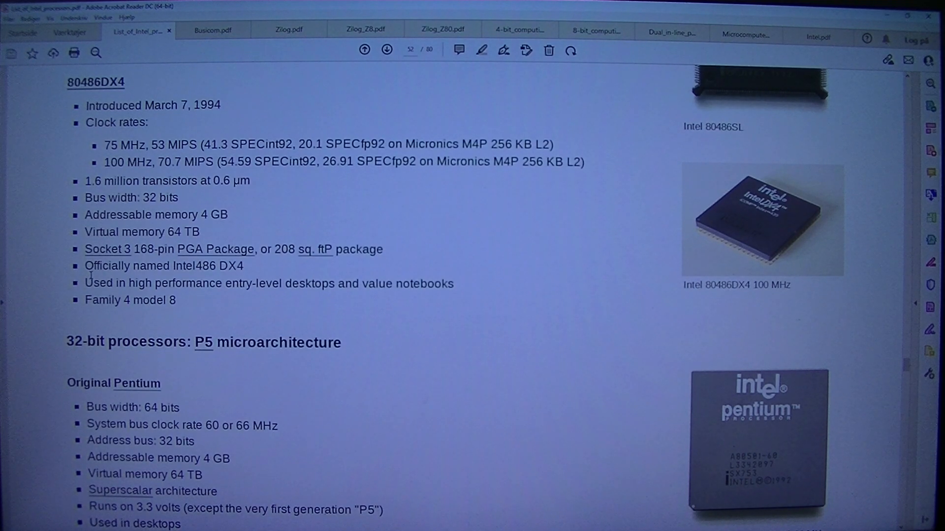
scroll("down", 3)
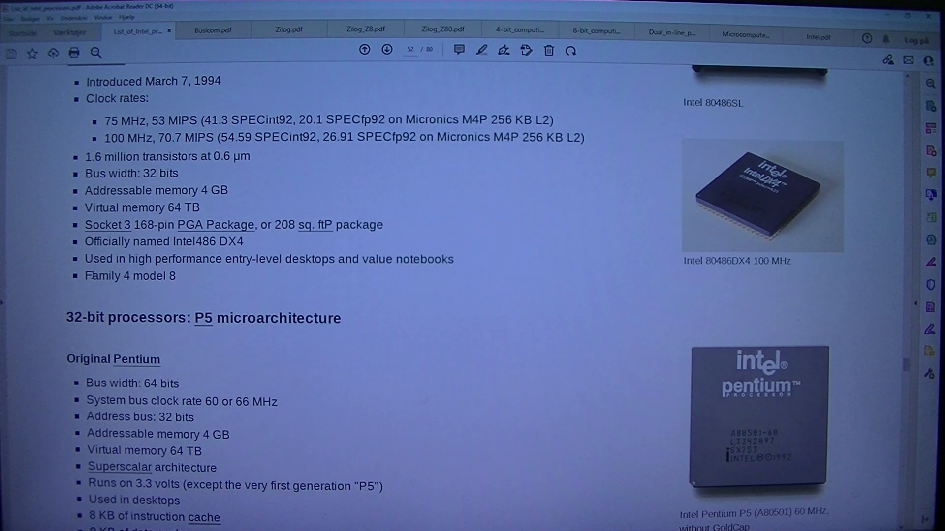
scroll("down", 3)
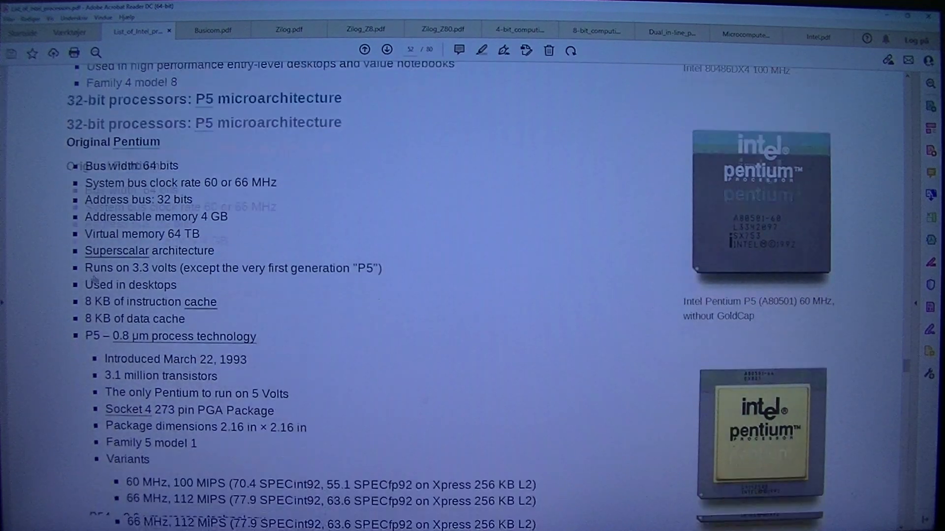
scroll("up", 3)
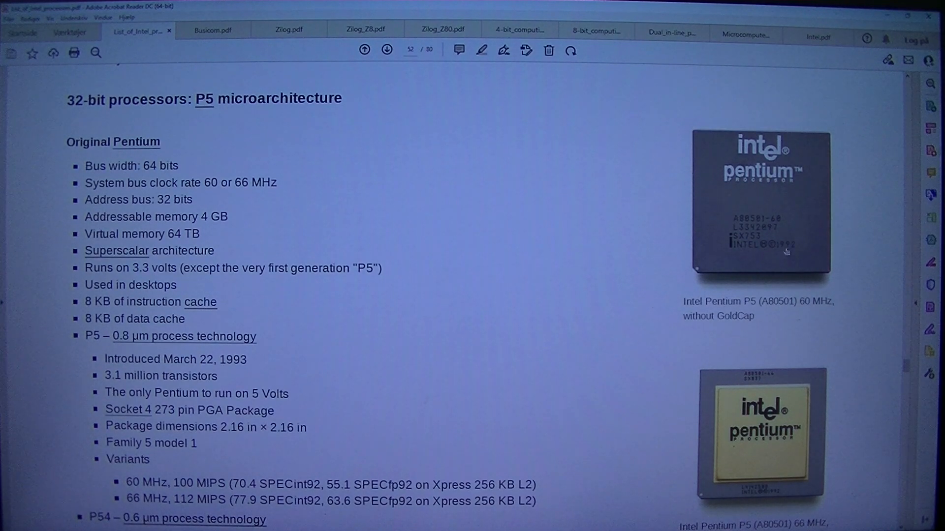
mouse_move(794, 278)
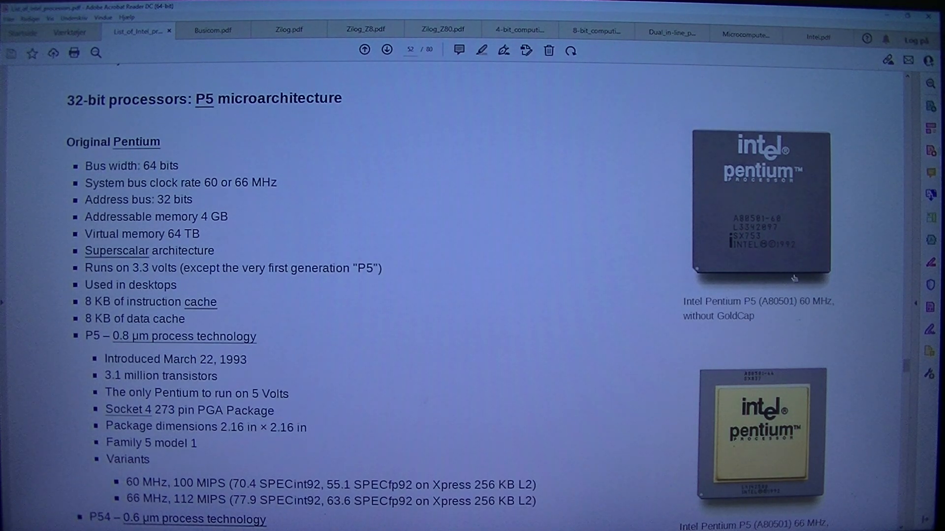
mouse_move(691, 284)
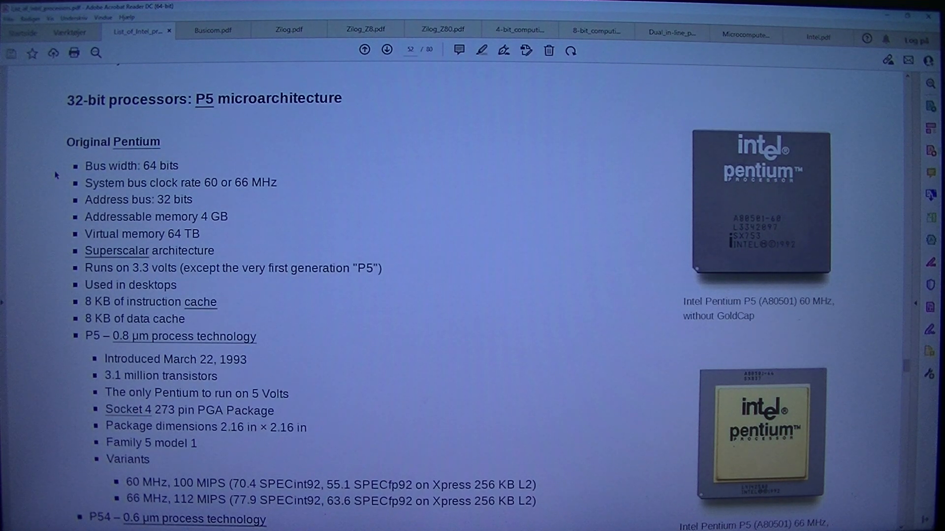
mouse_move(190, 167)
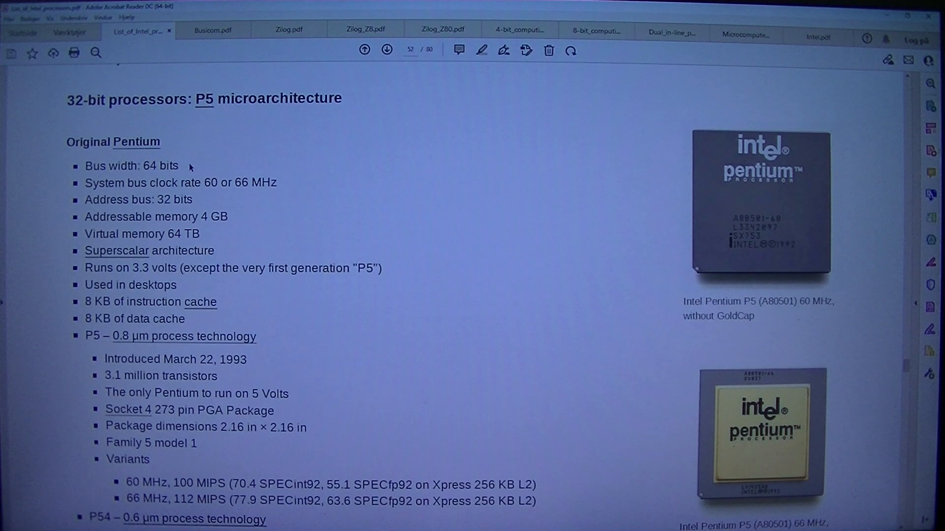
mouse_move(62, 194)
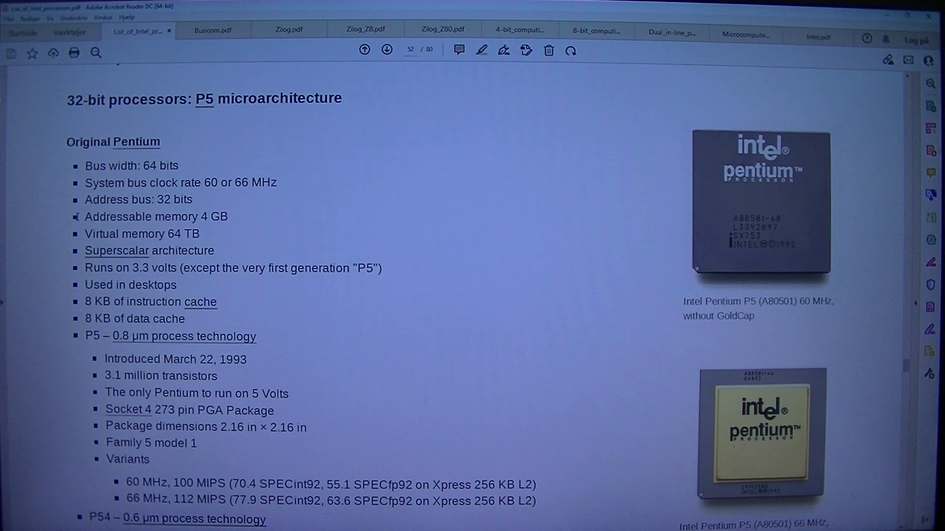
mouse_move(60, 208)
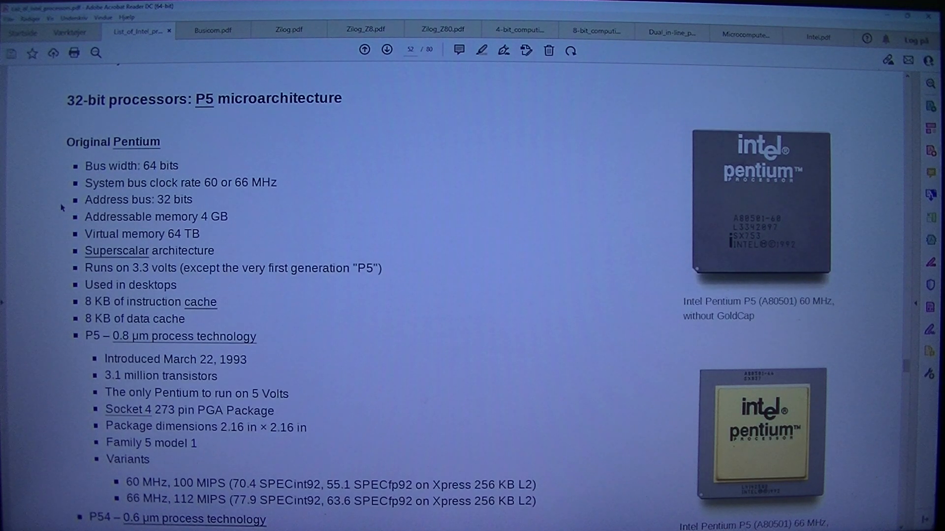
mouse_move(45, 228)
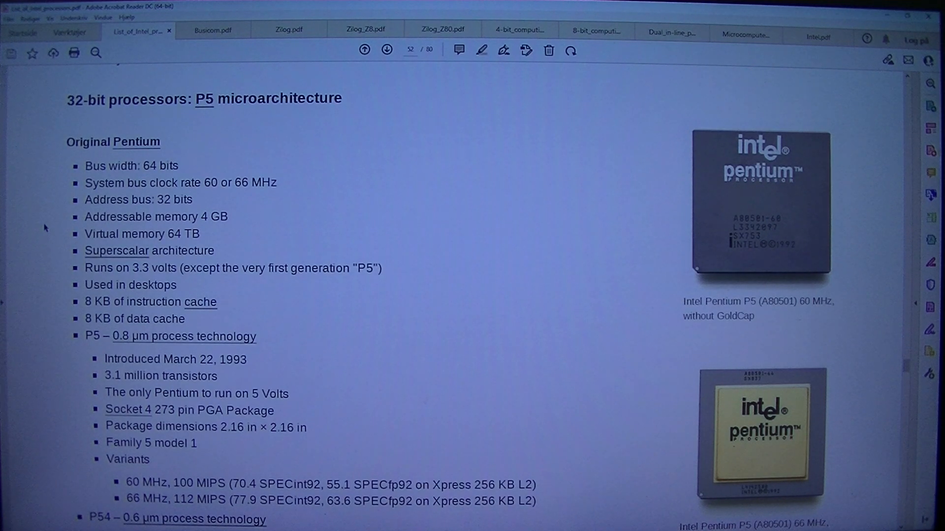
mouse_move(60, 296)
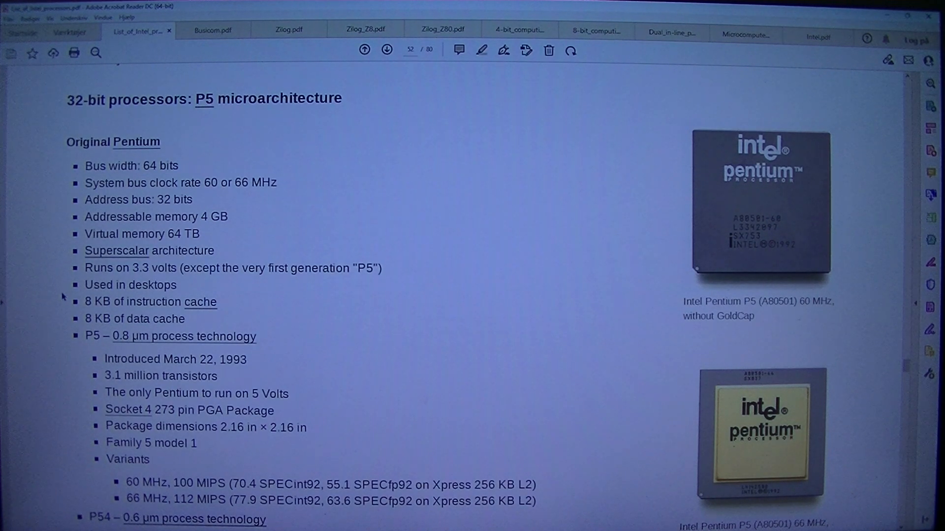
mouse_move(142, 313)
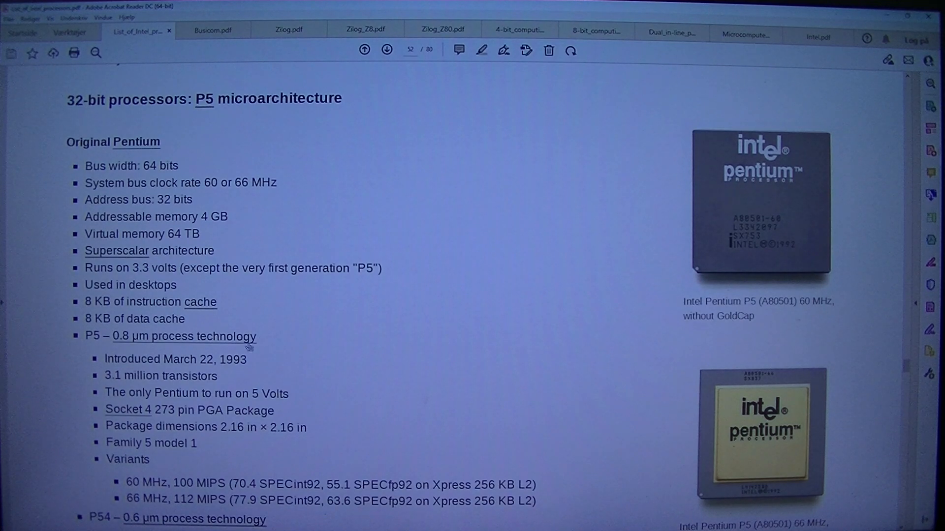
mouse_move(81, 378)
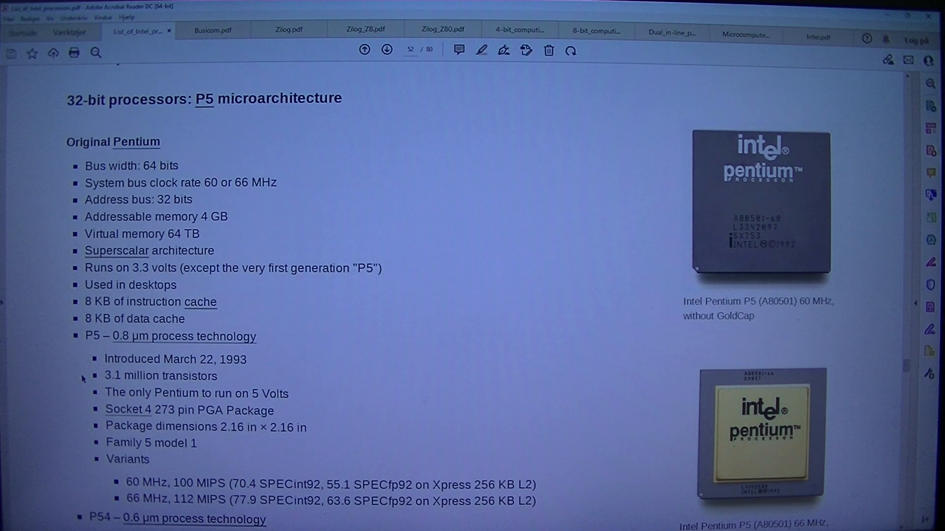
mouse_move(87, 394)
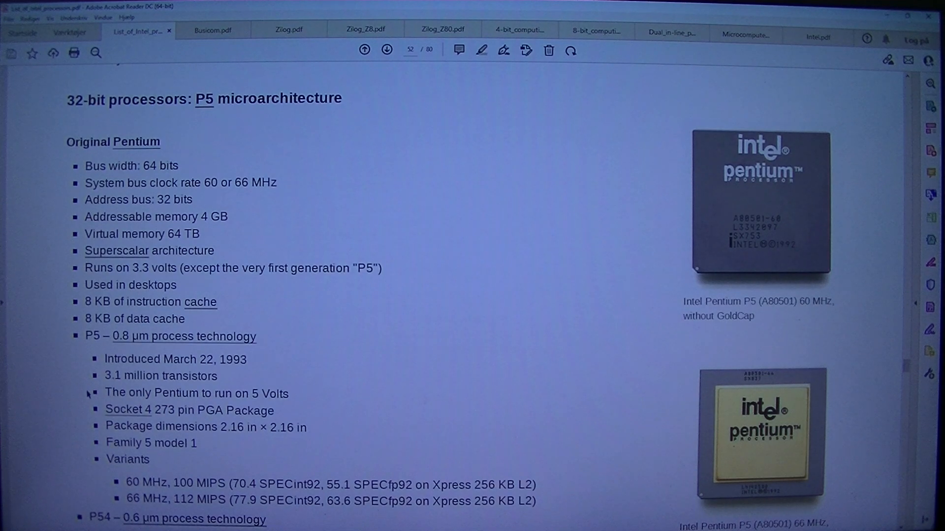
mouse_move(76, 388)
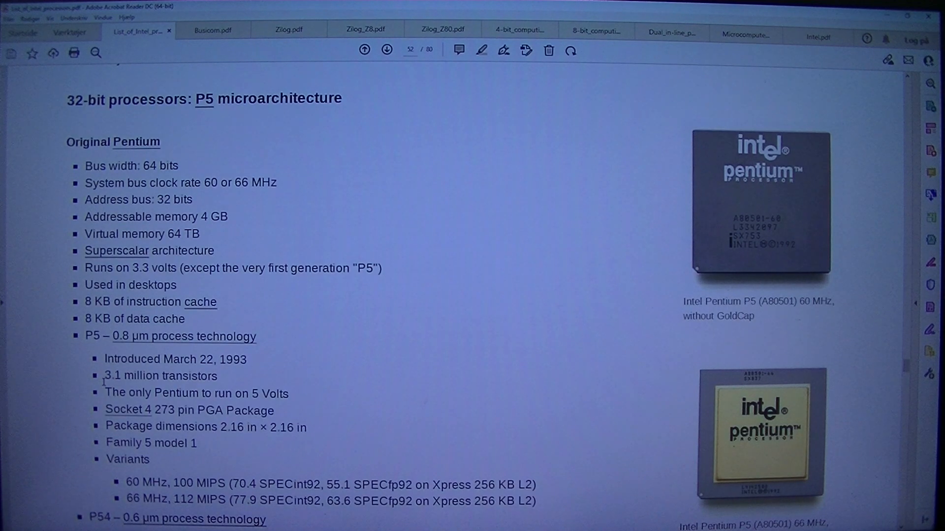
Step: Scroll past the P5 variants to the P54 and P54CQS entries
scroll("down", 3)
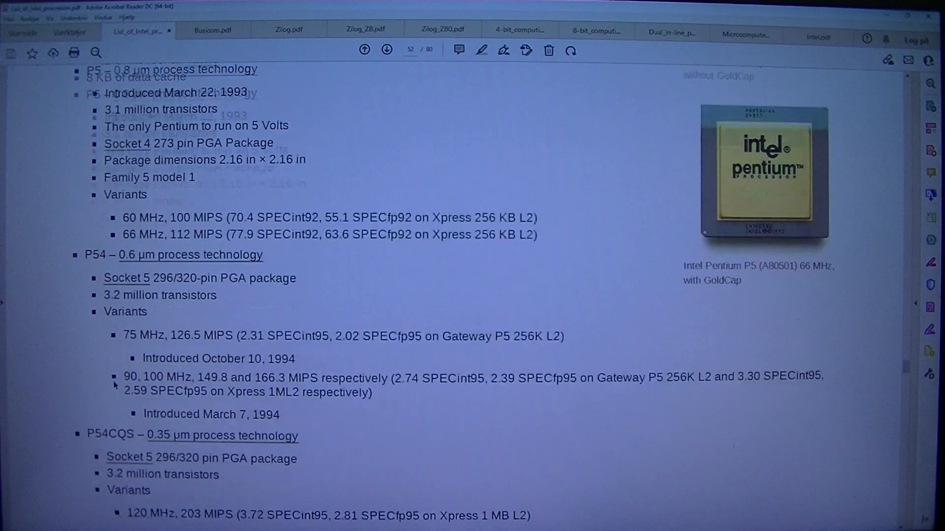
scroll("down", 3)
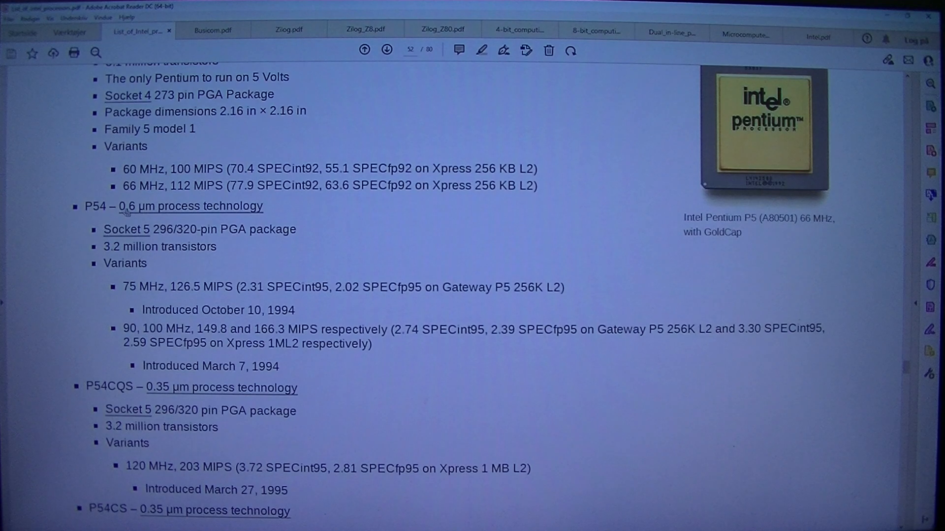
mouse_move(190, 206)
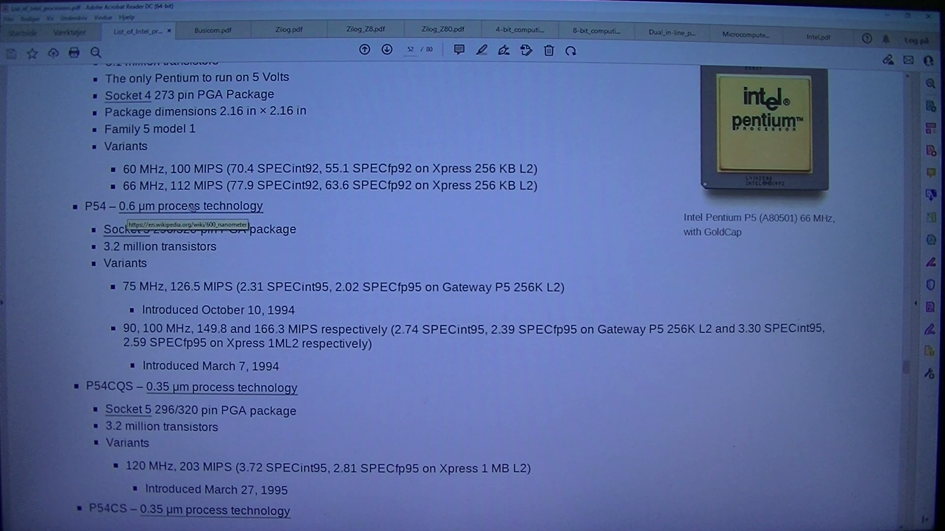
mouse_move(245, 195)
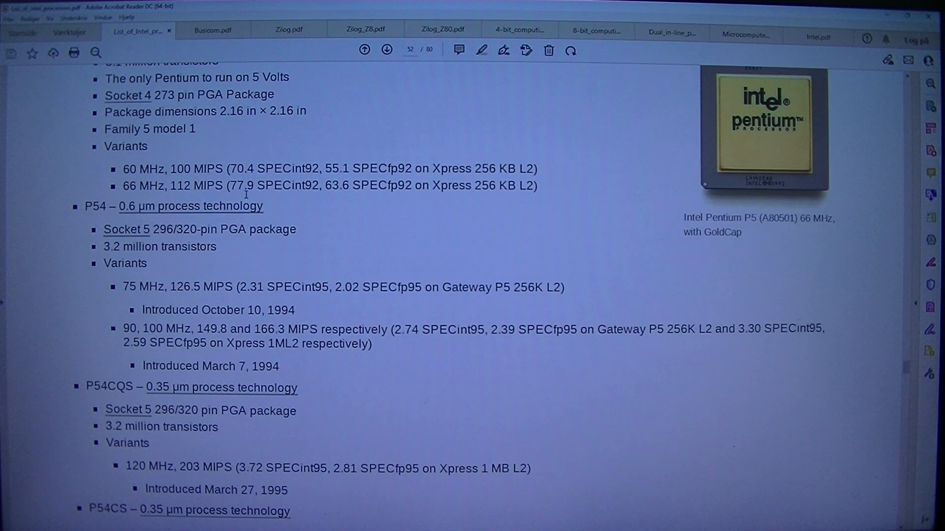
mouse_move(310, 199)
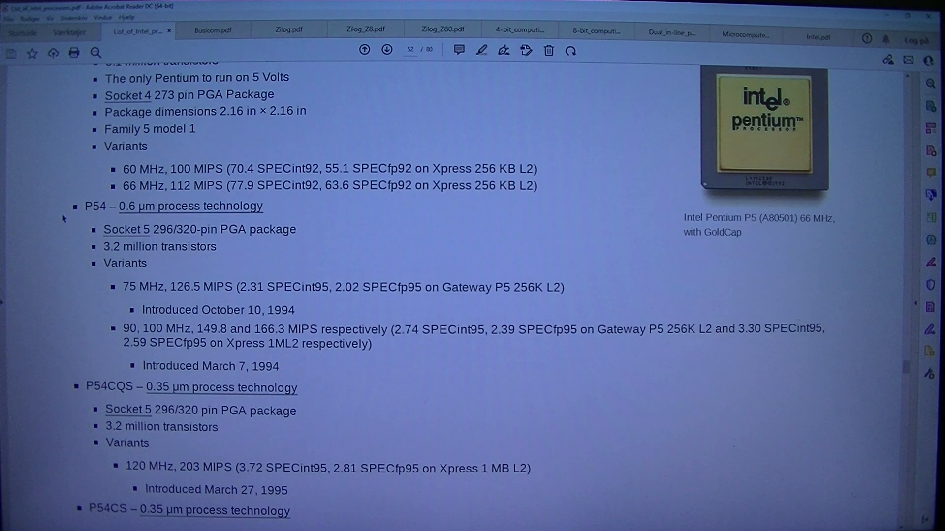
mouse_move(51, 242)
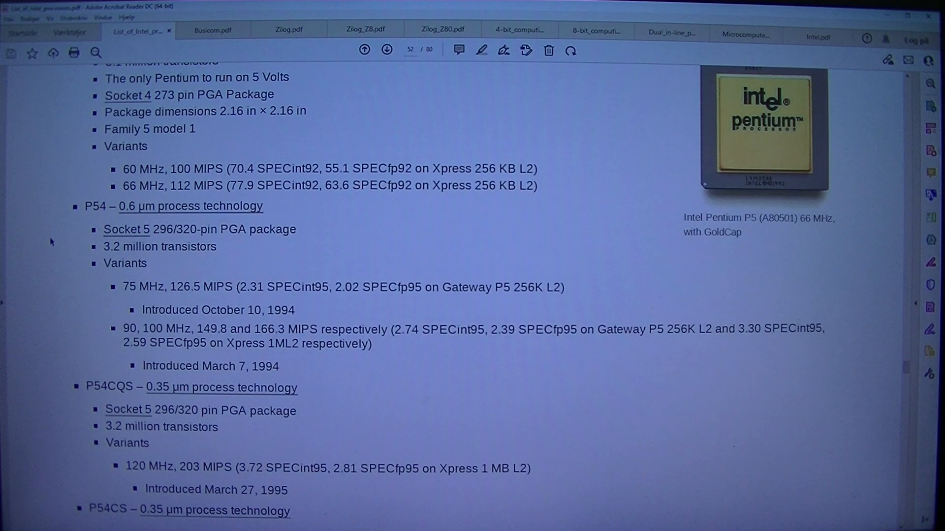
mouse_move(60, 275)
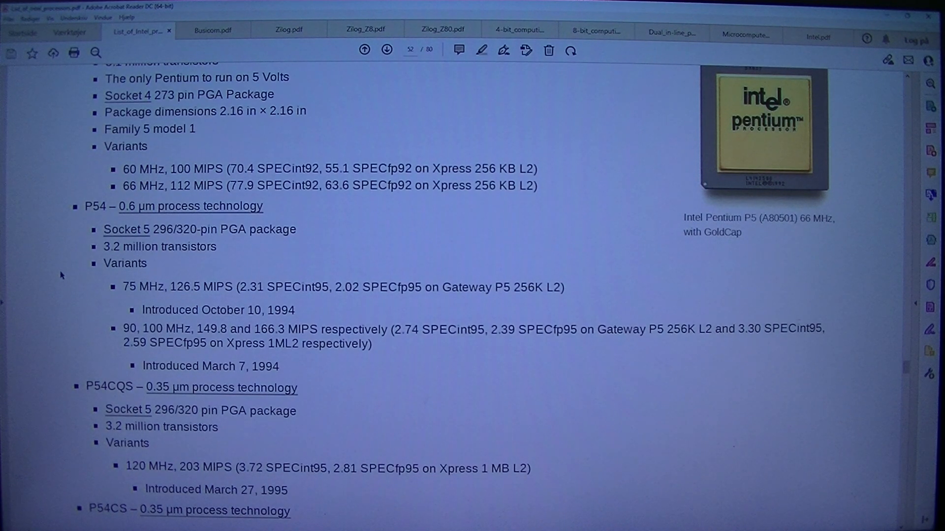
mouse_move(82, 278)
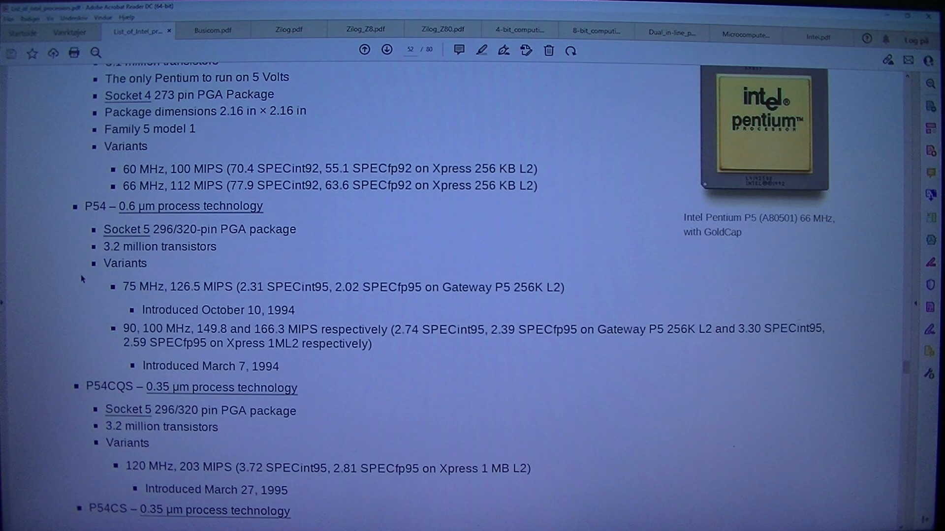
mouse_move(104, 285)
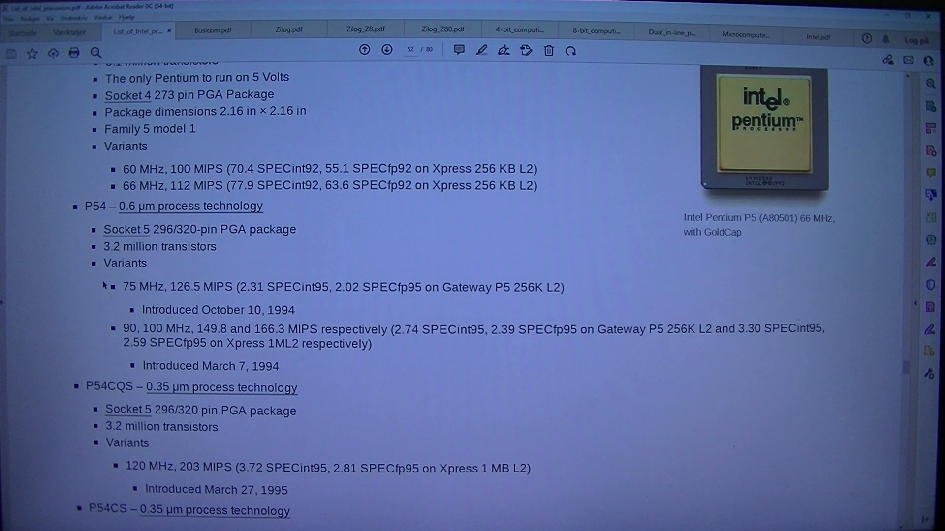
mouse_move(97, 303)
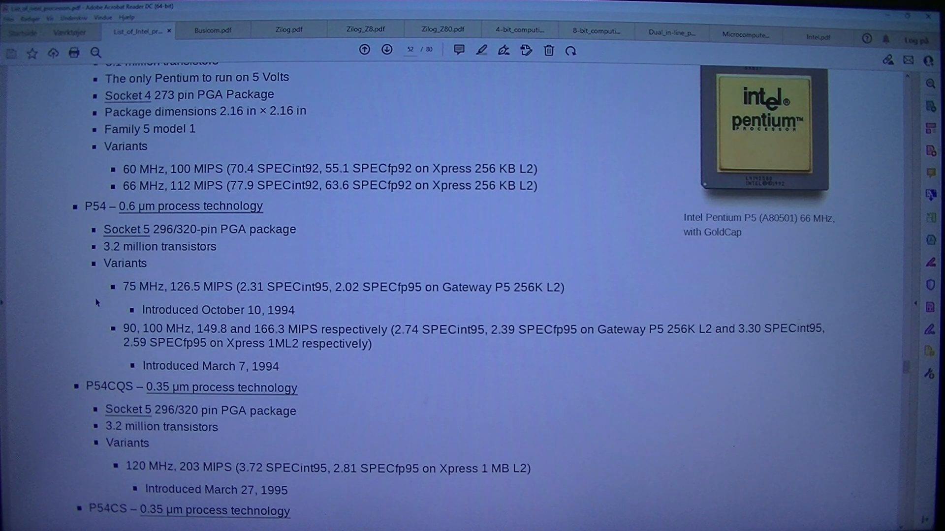
mouse_move(379, 314)
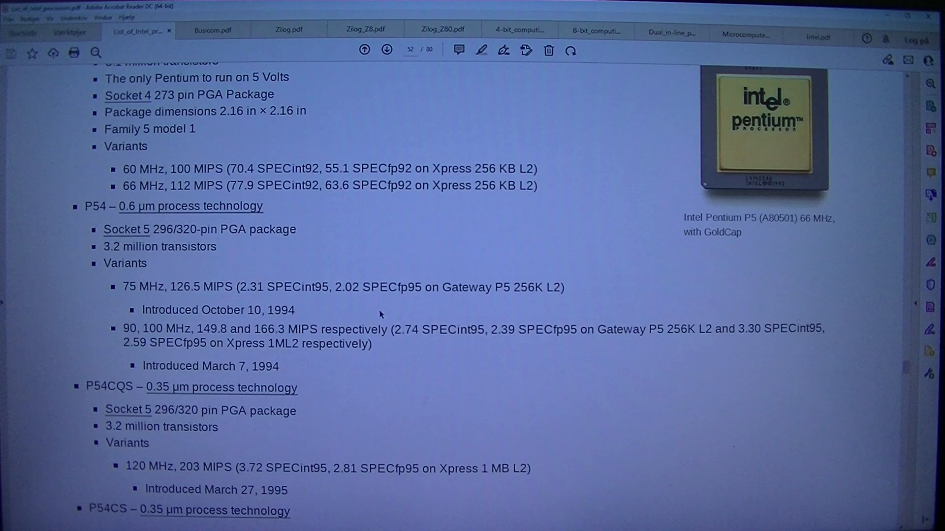
mouse_move(512, 311)
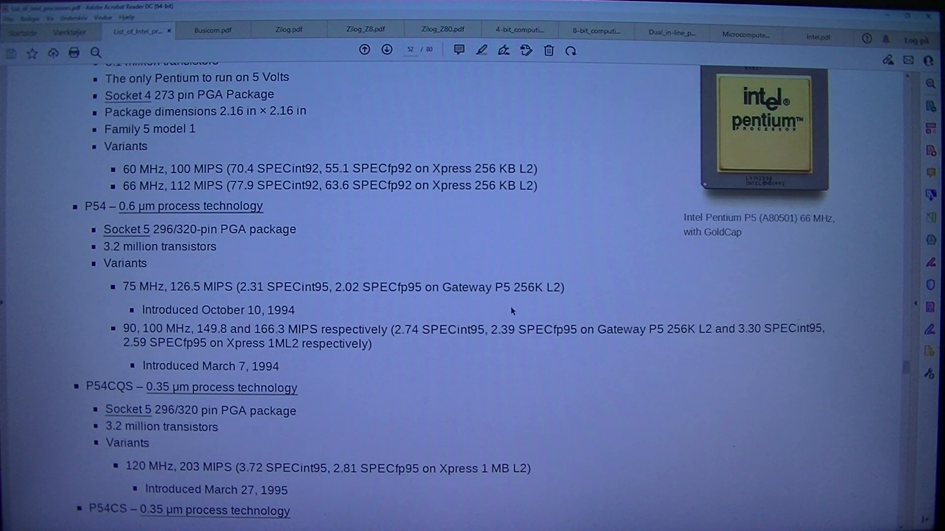
mouse_move(77, 312)
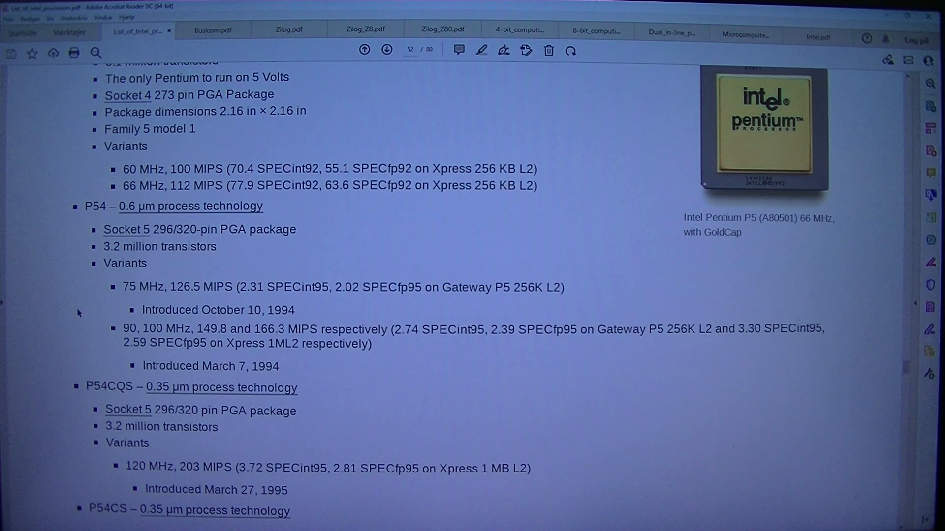
scroll("down", 3)
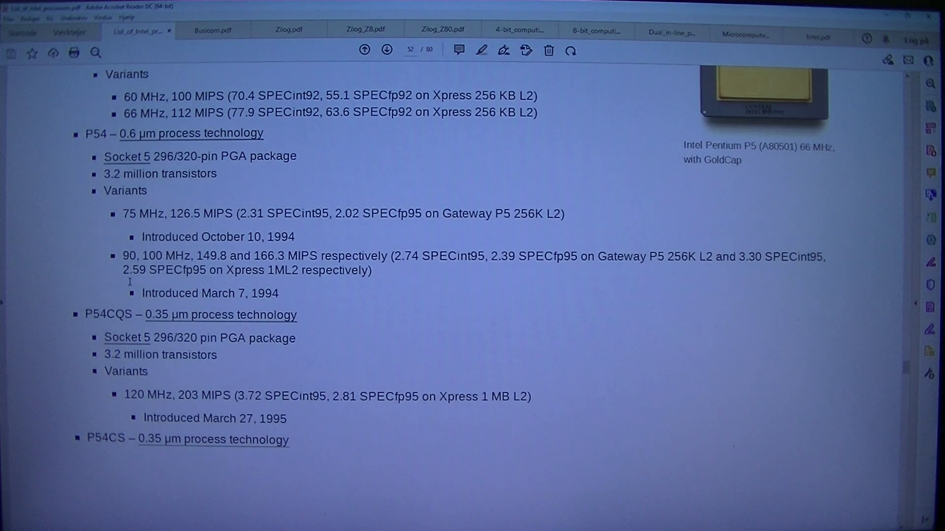
mouse_move(70, 269)
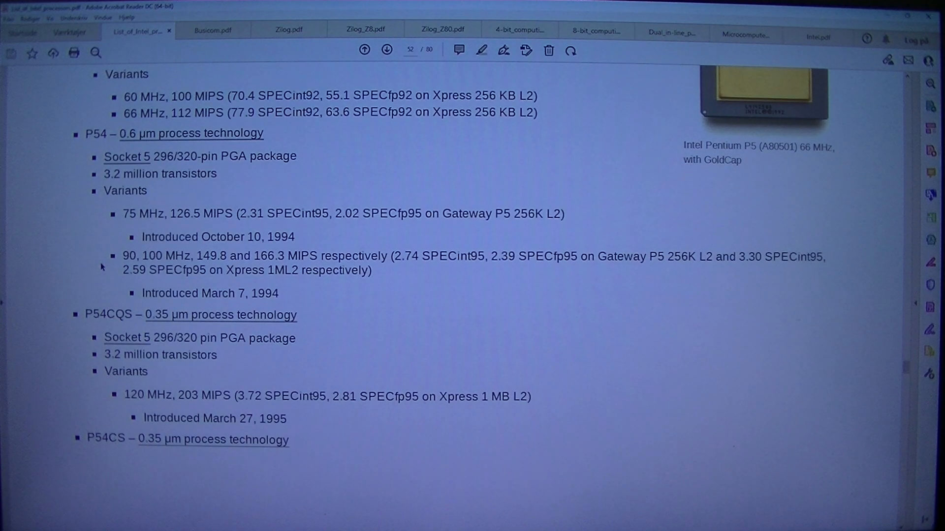
mouse_move(114, 263)
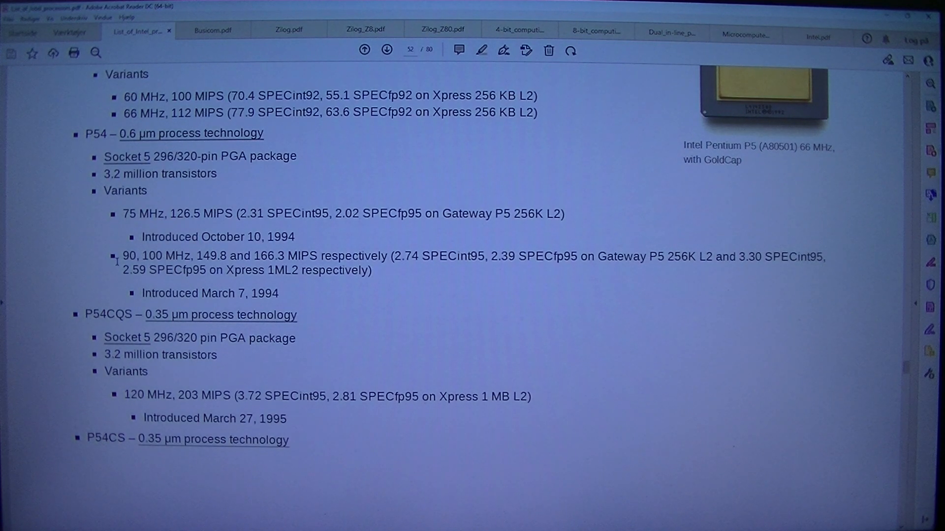
mouse_move(51, 332)
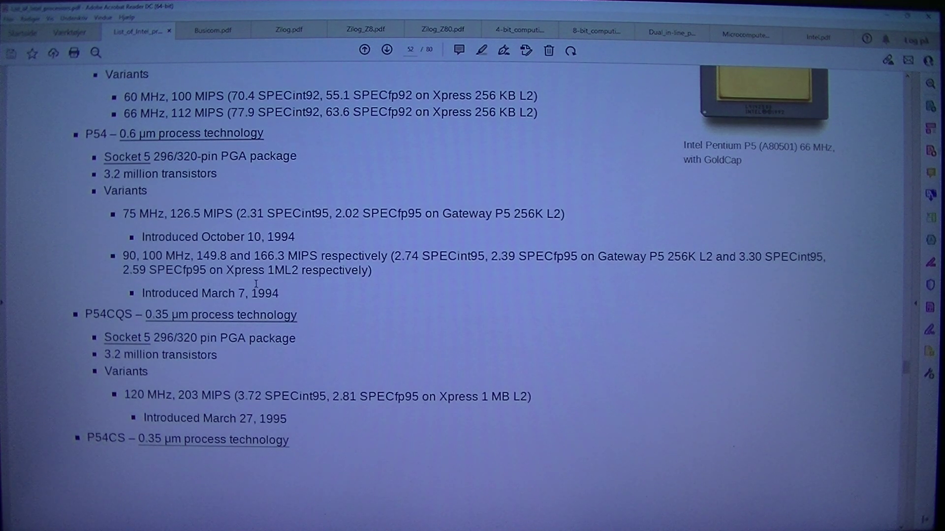
mouse_move(633, 239)
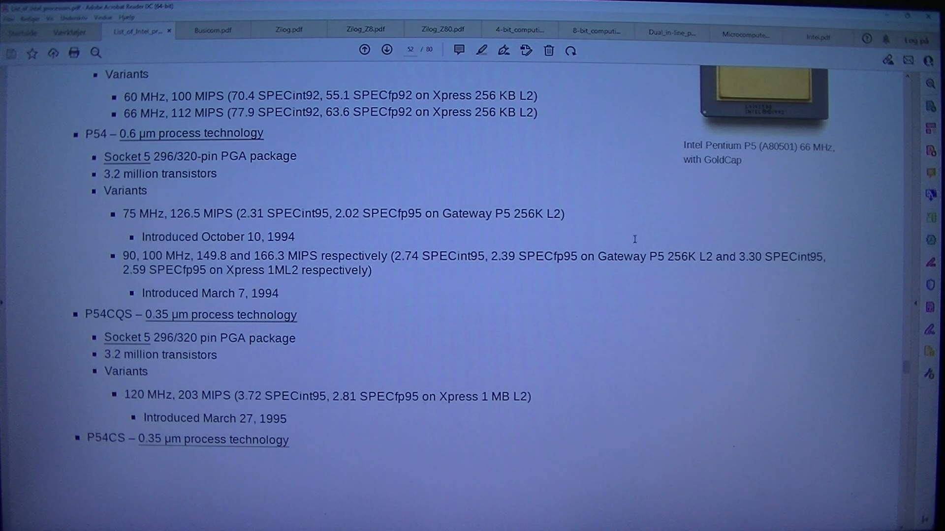
mouse_move(115, 292)
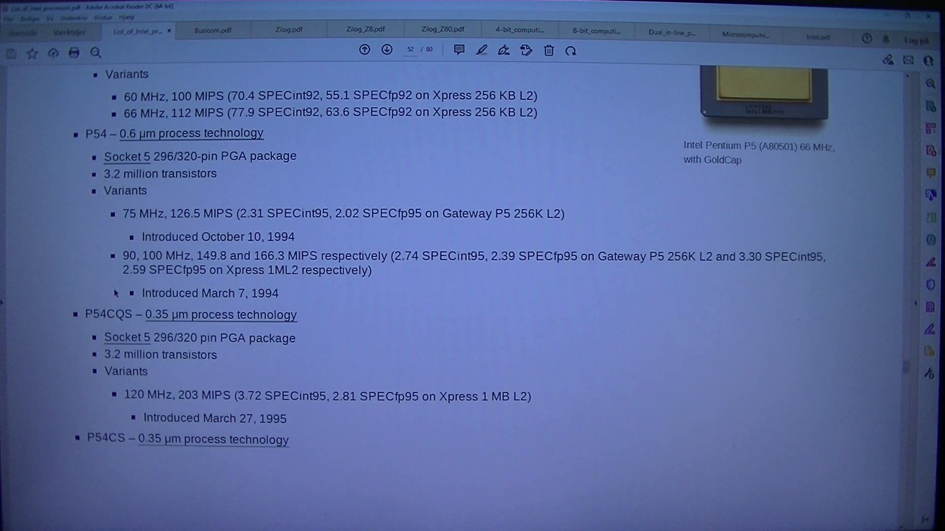
mouse_move(253, 277)
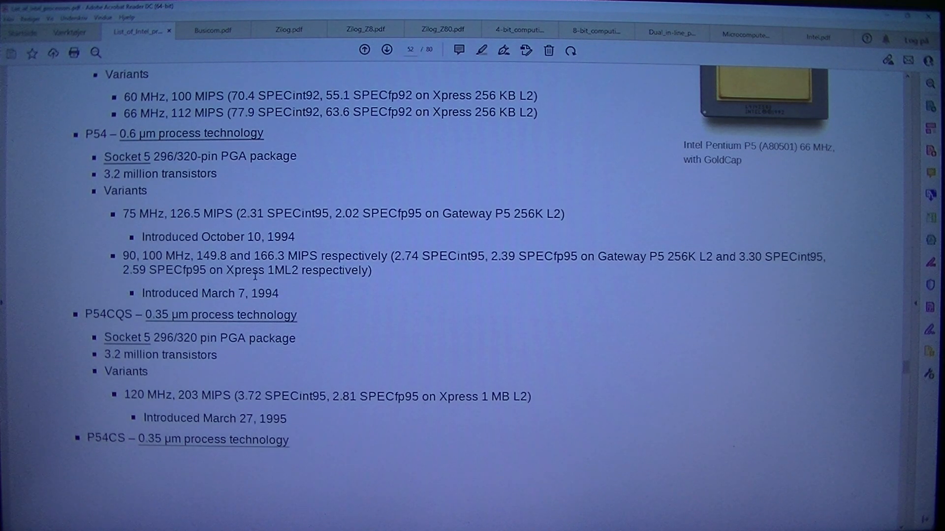
mouse_move(338, 282)
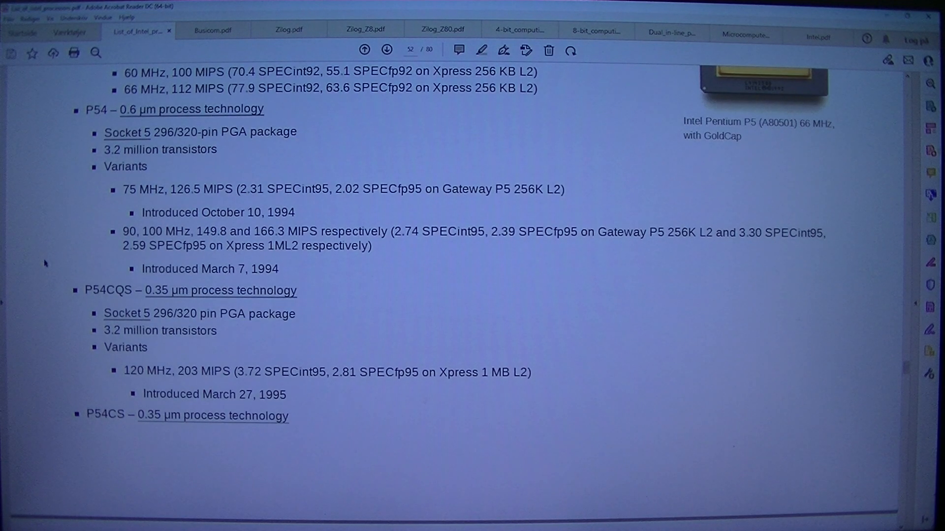
mouse_move(246, 303)
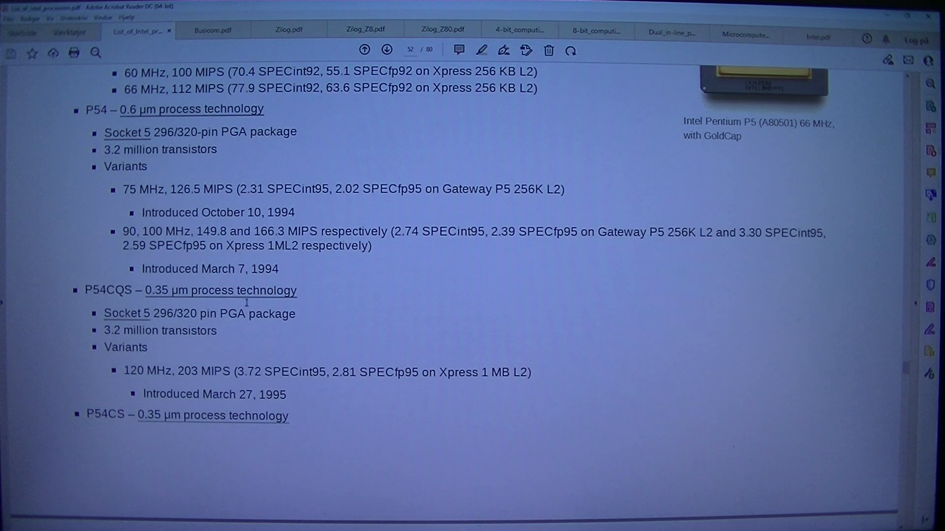
mouse_move(328, 313)
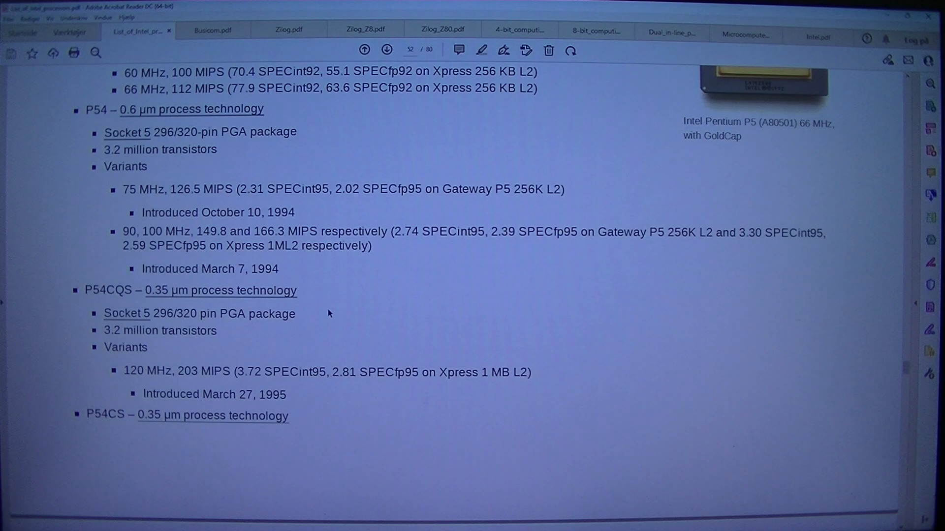
mouse_move(235, 331)
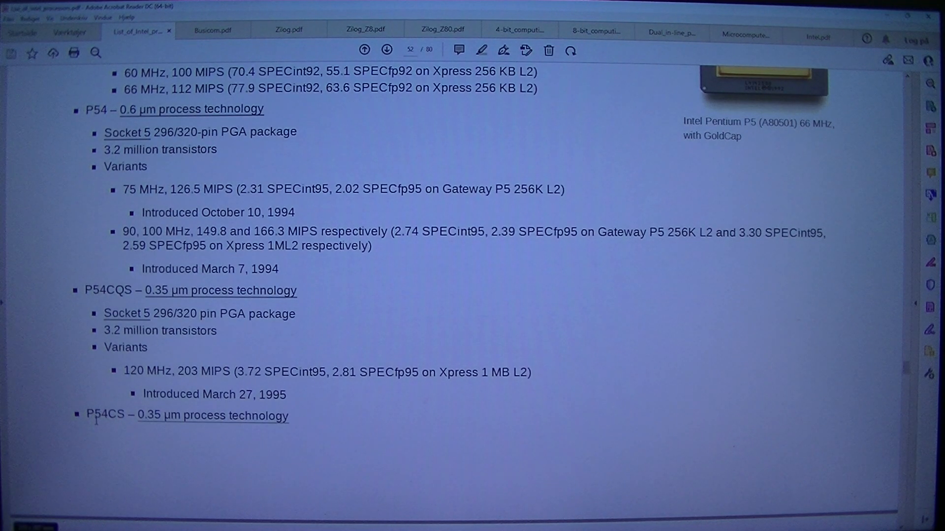
Step: Scroll onto page 53 to show the P54CS variants and the Pentium with MMX Technology heading
scroll("down", 3)
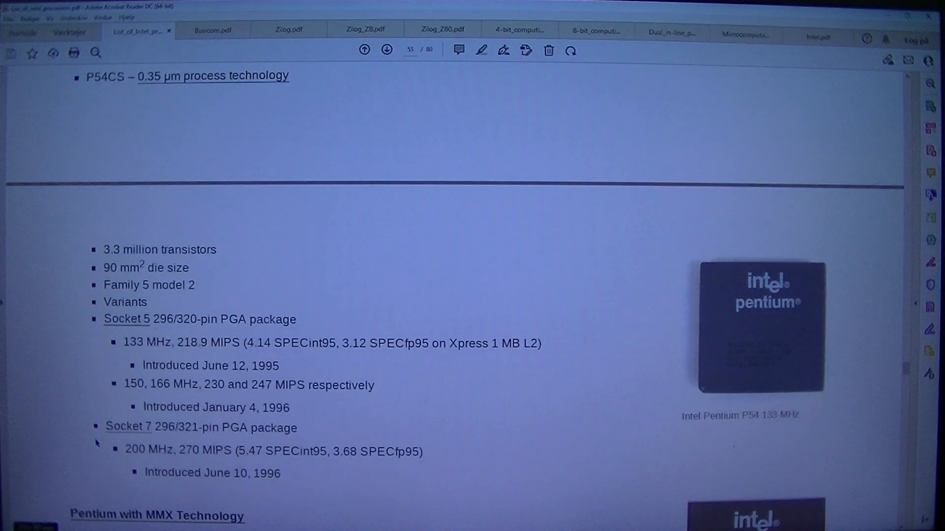
scroll("down", 3)
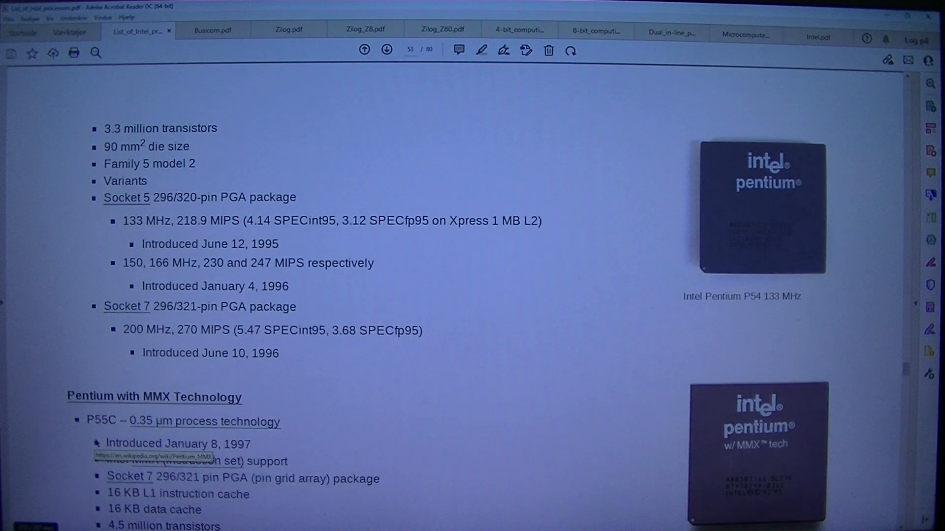
scroll("down", 3)
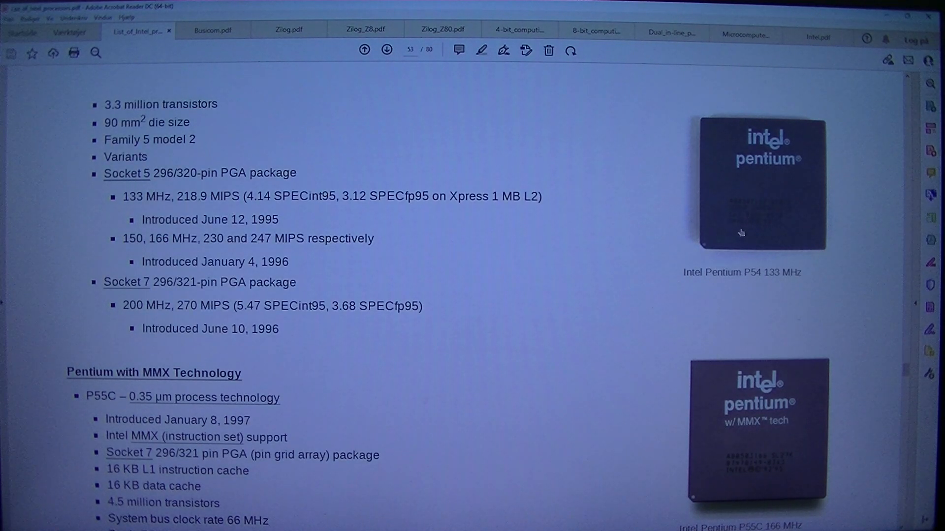
mouse_move(778, 372)
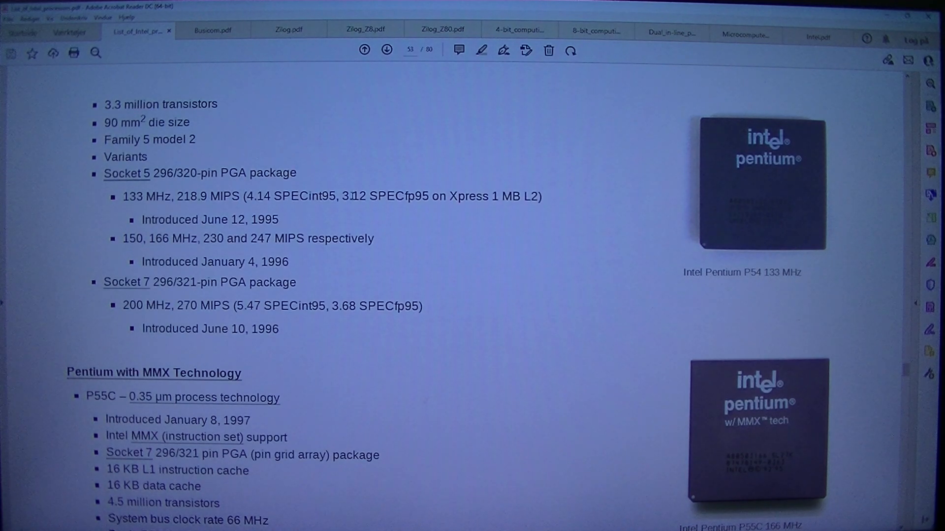
mouse_move(60, 144)
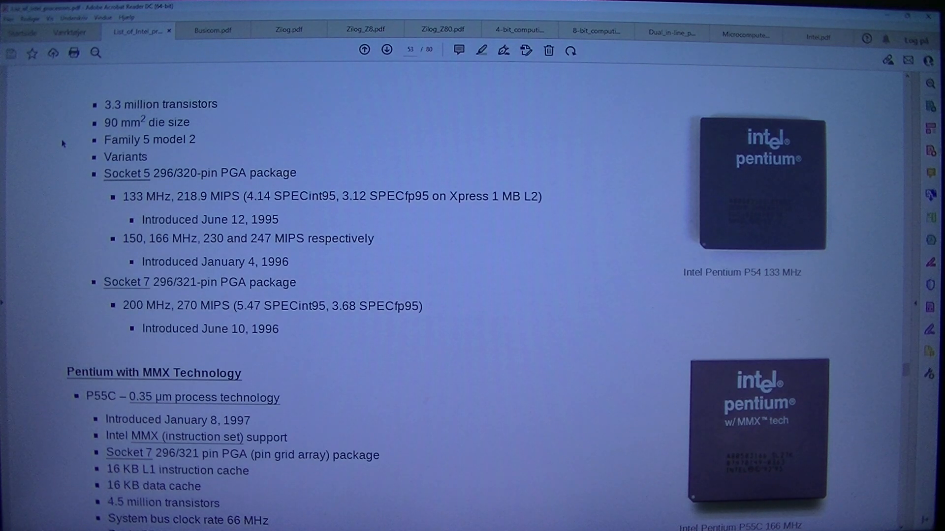
mouse_move(85, 152)
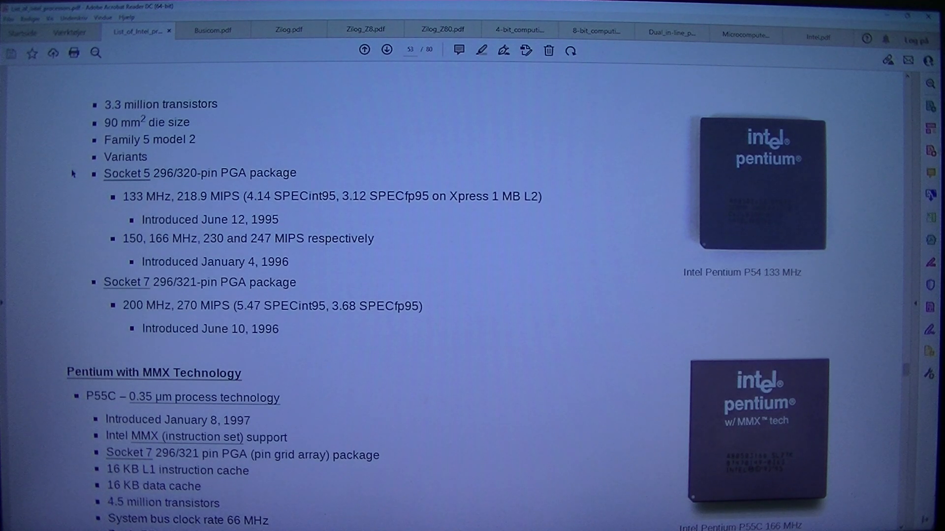
mouse_move(66, 191)
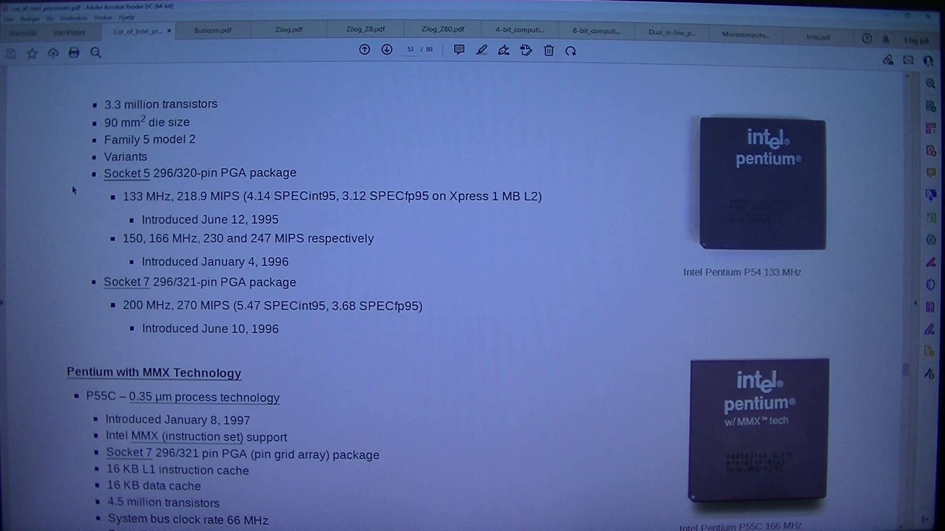
mouse_move(83, 220)
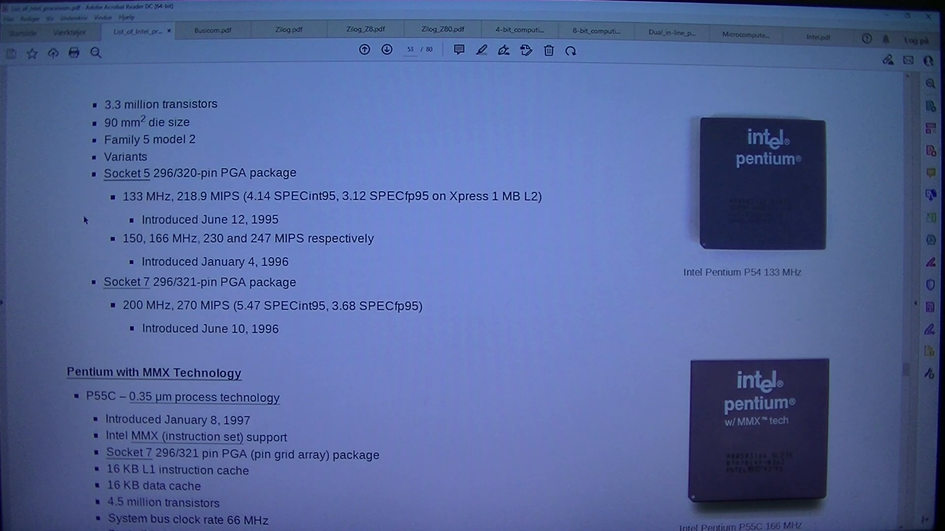
mouse_move(163, 253)
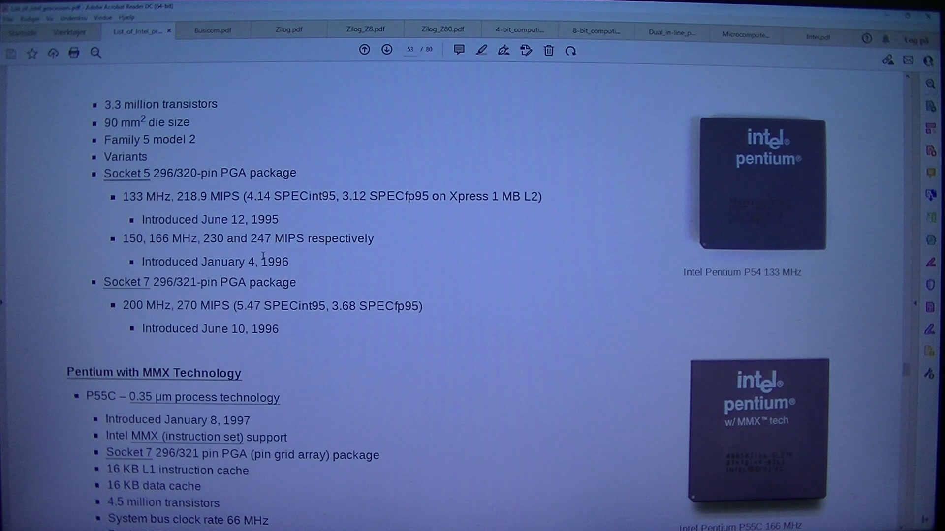
mouse_move(377, 252)
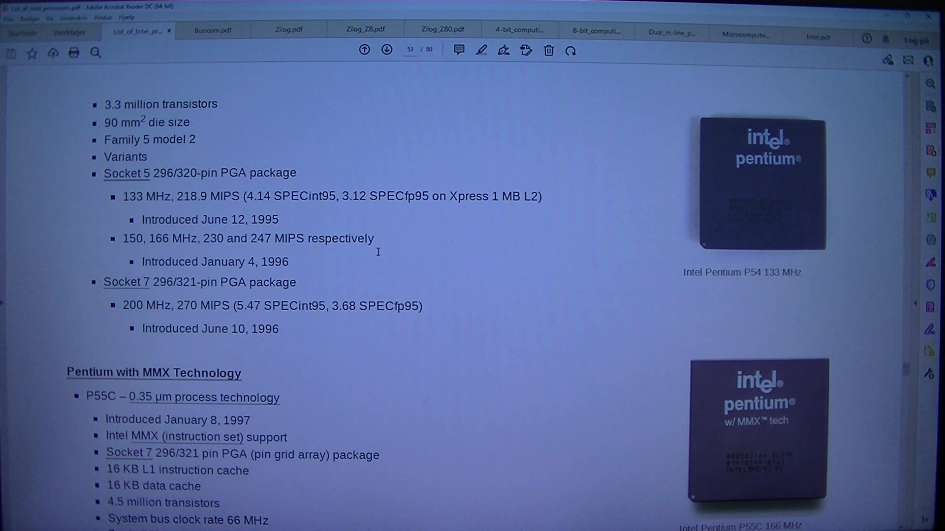
mouse_move(142, 284)
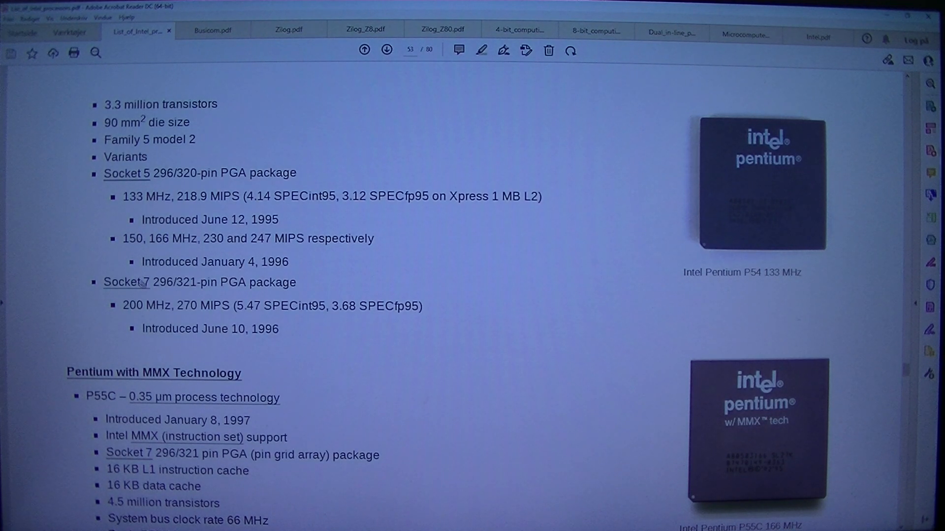
mouse_move(204, 275)
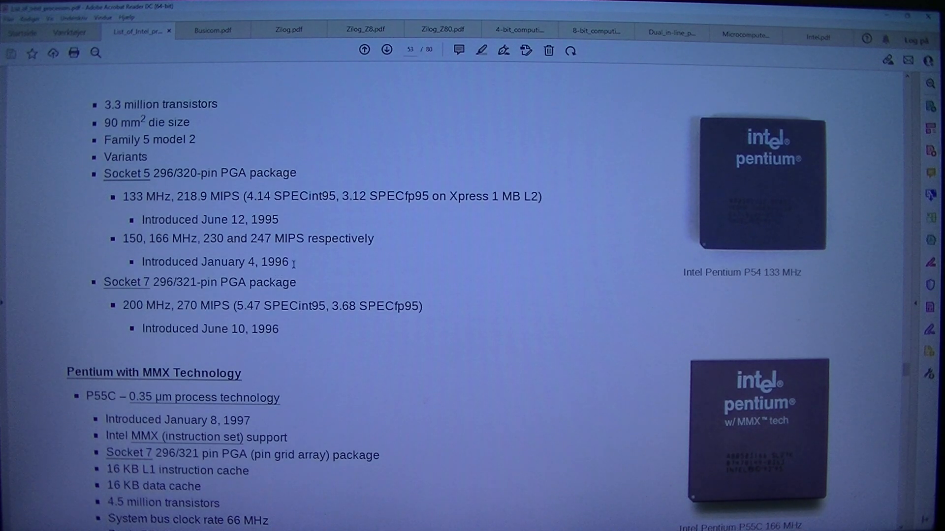
mouse_move(250, 310)
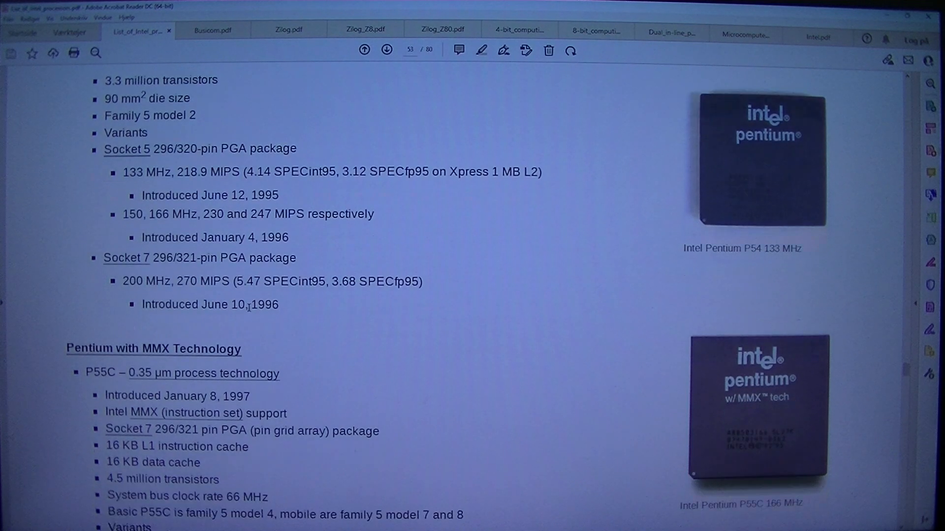
mouse_move(111, 302)
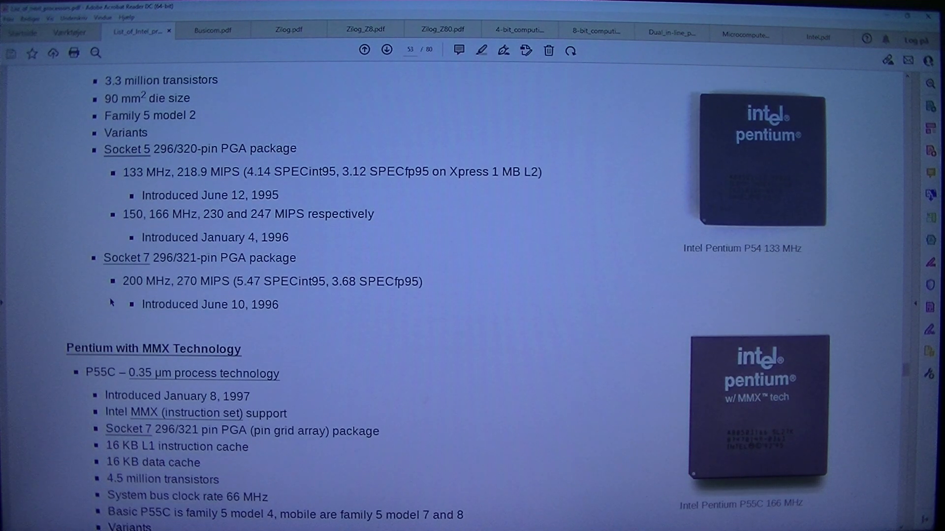
mouse_move(112, 298)
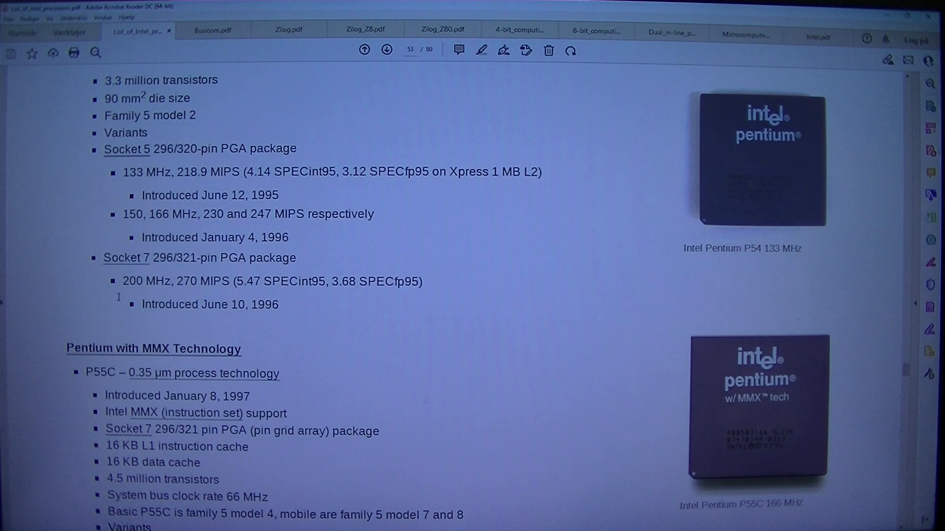
mouse_move(357, 289)
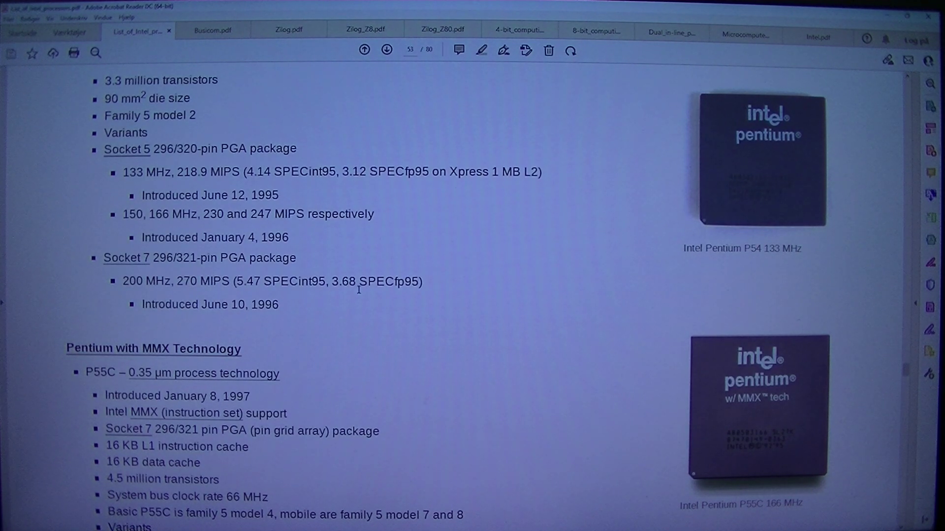
mouse_move(136, 304)
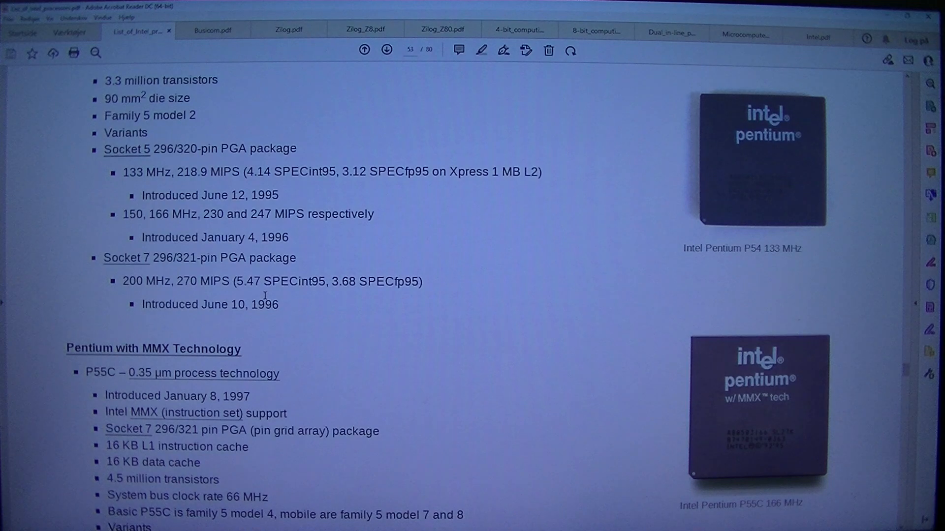
scroll("down", 3)
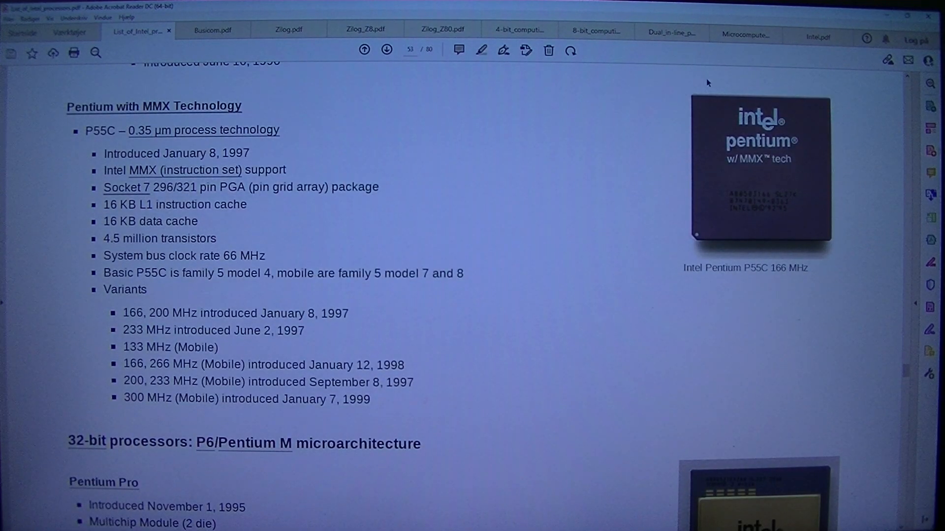
mouse_move(26, 171)
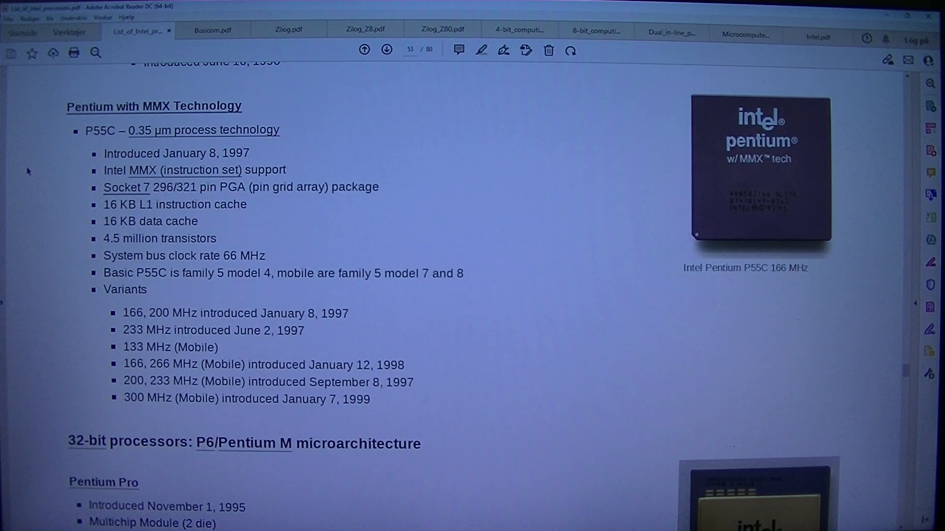
mouse_move(51, 159)
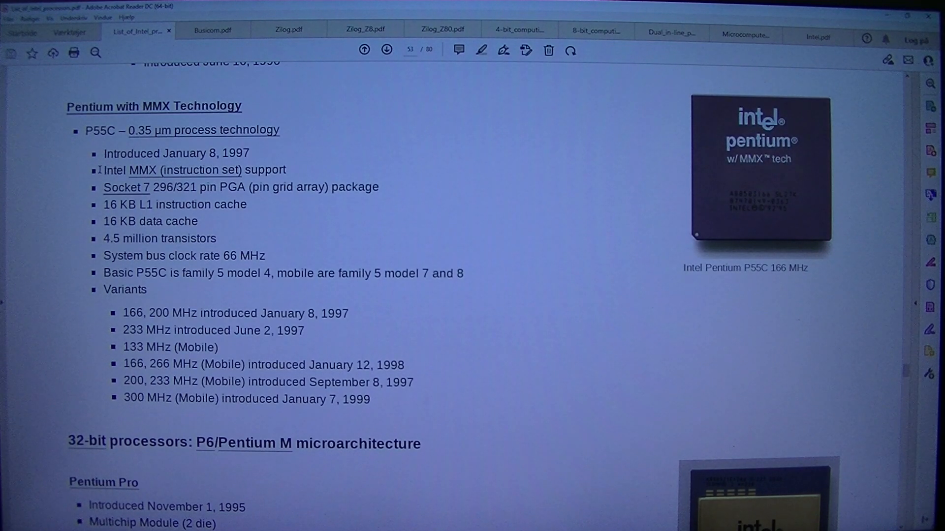
mouse_move(91, 214)
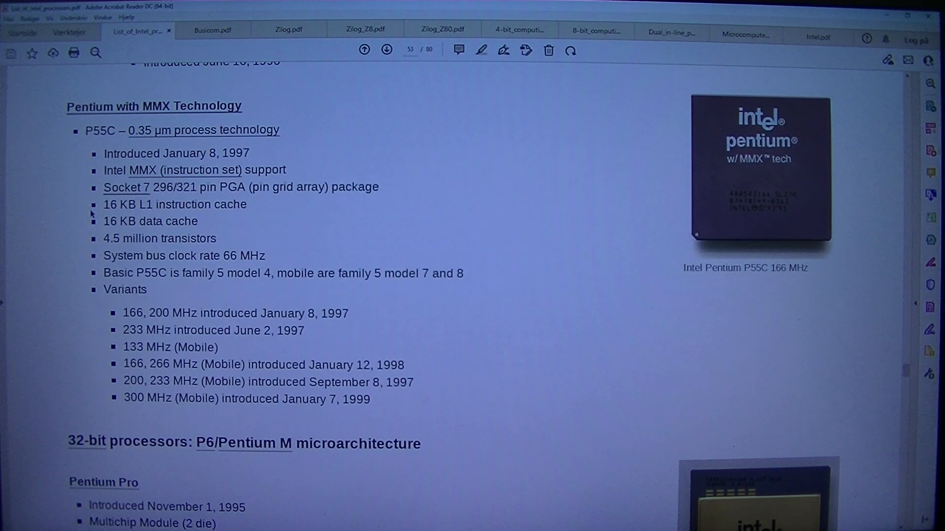
mouse_move(223, 218)
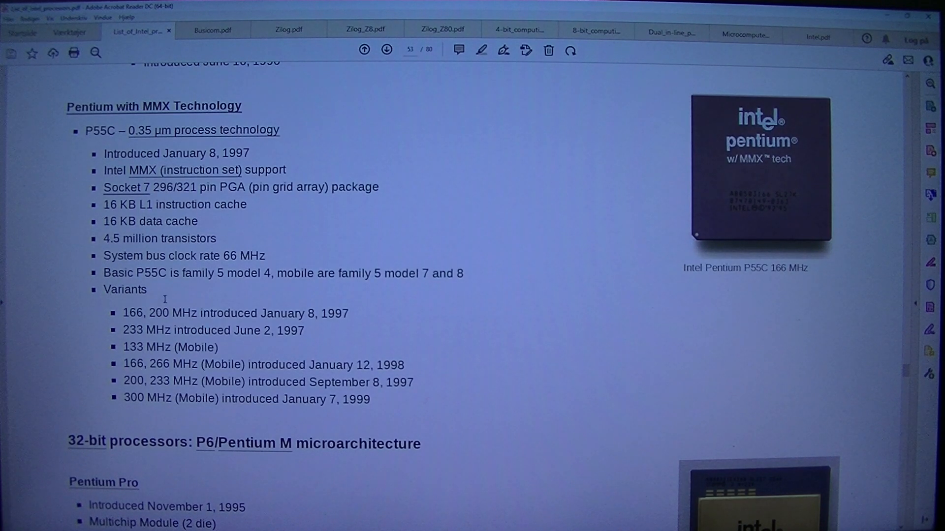
mouse_move(193, 299)
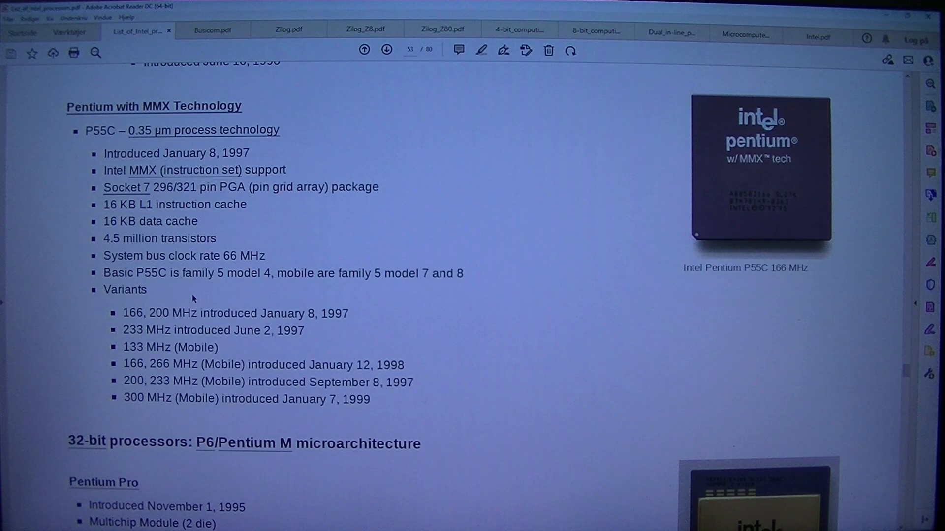
mouse_move(304, 287)
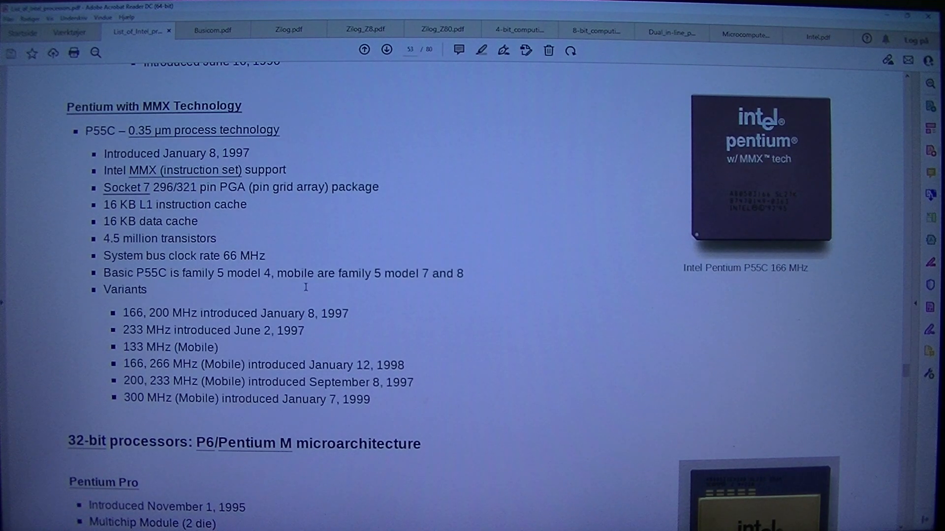
mouse_move(420, 288)
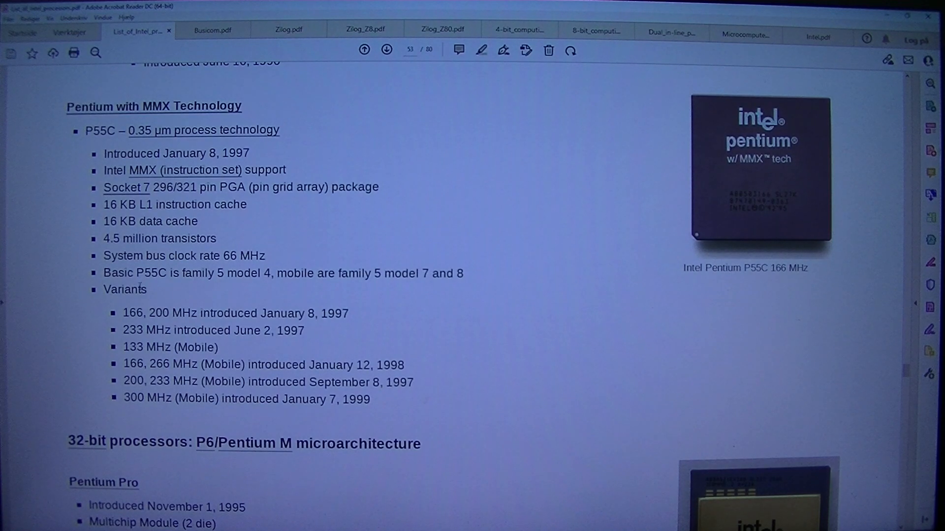
mouse_move(107, 320)
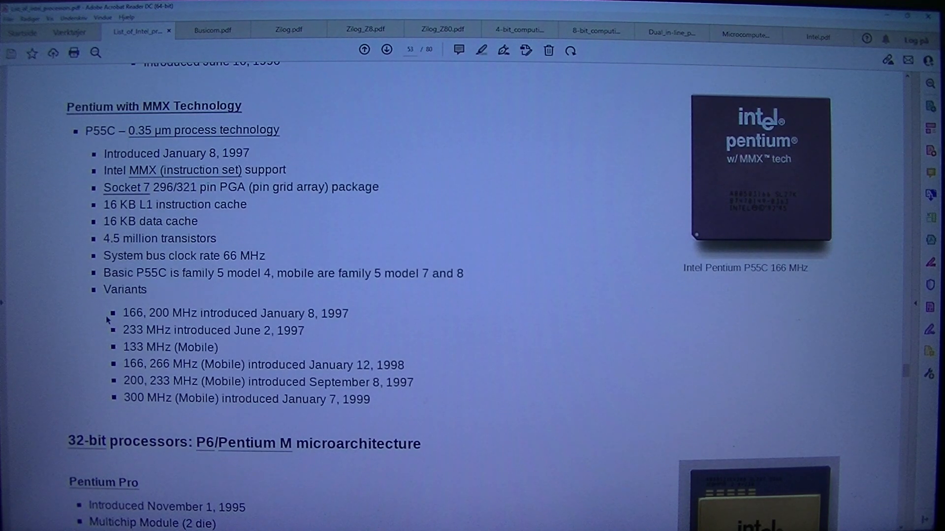
mouse_move(223, 330)
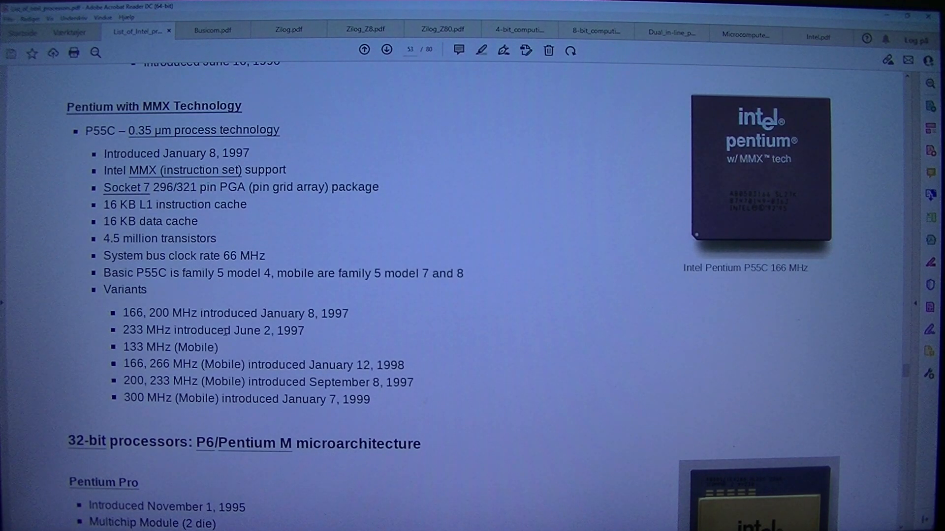
mouse_move(309, 331)
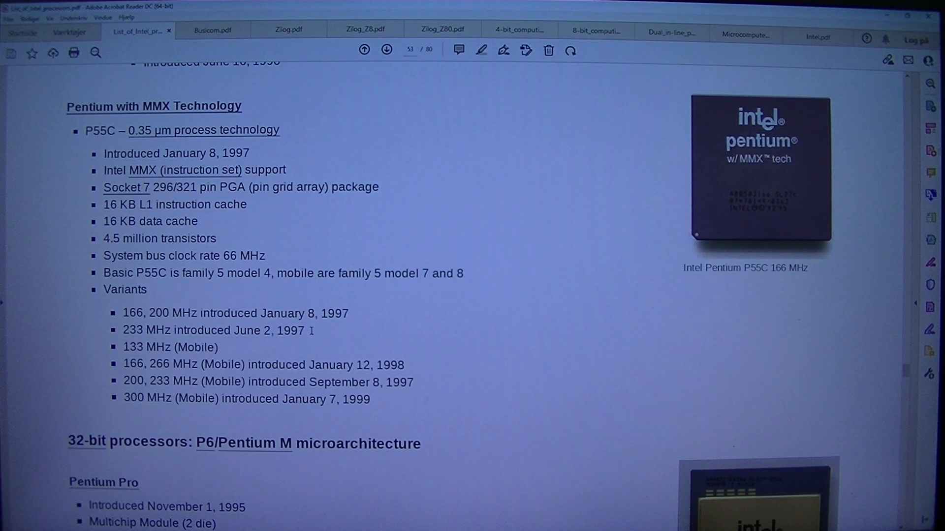
mouse_move(68, 341)
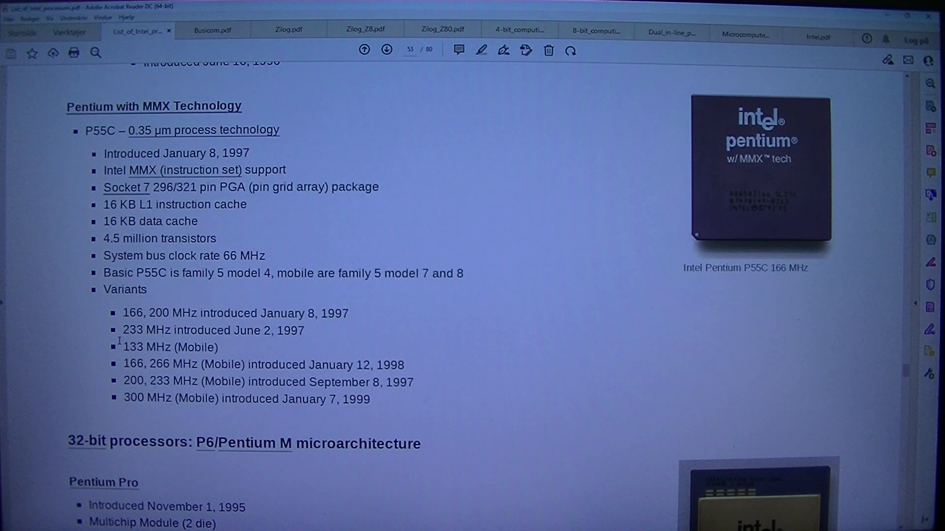
mouse_move(261, 339)
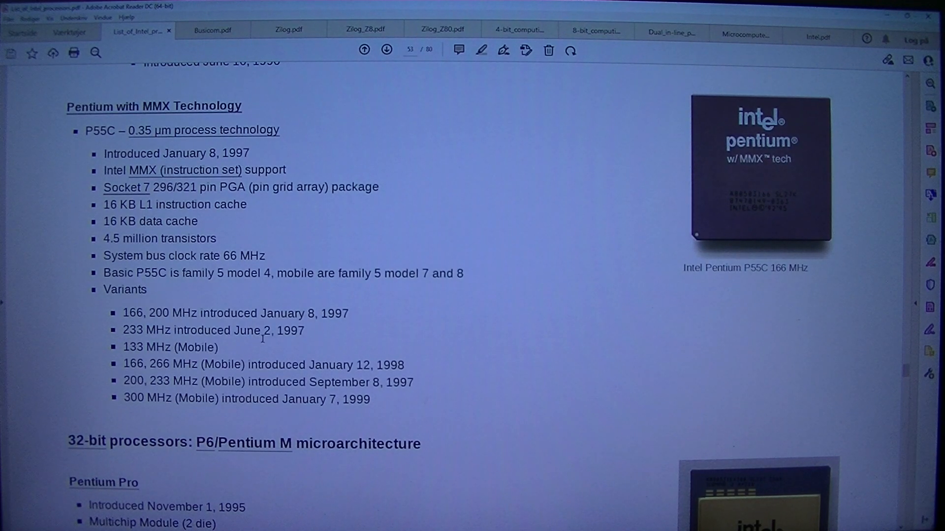
mouse_move(320, 339)
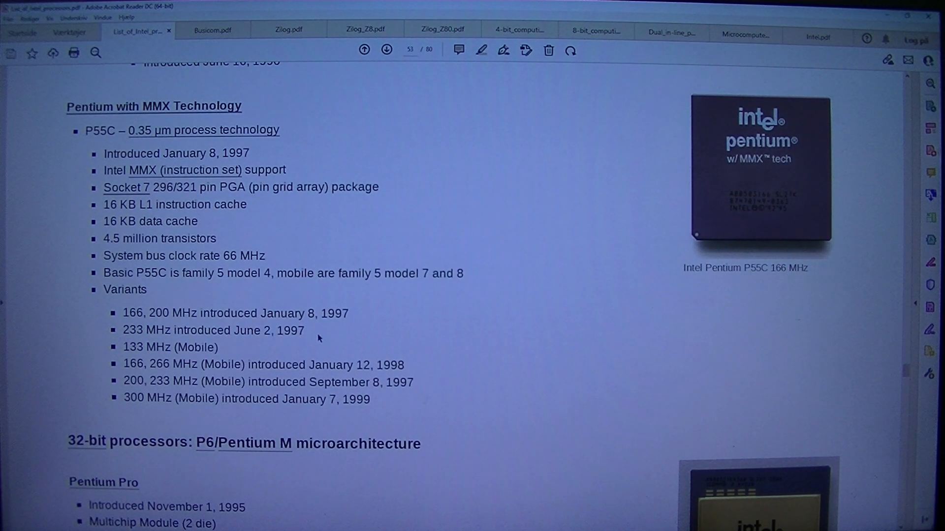
mouse_move(92, 374)
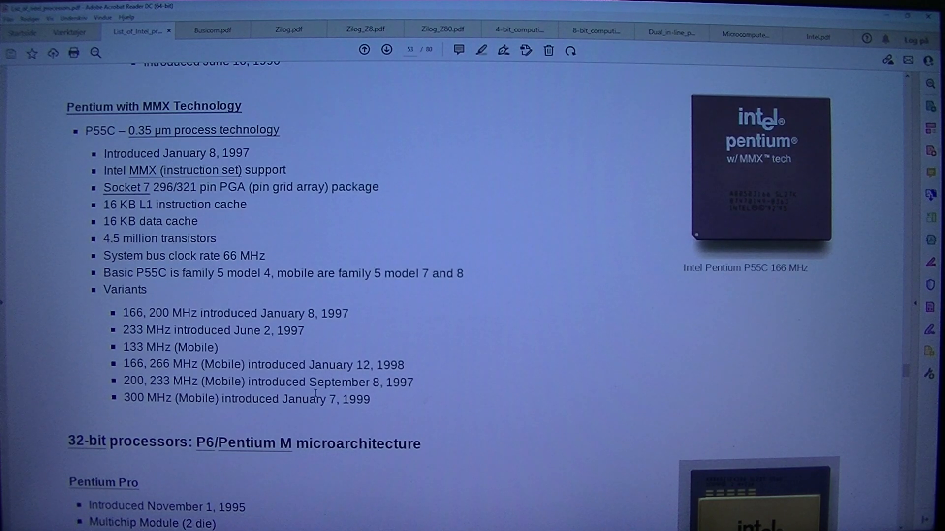
mouse_move(402, 399)
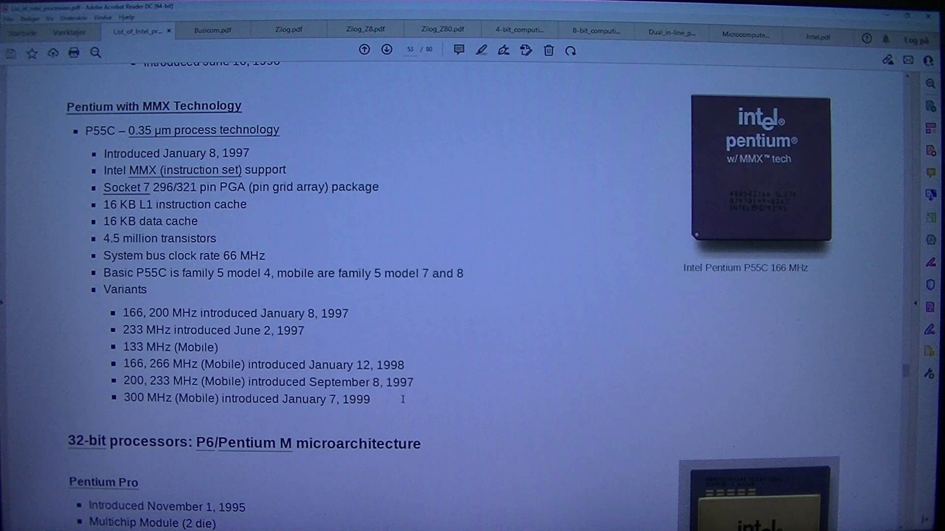
mouse_move(145, 419)
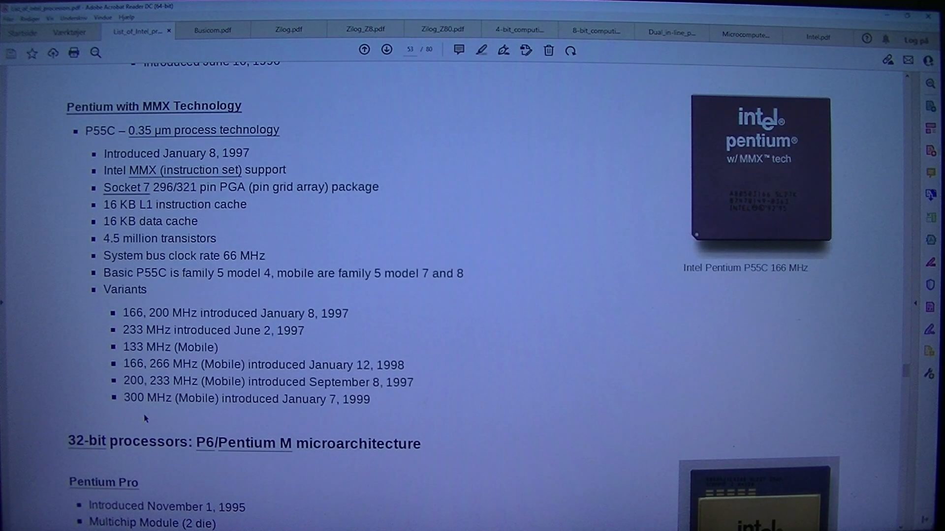
Step: Scroll until the Pentium Pro heading and its 0.35 µm variants reach the top of the view
scroll("down", 3)
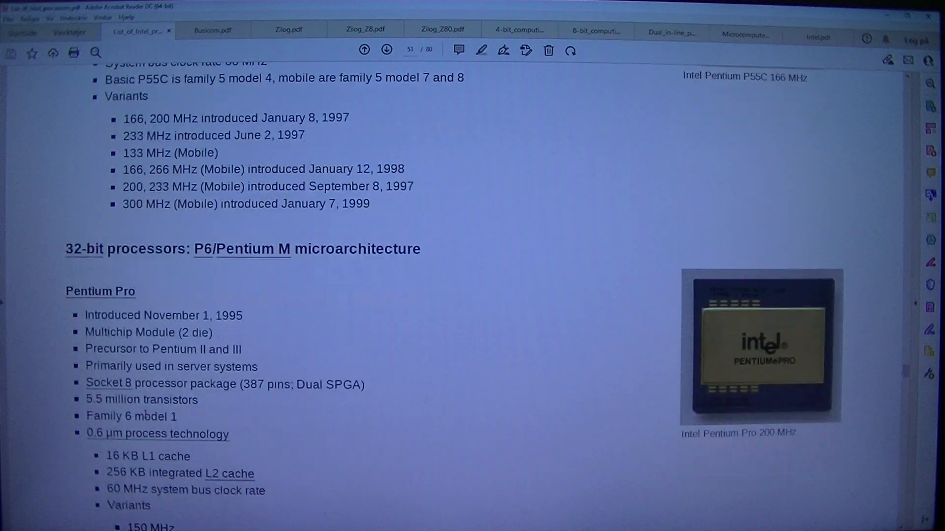
scroll("down", 3)
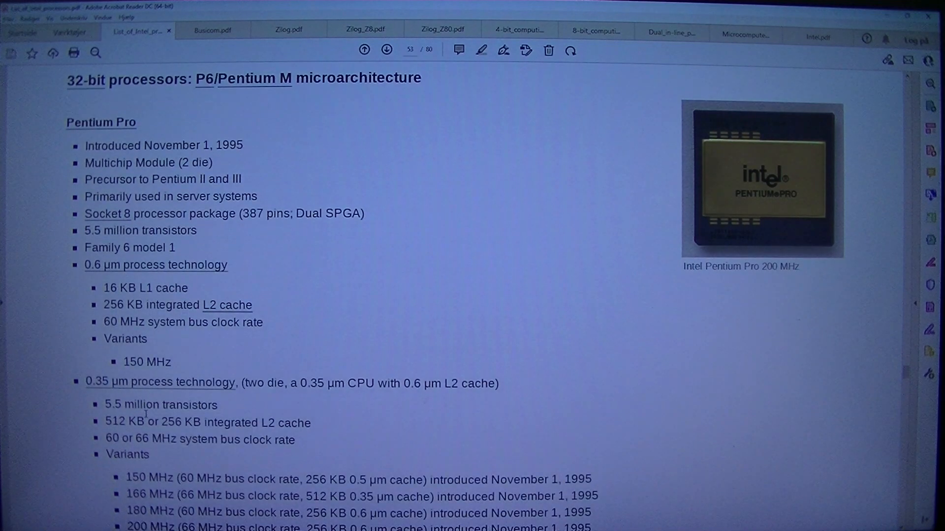
mouse_move(709, 269)
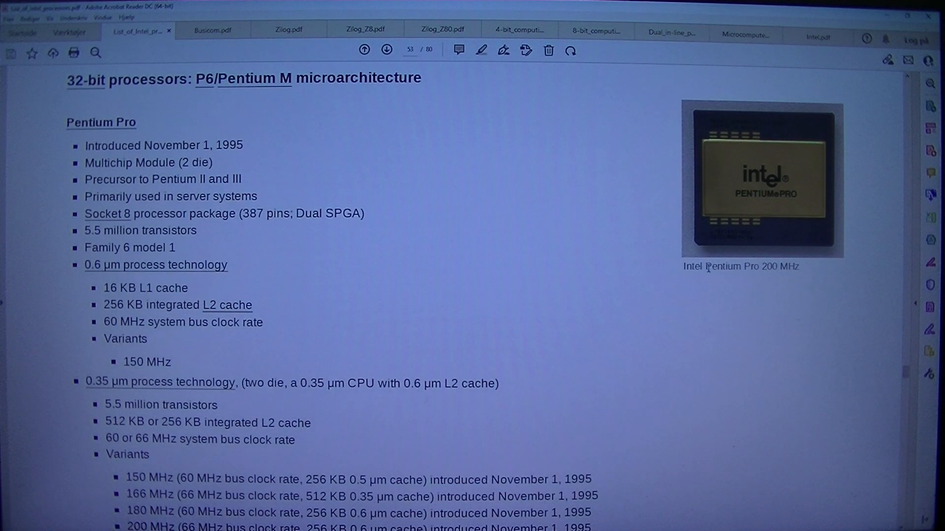
mouse_move(498, 167)
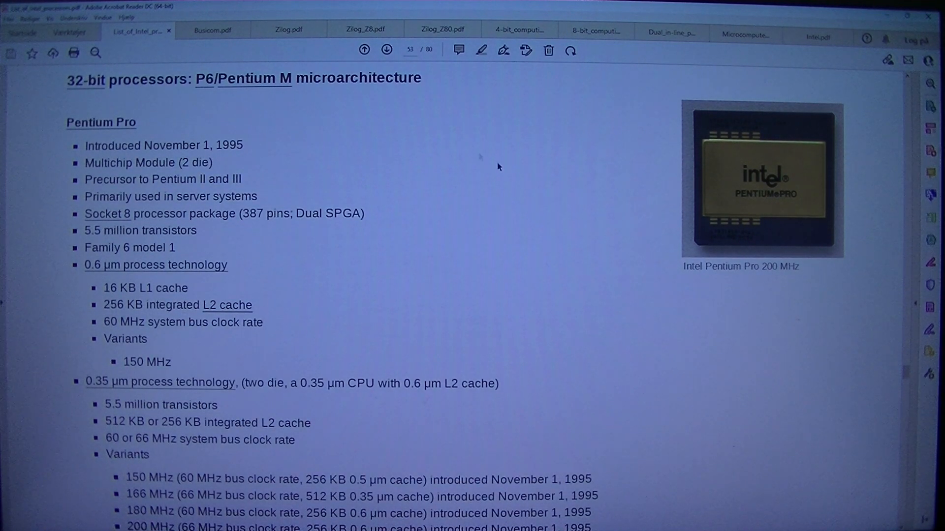
mouse_move(383, 87)
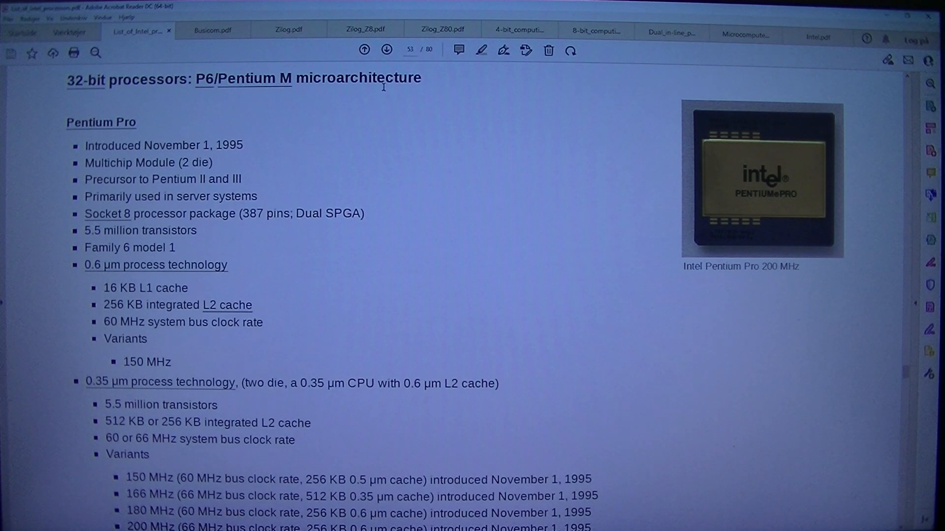
mouse_move(683, 273)
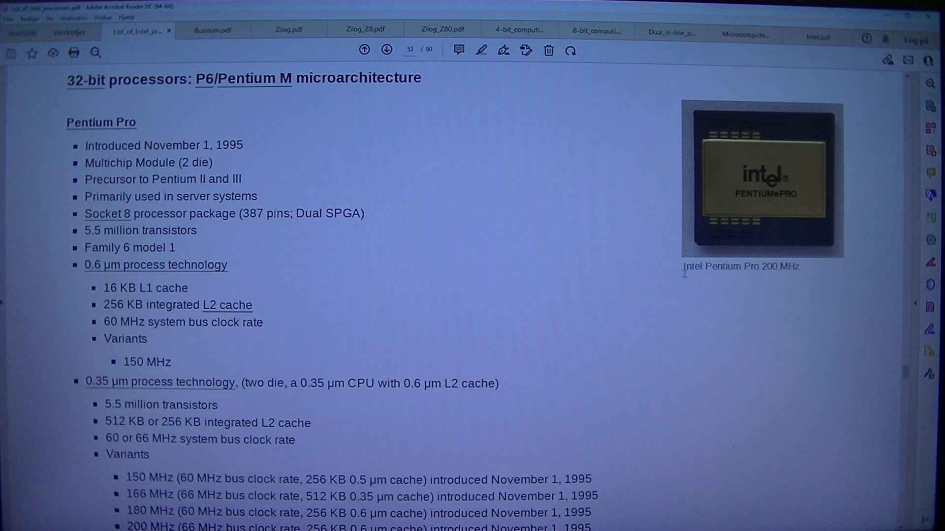
mouse_move(662, 99)
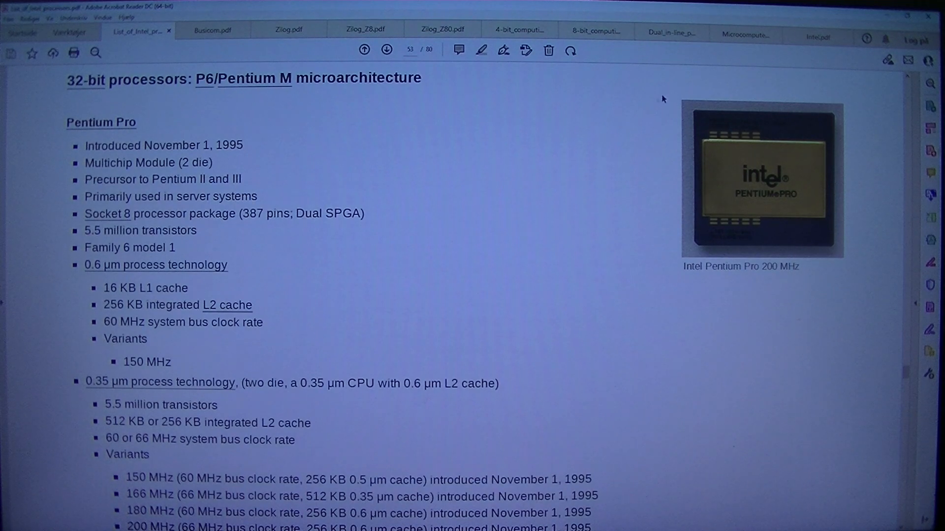
mouse_move(392, 144)
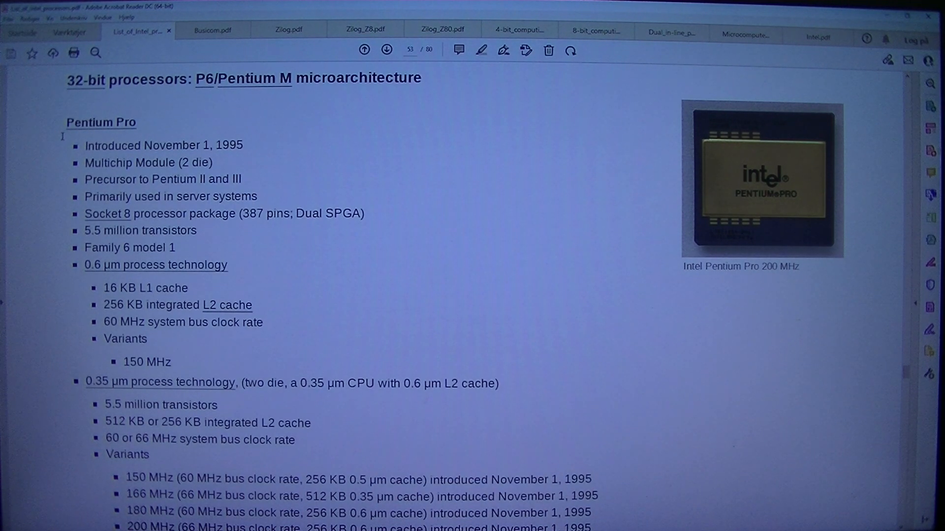
mouse_move(279, 174)
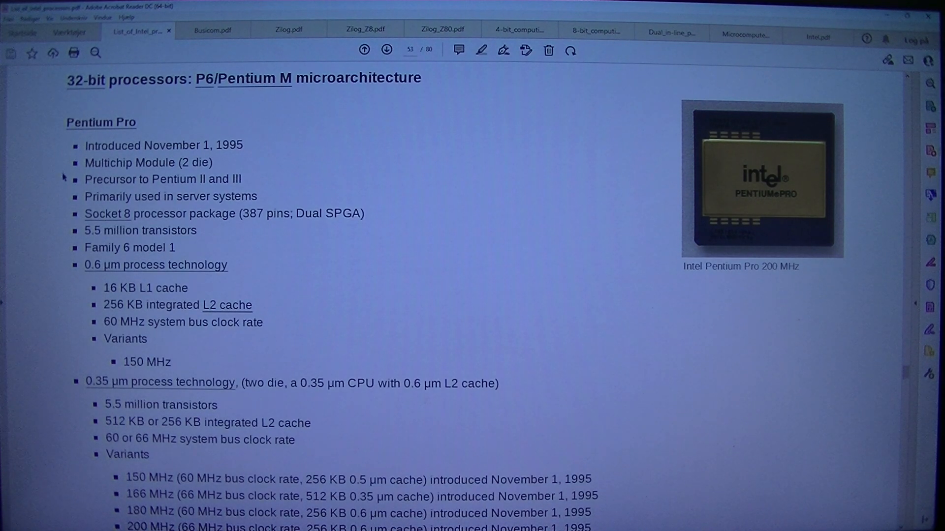
mouse_move(77, 193)
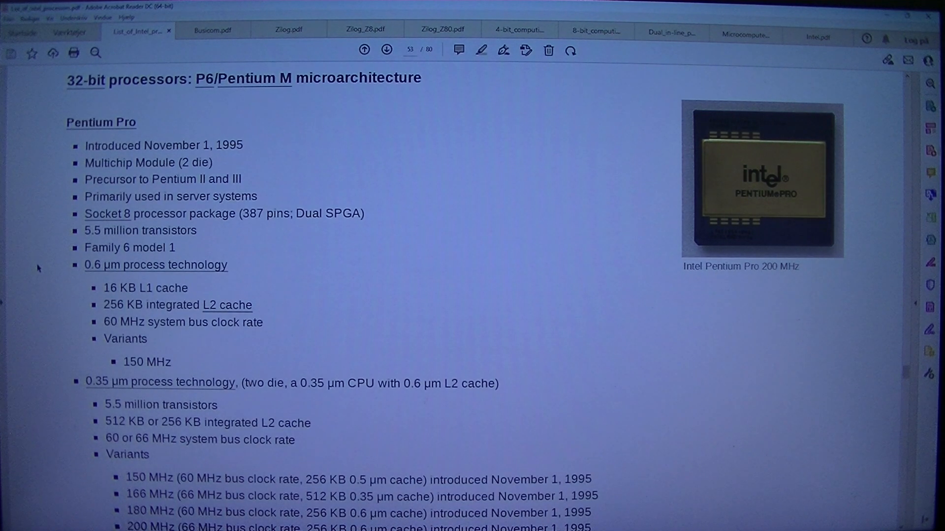
mouse_move(36, 290)
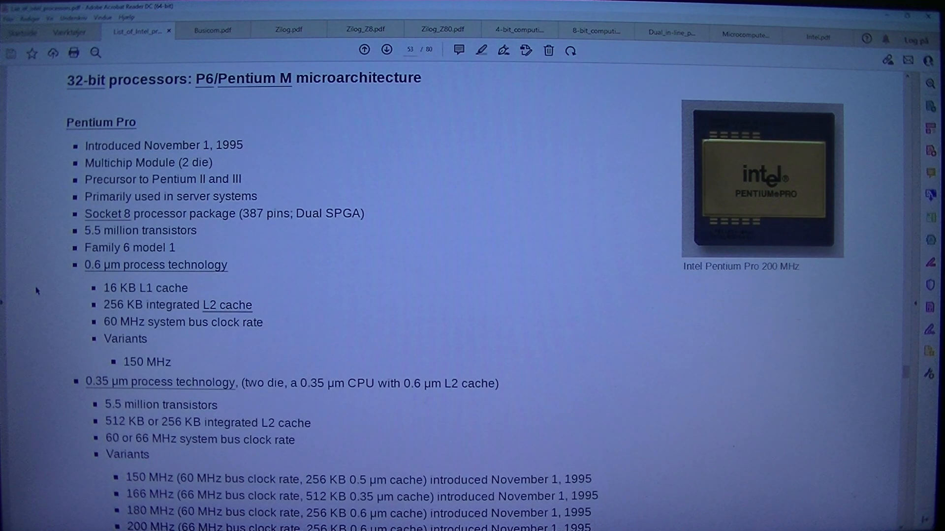
mouse_move(59, 357)
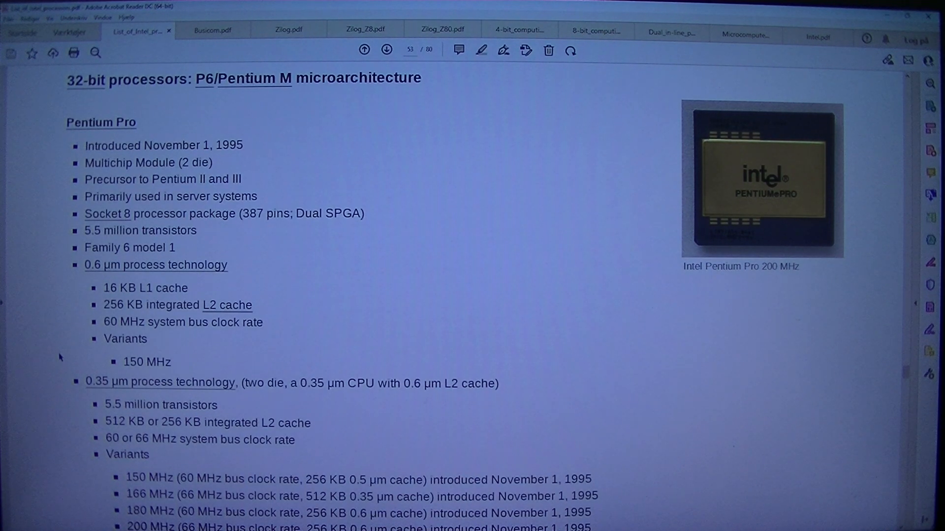
mouse_move(97, 344)
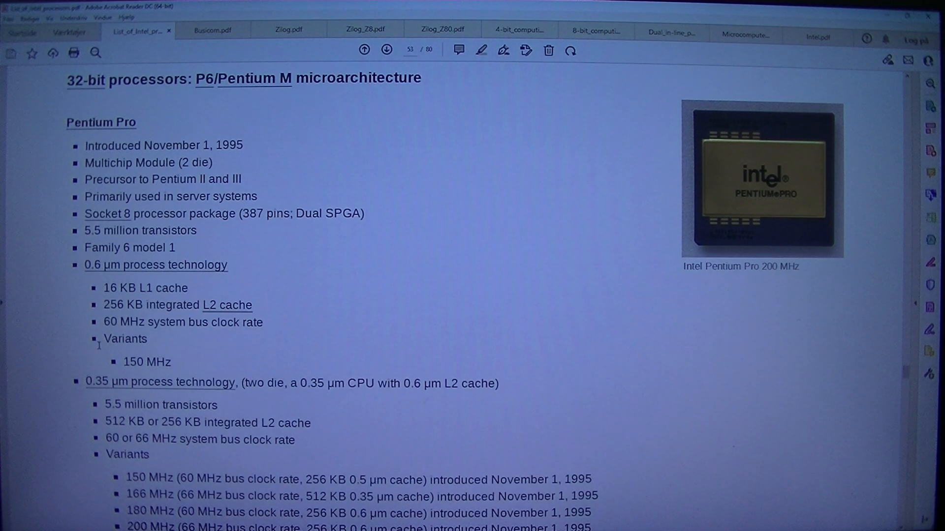
mouse_move(227, 346)
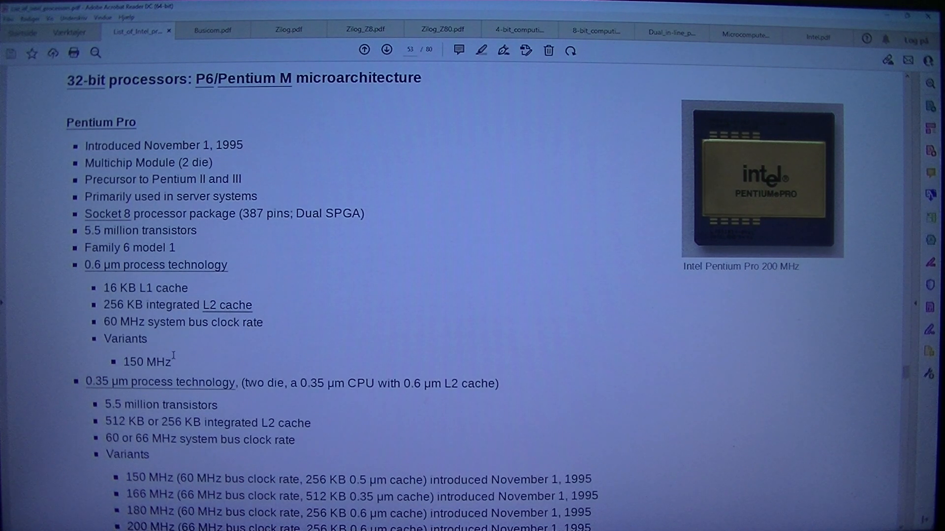
scroll("down", 3)
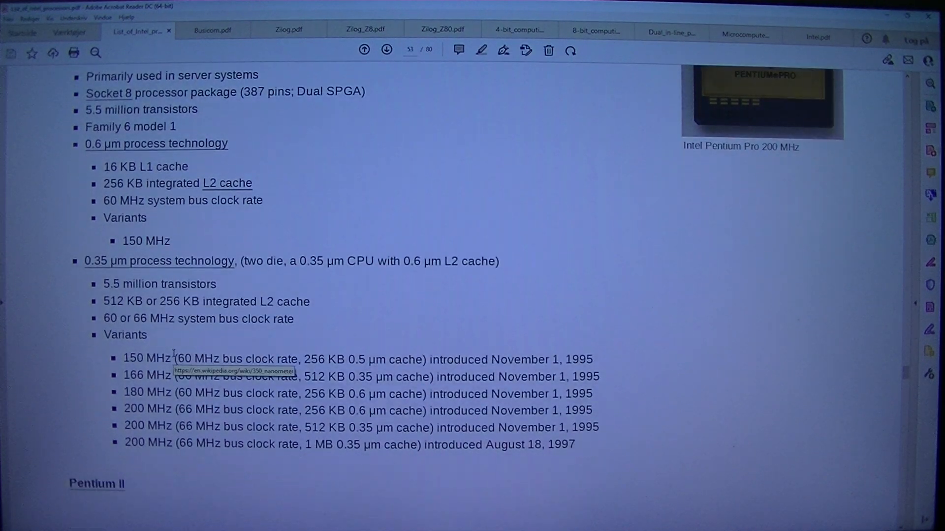
scroll("down", 3)
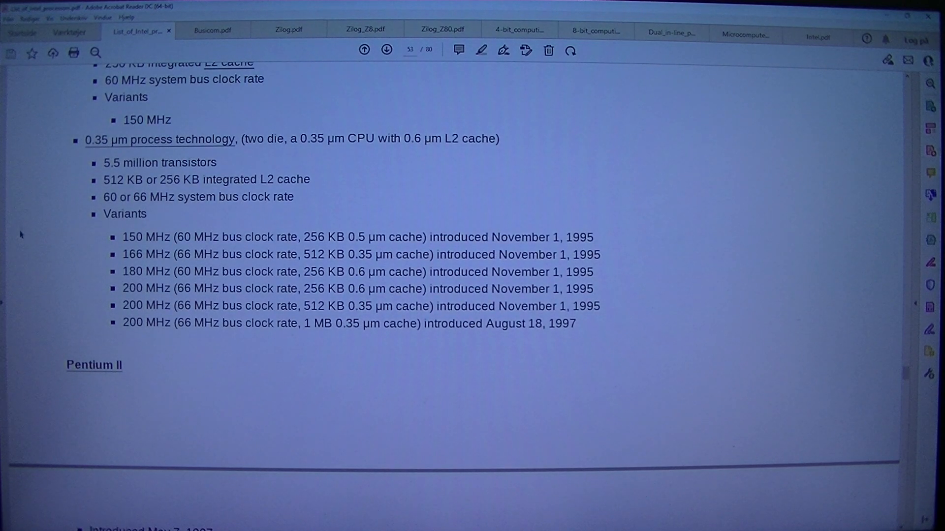
mouse_move(19, 186)
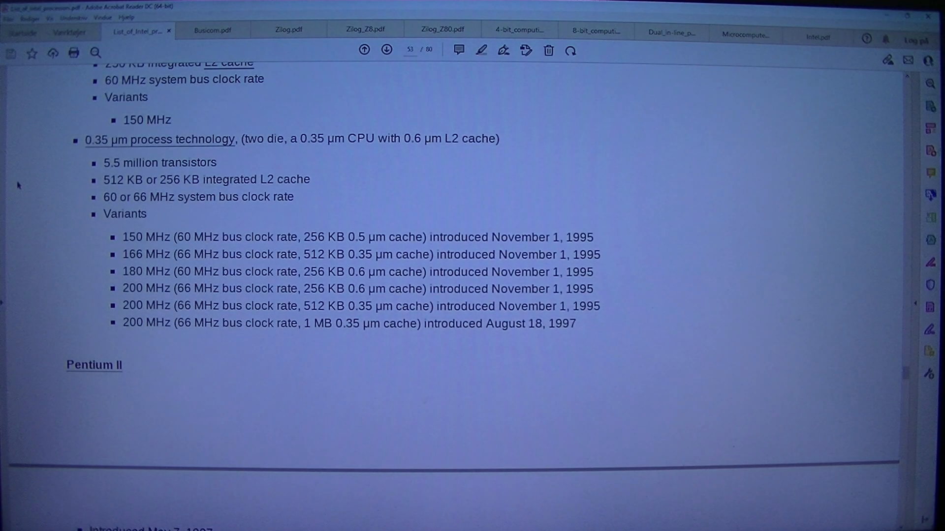
mouse_move(329, 163)
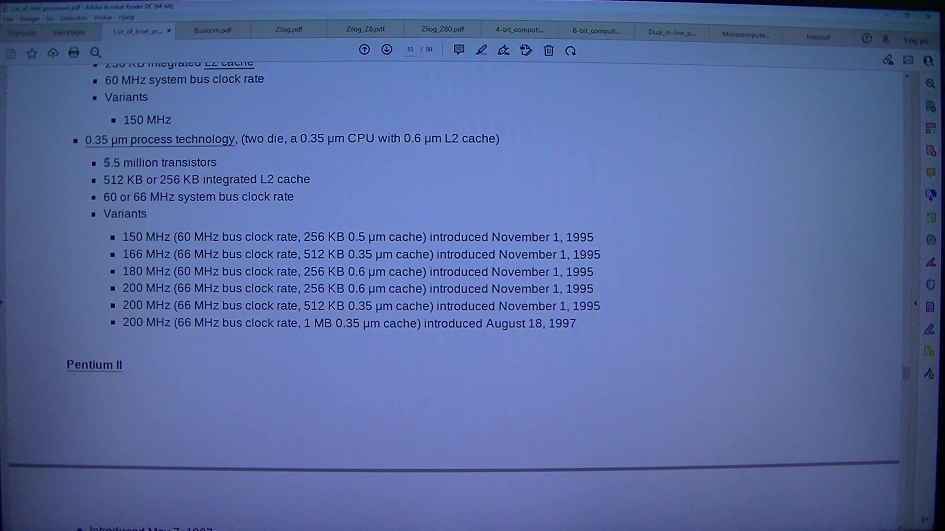
mouse_move(276, 193)
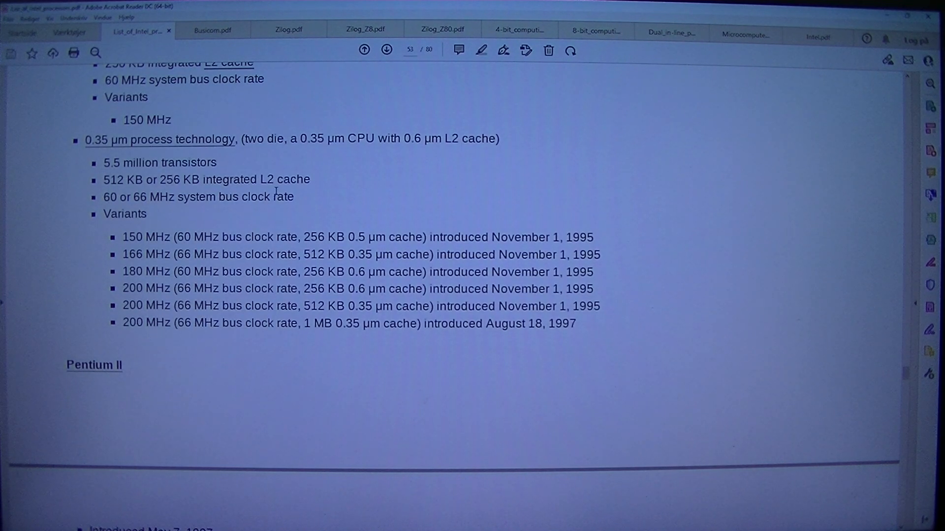
mouse_move(53, 215)
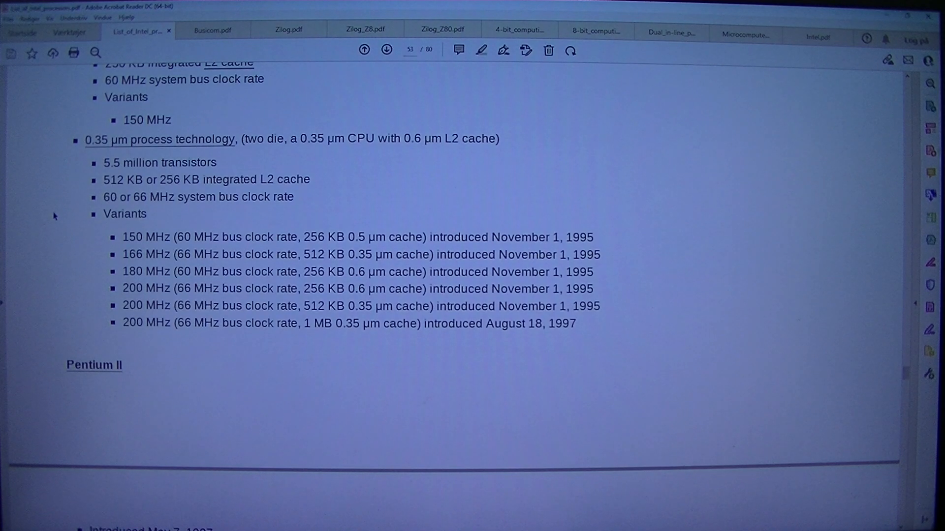
mouse_move(68, 235)
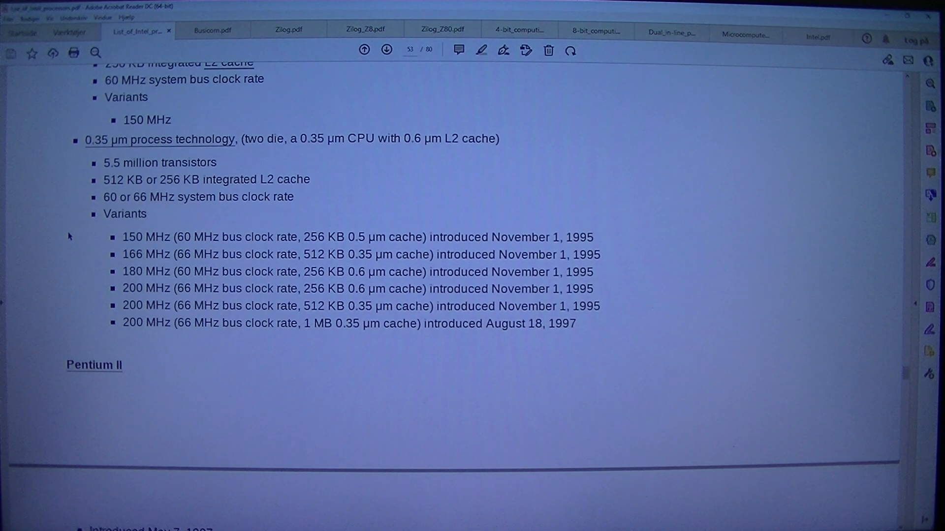
mouse_move(74, 255)
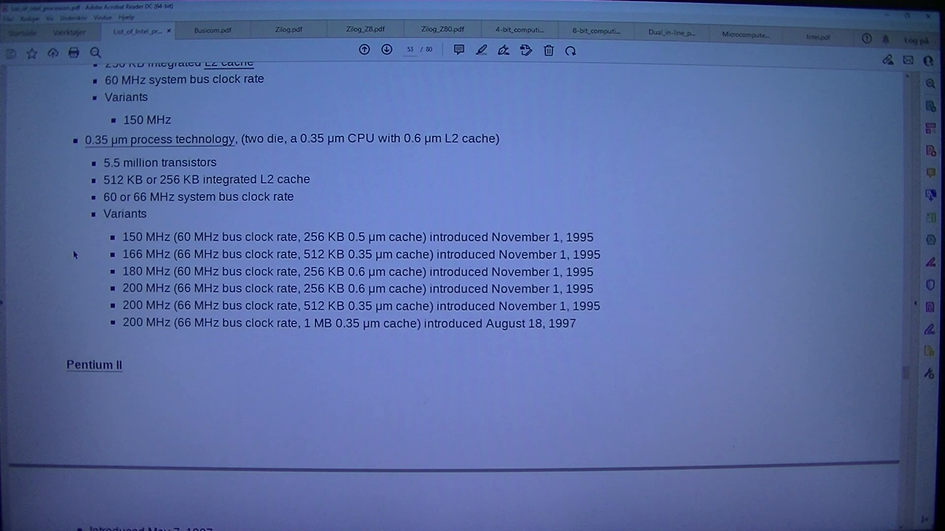
mouse_move(103, 256)
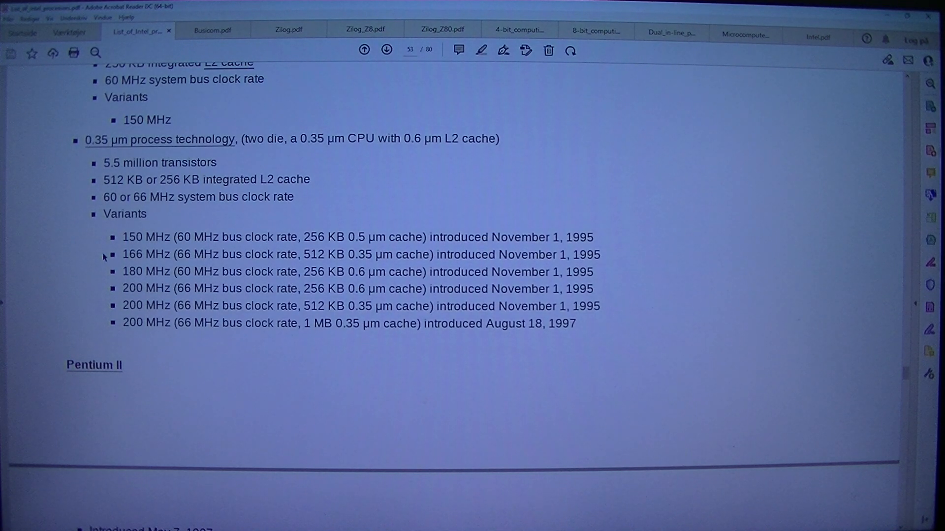
mouse_move(310, 272)
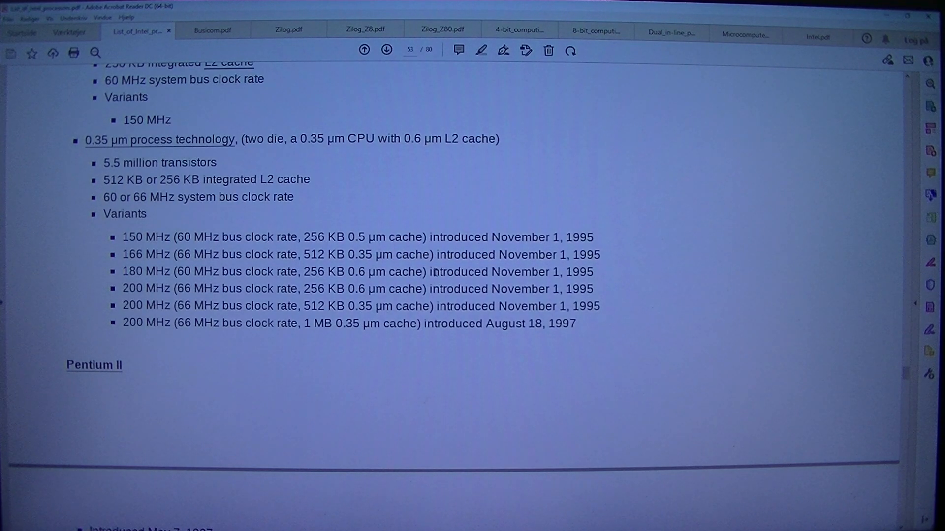
mouse_move(489, 267)
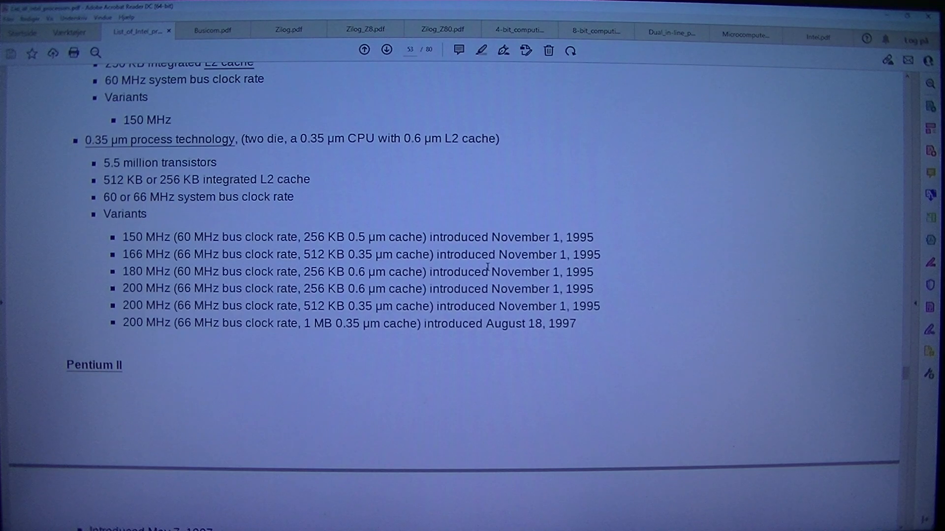
mouse_move(527, 264)
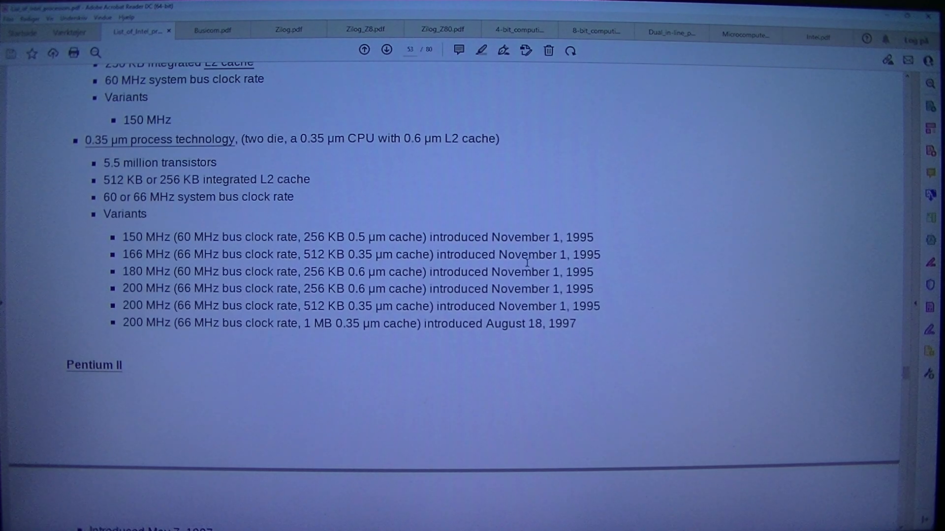
mouse_move(123, 295)
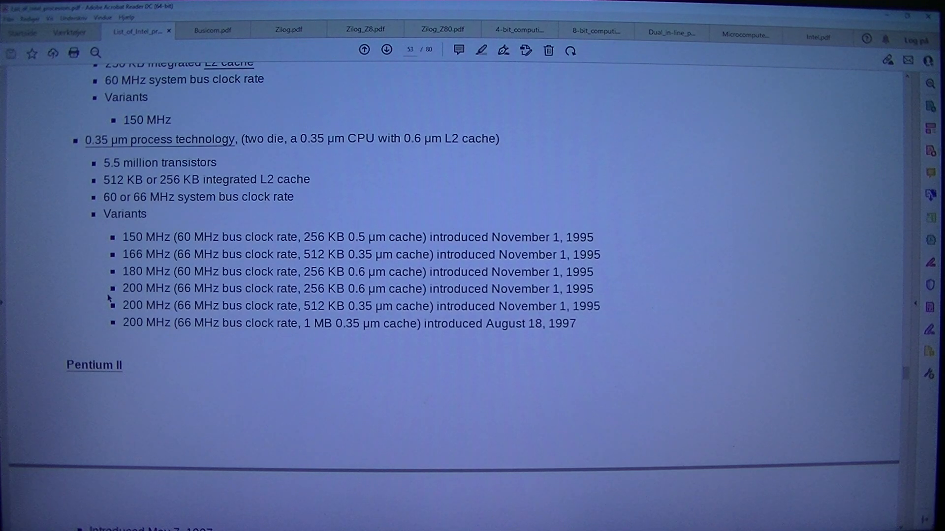
mouse_move(106, 277)
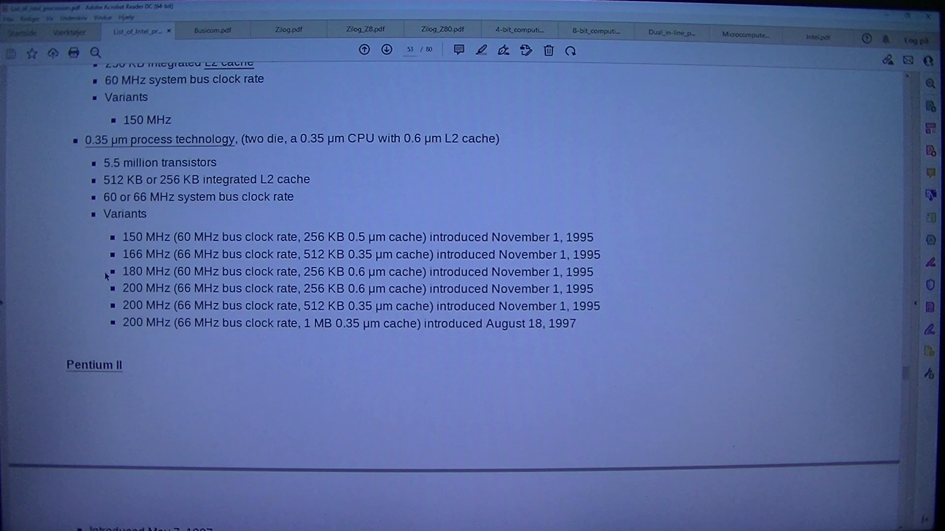
mouse_move(108, 297)
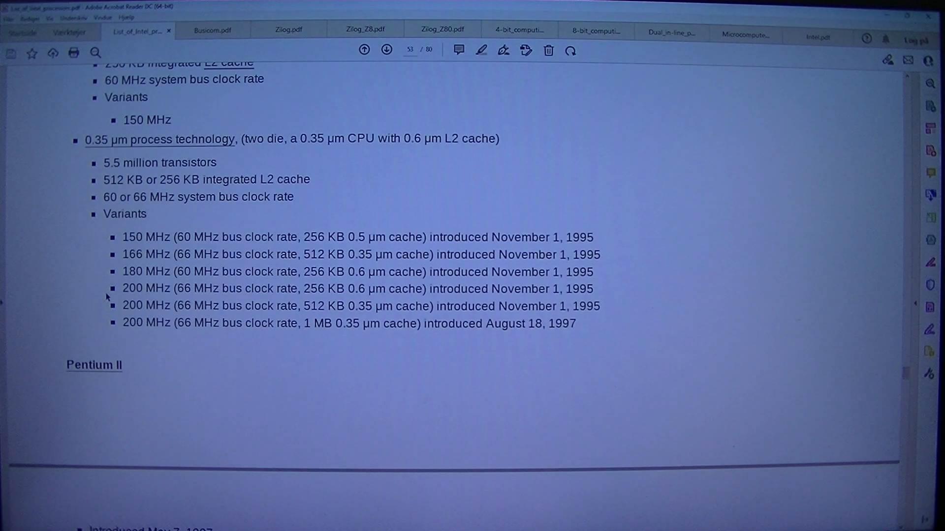
mouse_move(166, 291)
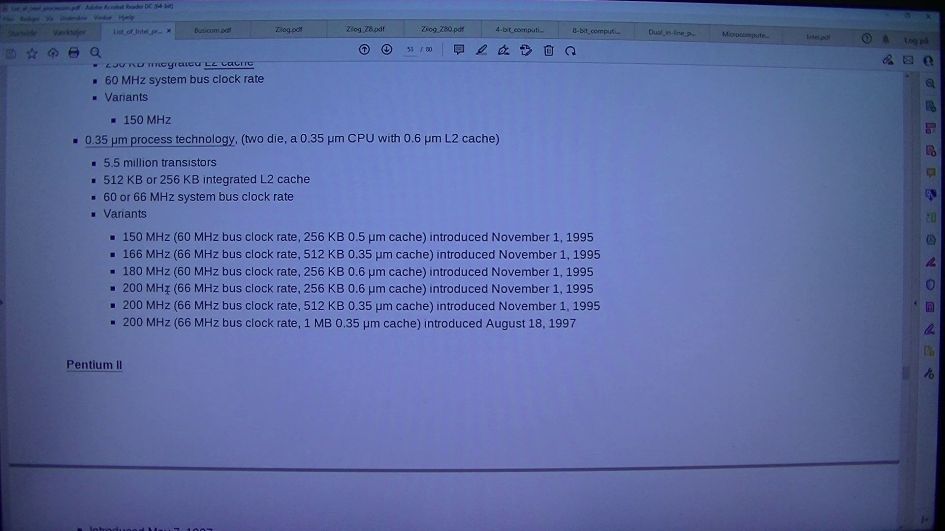
mouse_move(97, 293)
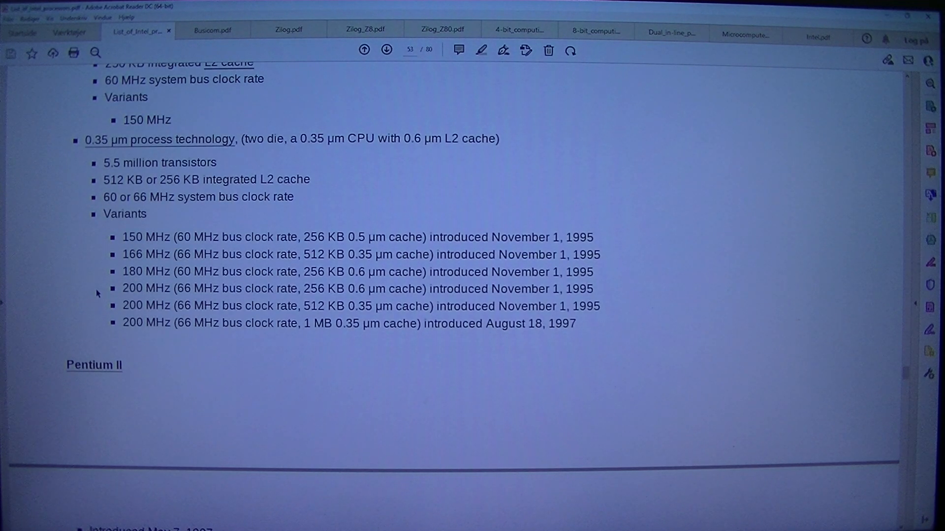
mouse_move(220, 318)
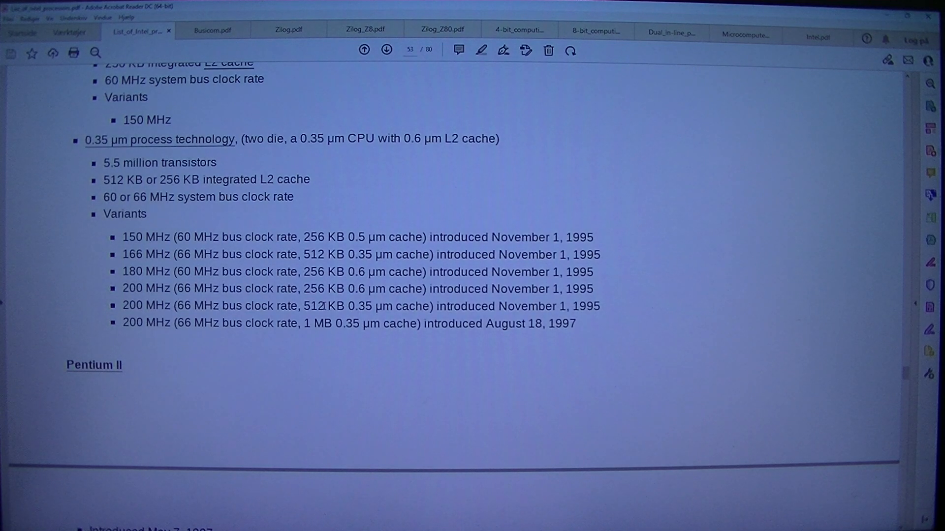
mouse_move(314, 340)
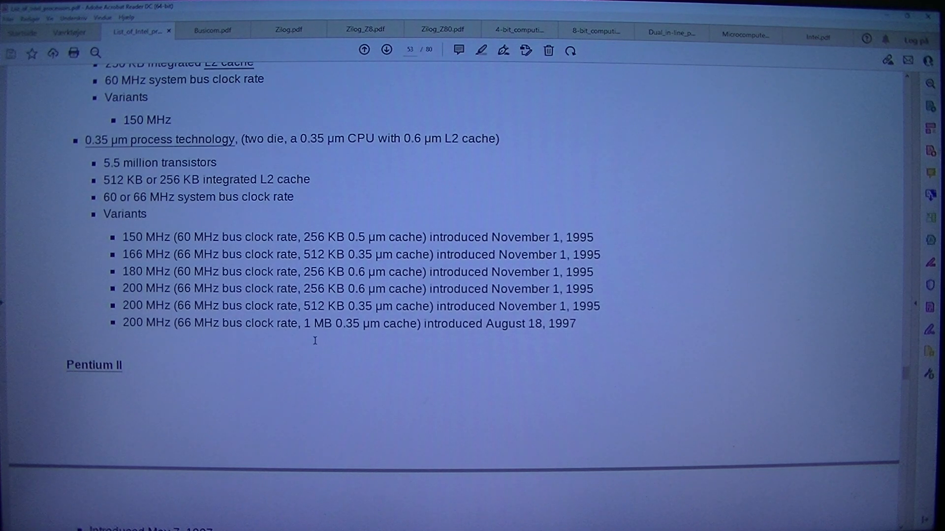
mouse_move(345, 339)
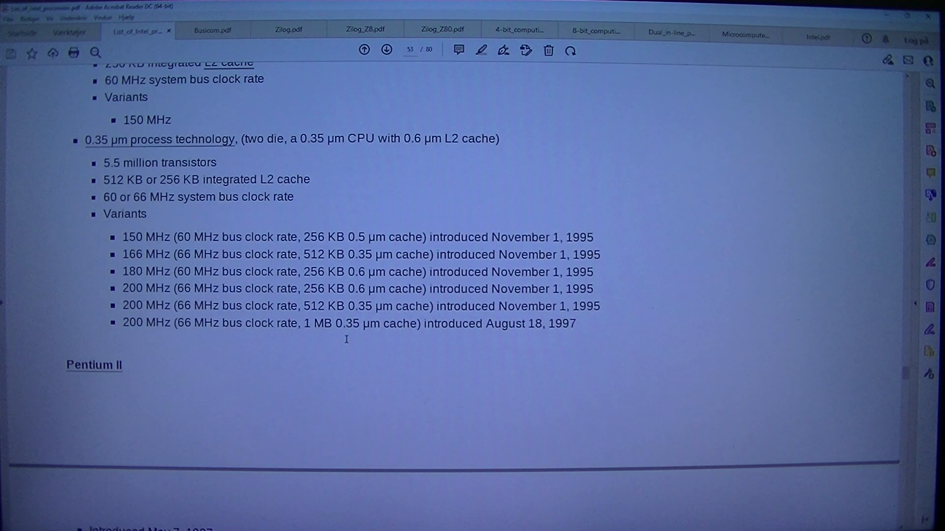
Step: Scroll to page 54 showing Pentium II Klamath and Deschutes, and dismiss the View menu
scroll("down", 3)
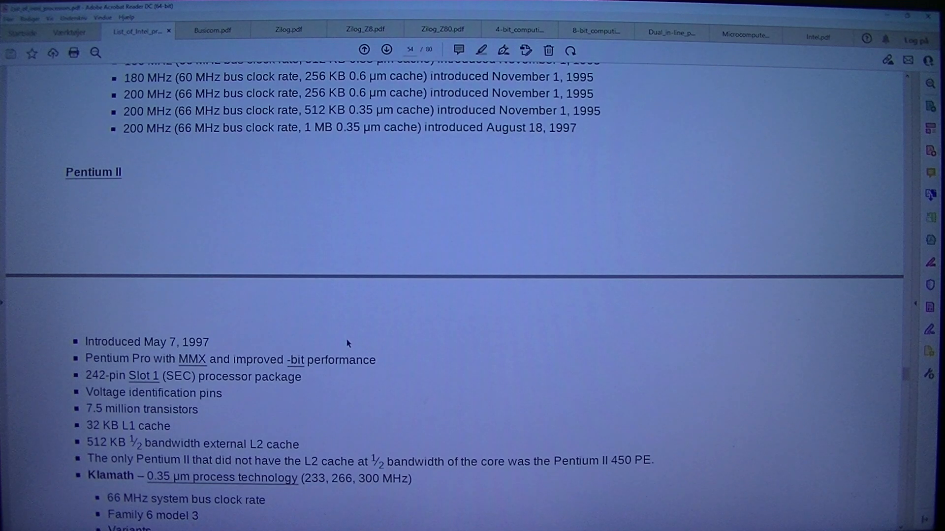
scroll("down", 3)
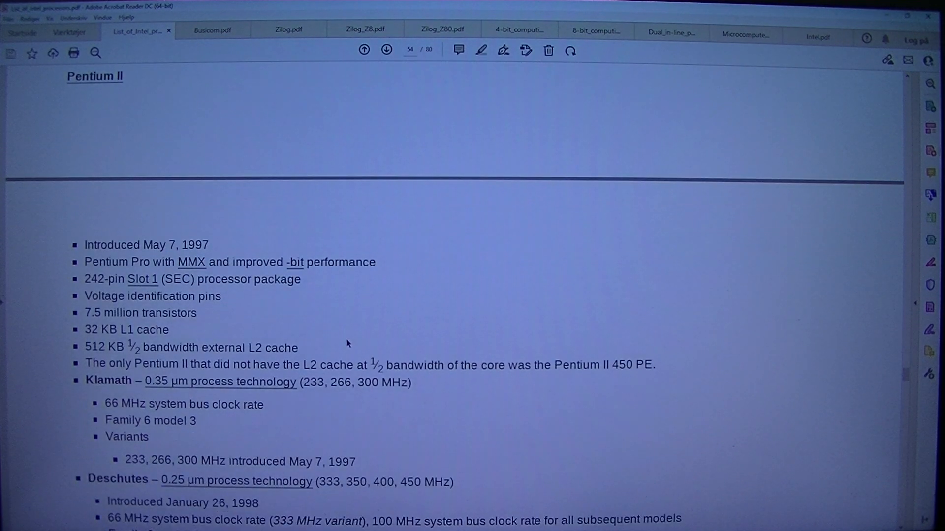
scroll("down", 3)
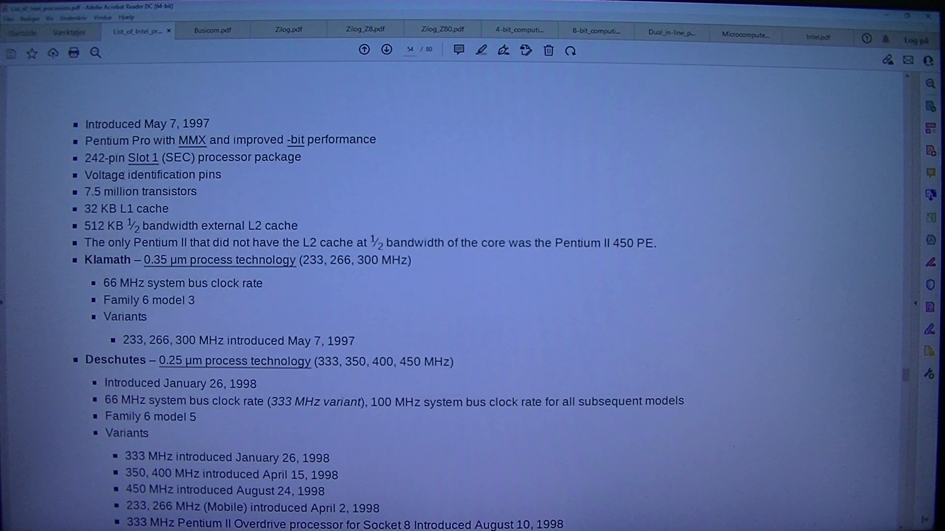
left_click(49, 18)
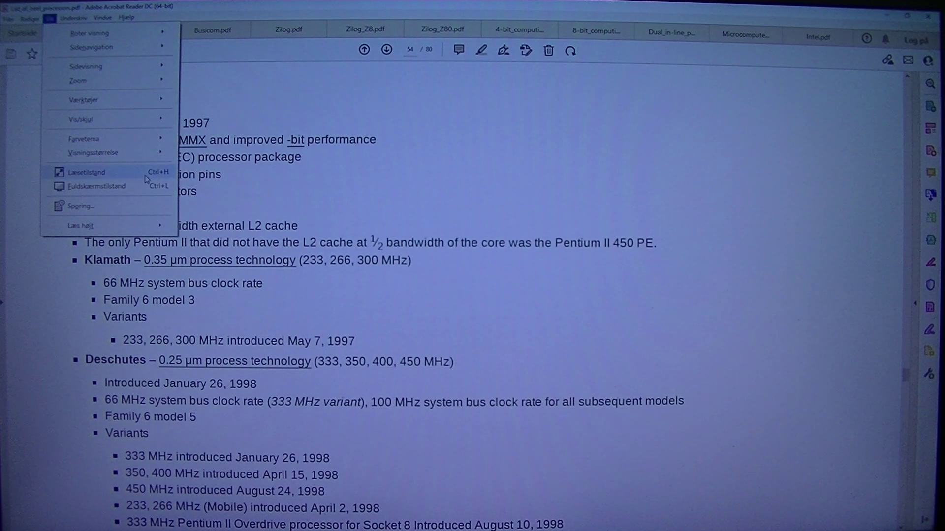
left_click(80, 226)
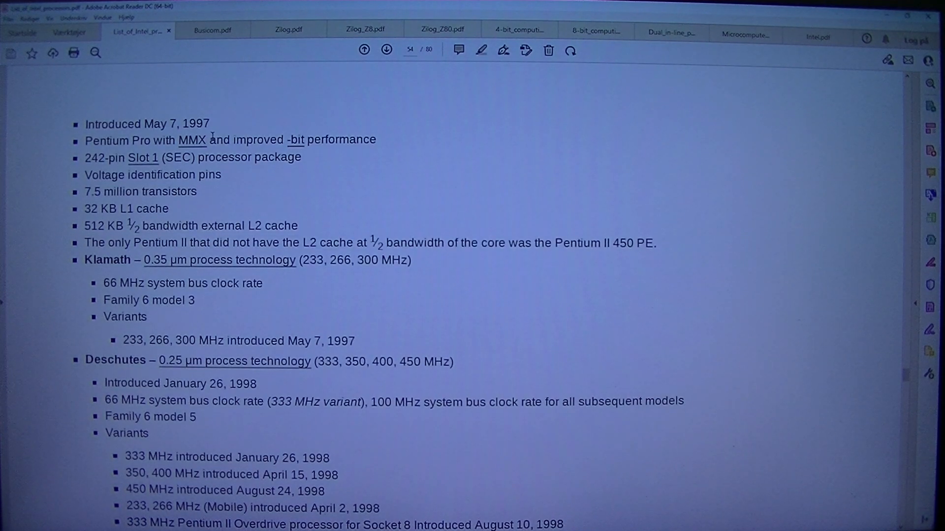
mouse_move(21, 154)
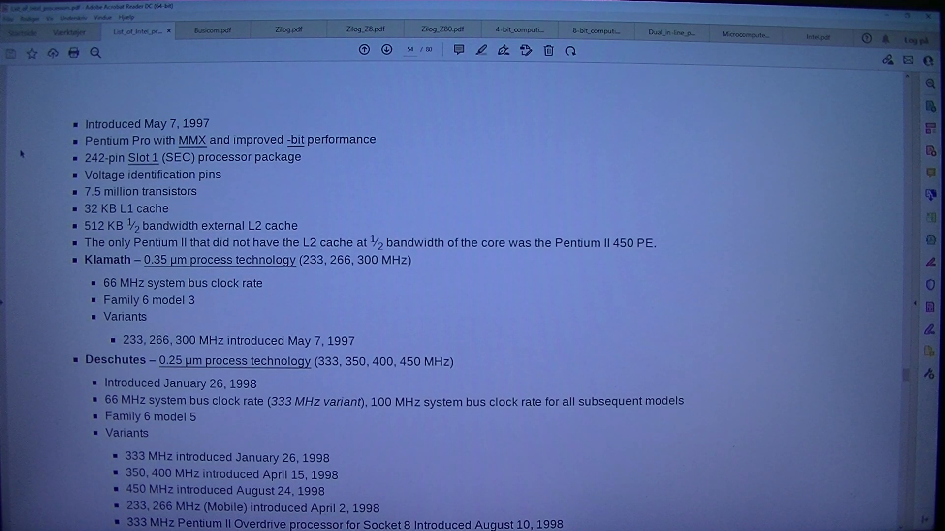
mouse_move(27, 150)
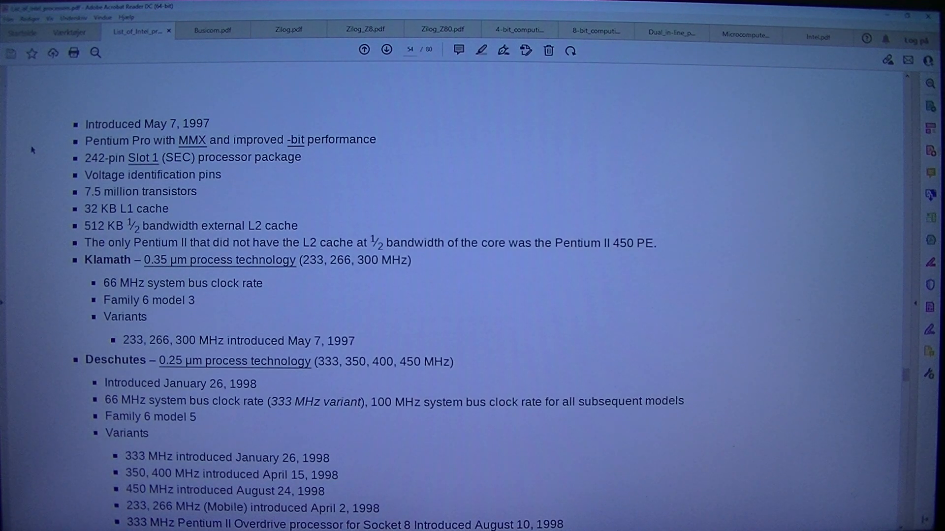
mouse_move(312, 172)
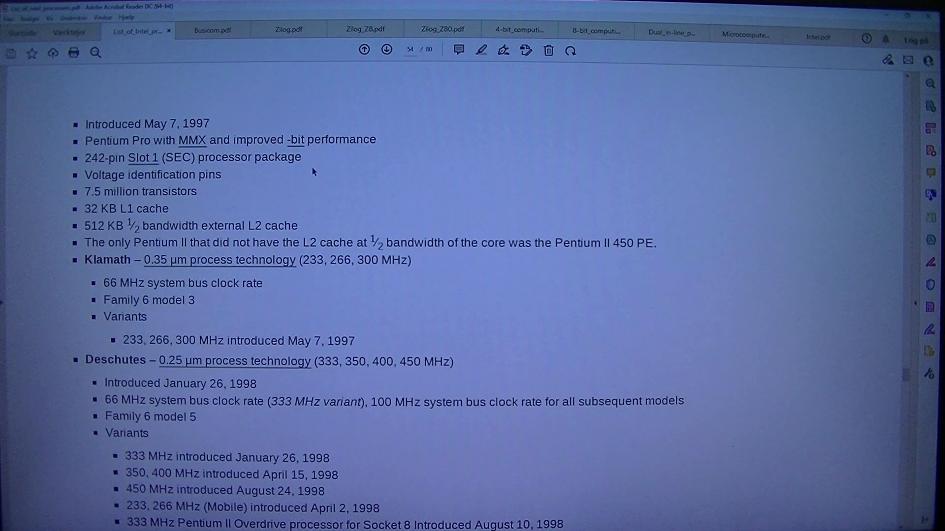
mouse_move(319, 167)
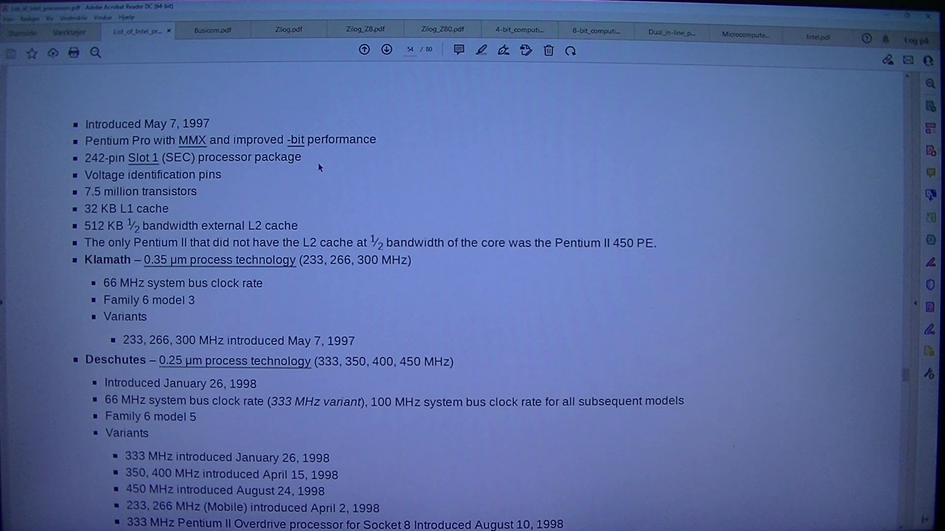
mouse_move(232, 249)
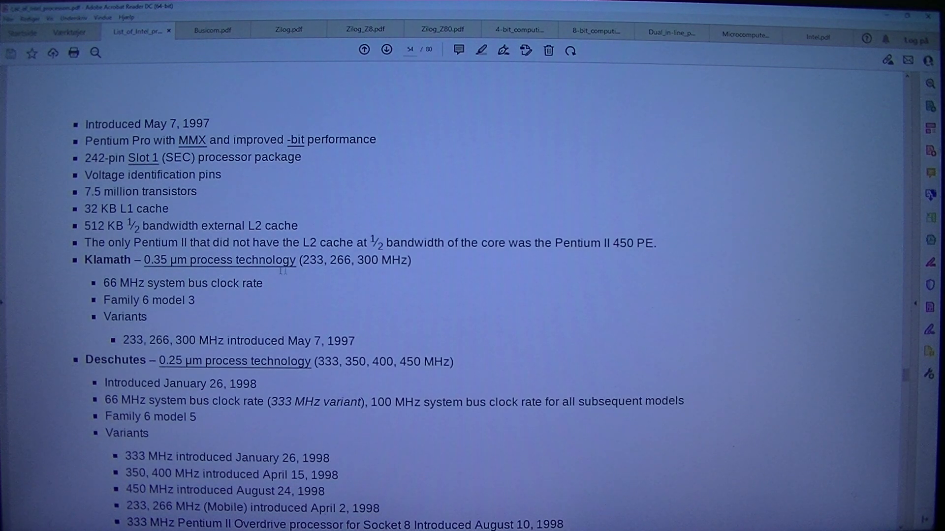
mouse_move(531, 265)
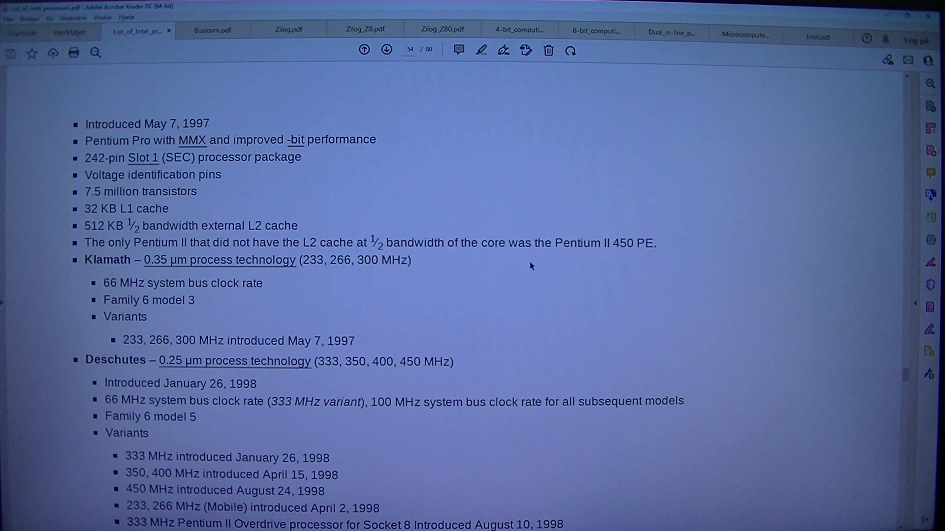
mouse_move(633, 258)
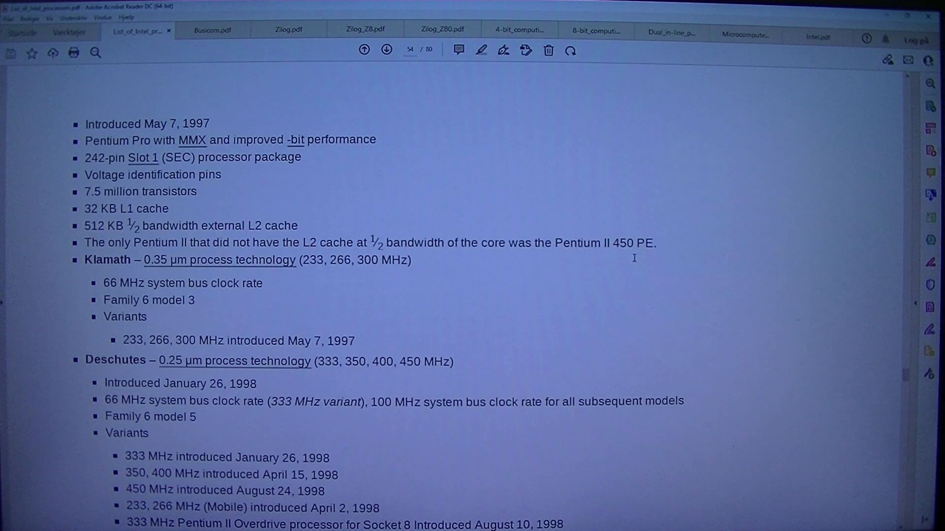